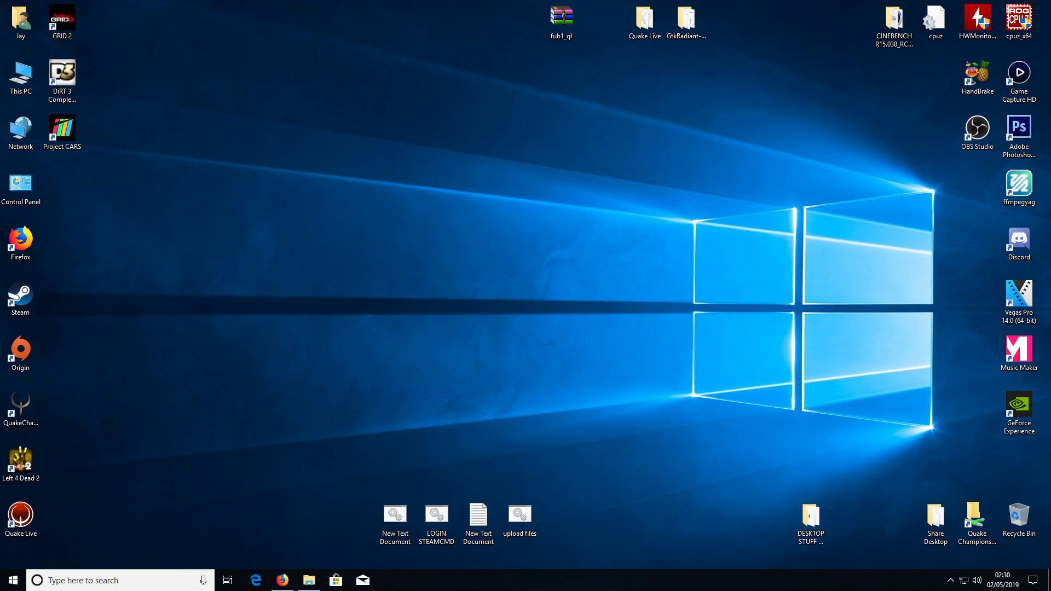
Step: Copy fub1.pk3 from Seagate Expansion Drive > Quake III Arena > baseq3 to the desktop
{"action": "double_click", "coordinate": [21, 74]}
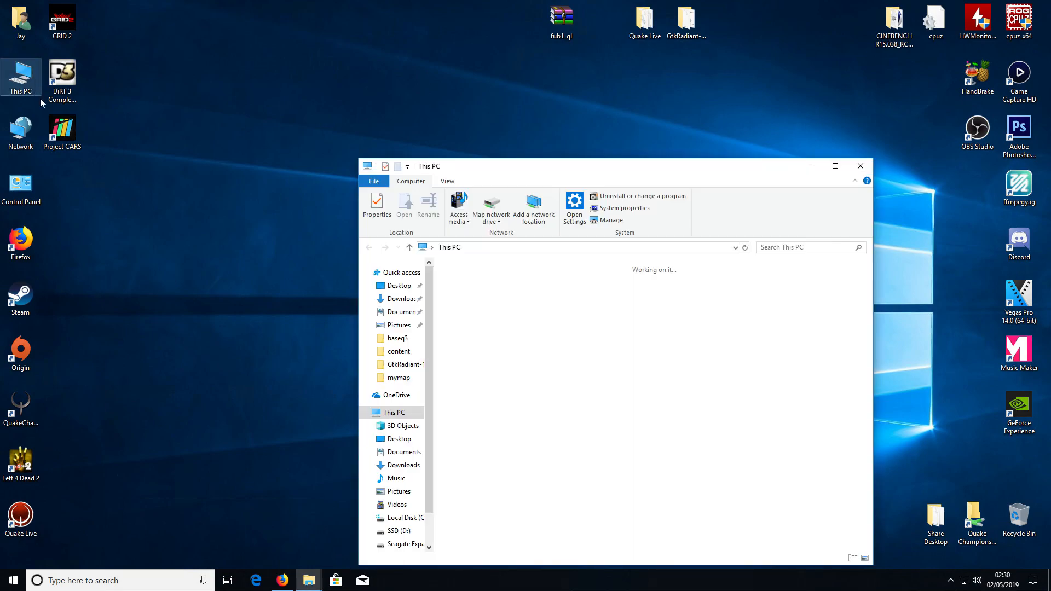
{"action": "left_click", "coordinate": [789, 404]}
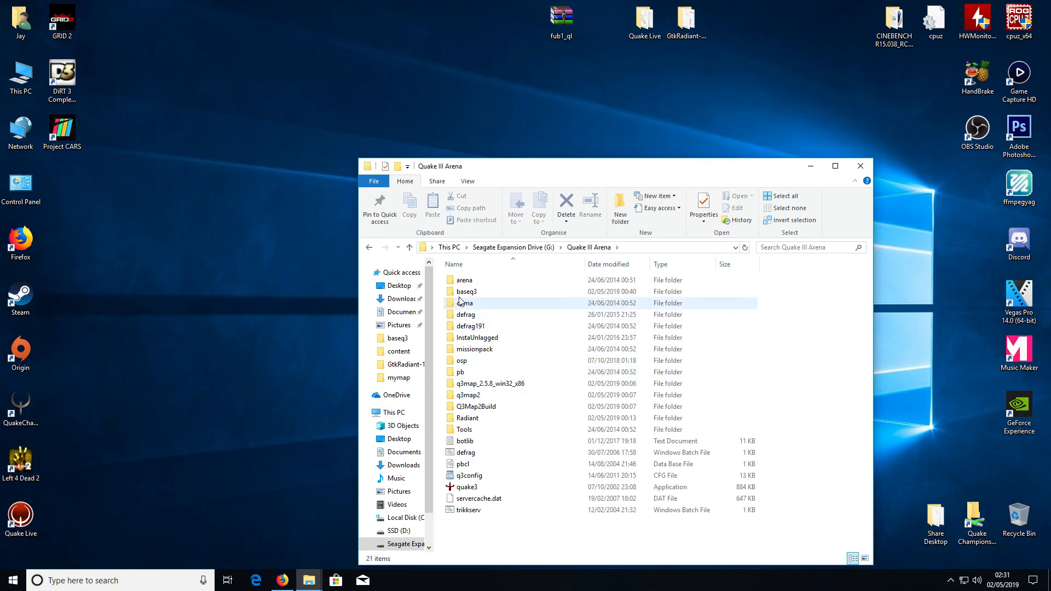
{"action": "double_click", "coordinate": [467, 290]}
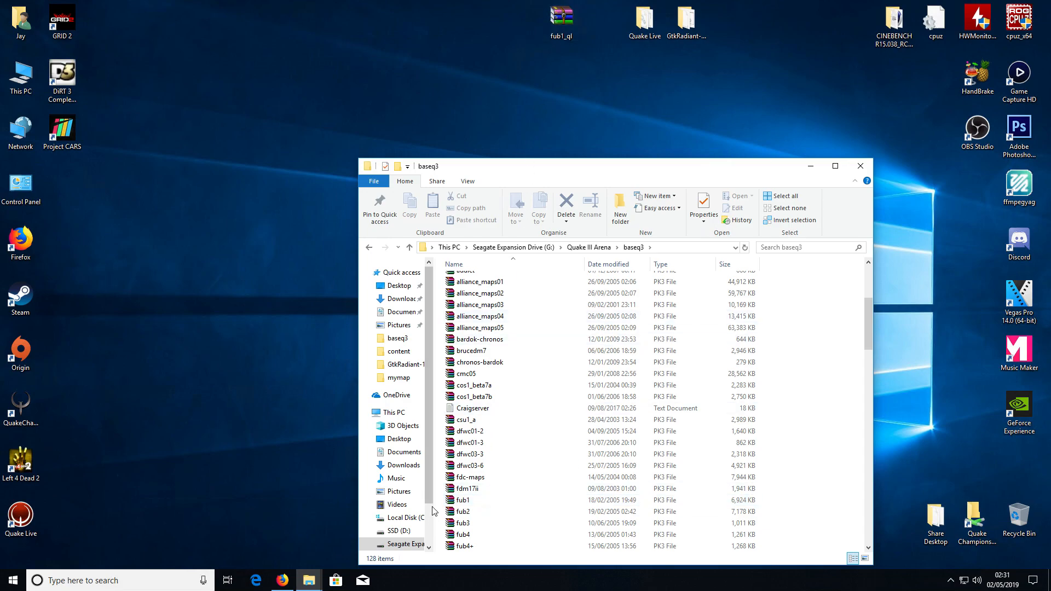
{"action": "right_click", "coordinate": [462, 500]}
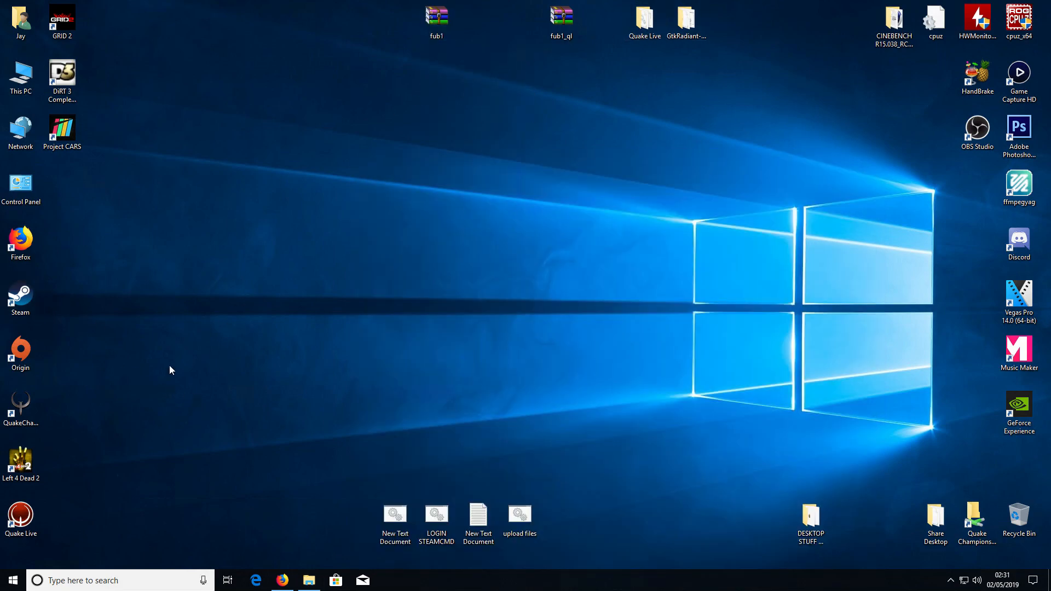
Step: Open the desktop GtkRadiant-1.6.6-20180422 folder and browse its 53 items, including q3map2
{"action": "left_click", "coordinate": [685, 18]}
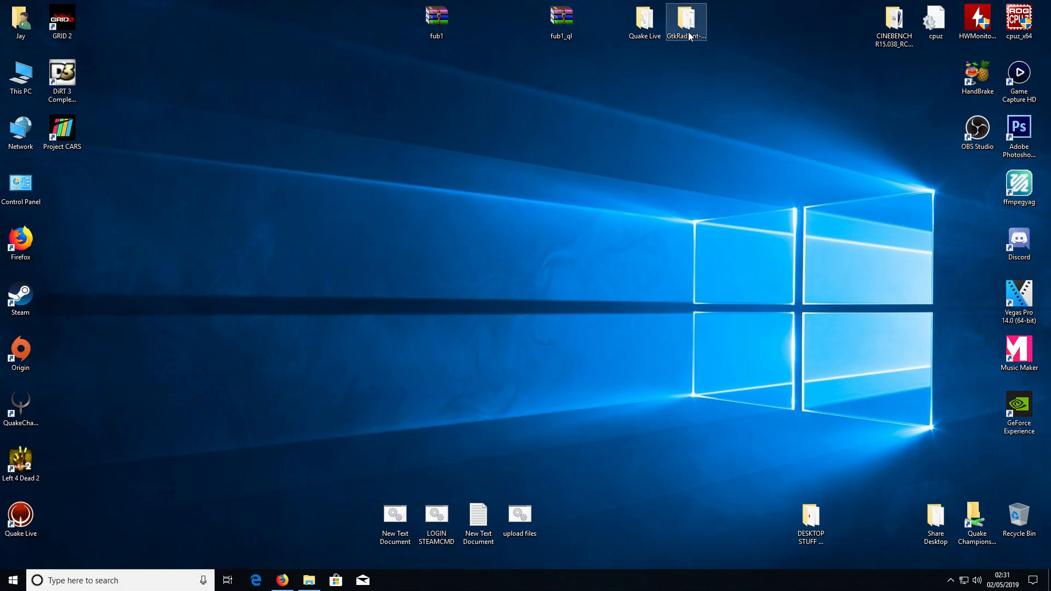
{"action": "mouse_move", "coordinate": [685, 22]}
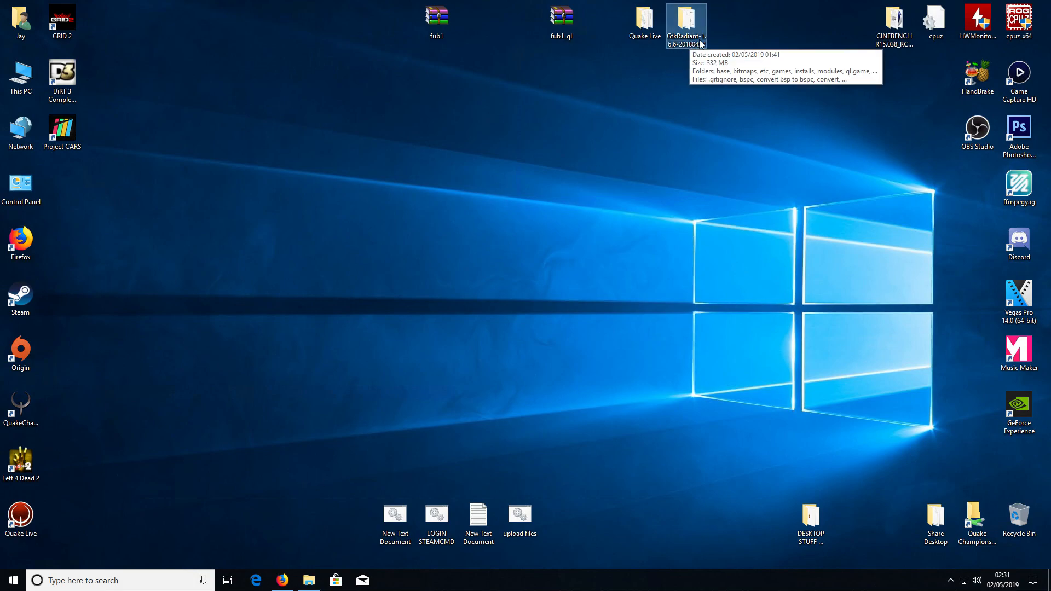
{"action": "mouse_move", "coordinate": [689, 28]}
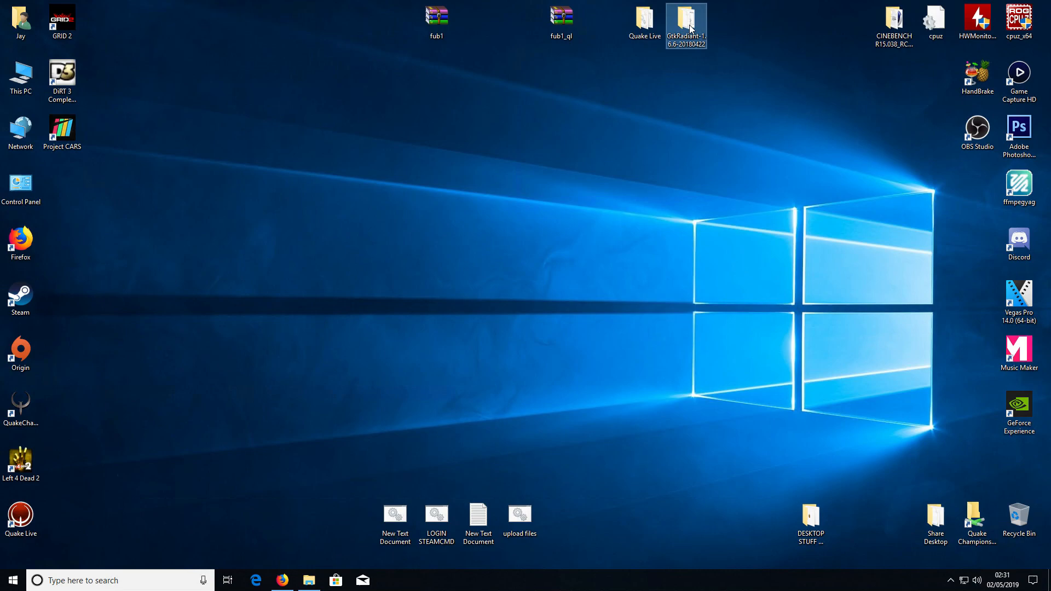
{"action": "double_click", "coordinate": [686, 25]}
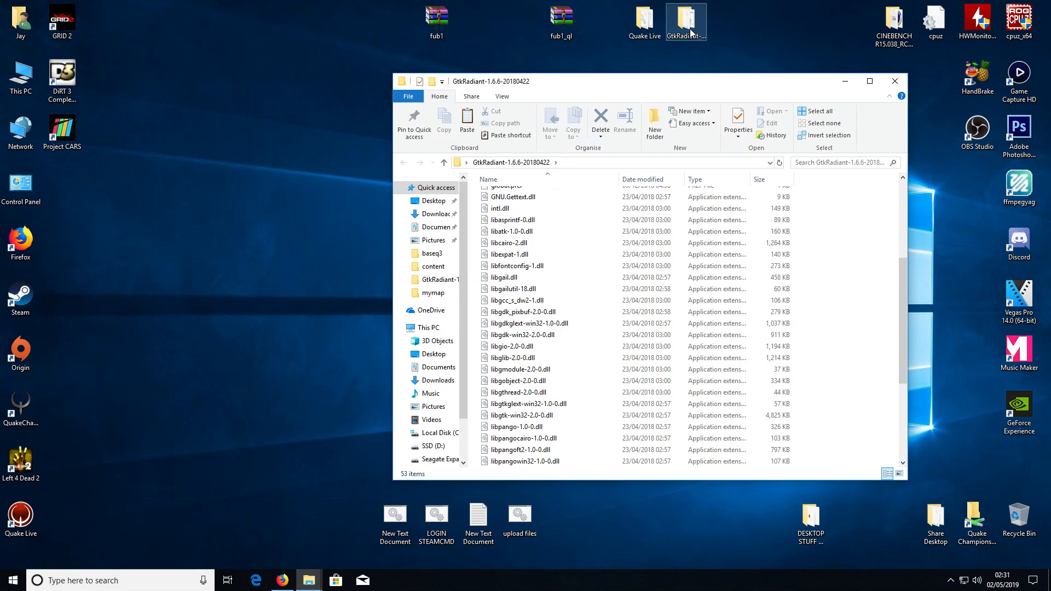
{"action": "mouse_move", "coordinate": [545, 185]}
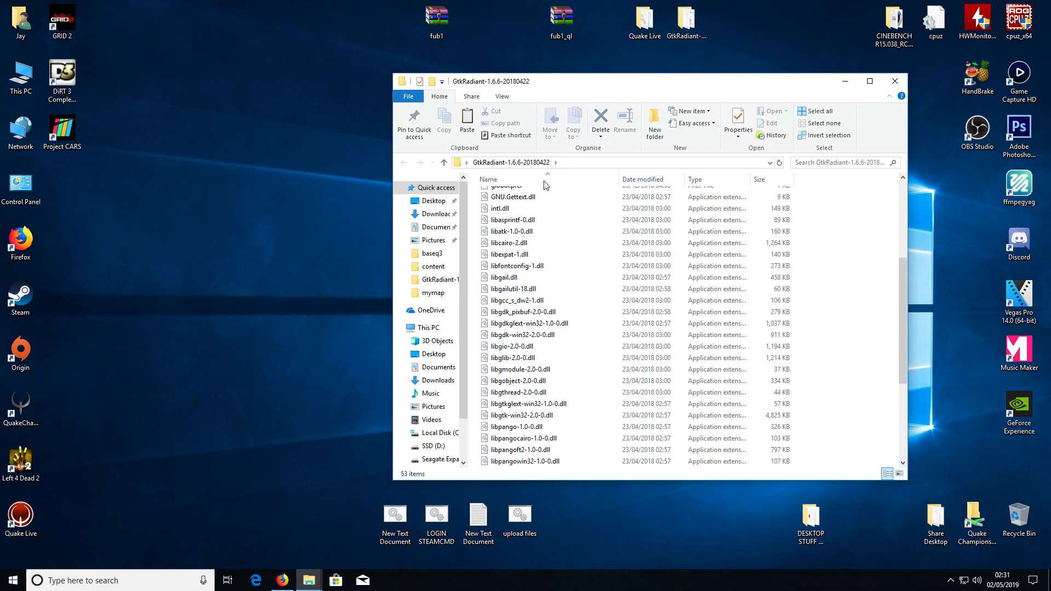
{"action": "scroll", "scroll_direction": "down", "scroll_amount": 3}
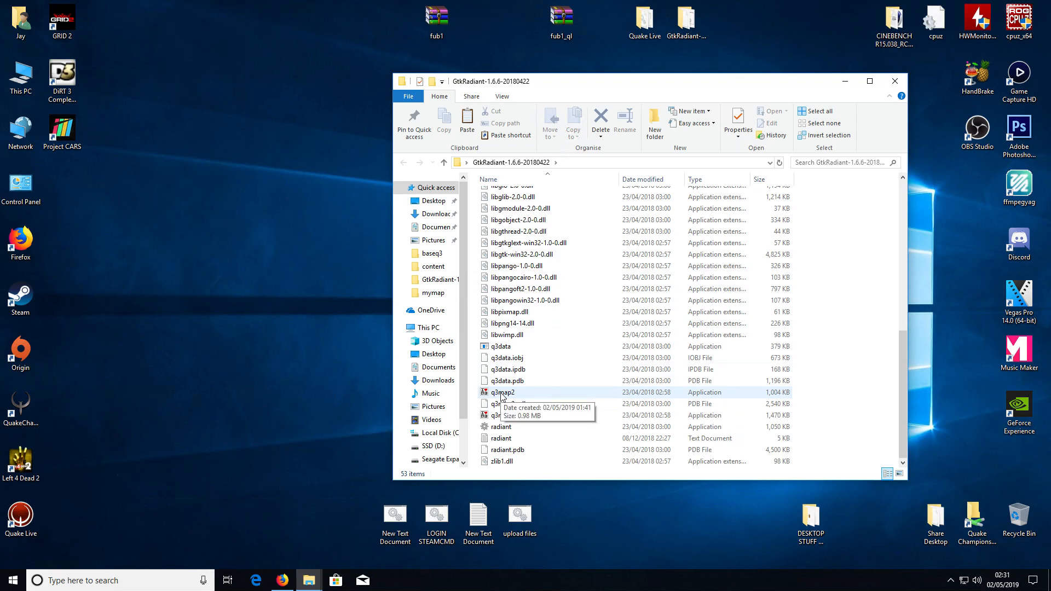
{"action": "scroll", "scroll_direction": "up", "scroll_amount": 3}
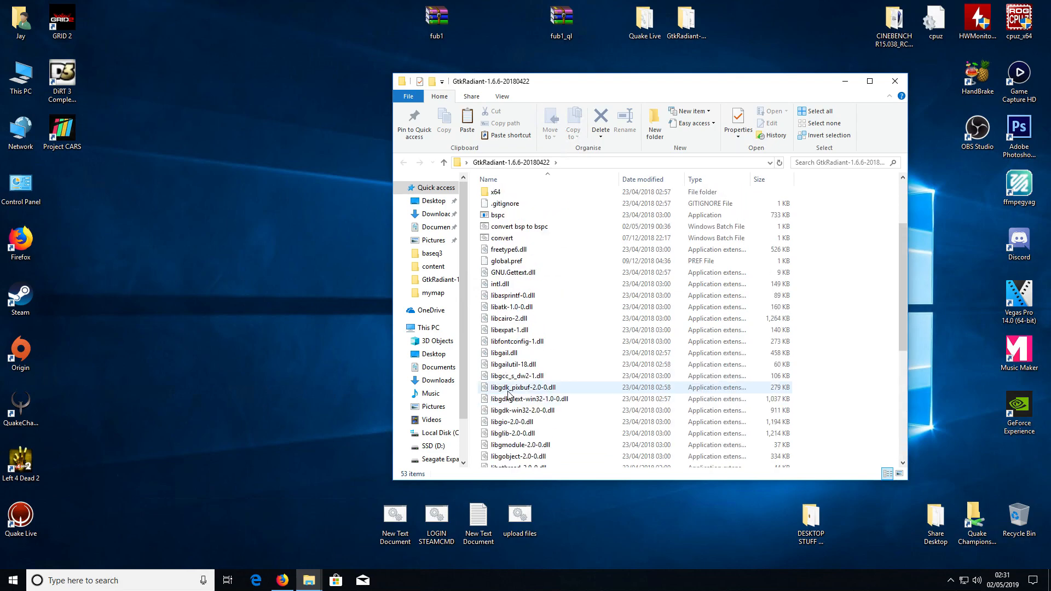
{"action": "scroll", "scroll_direction": "down", "scroll_amount": 3}
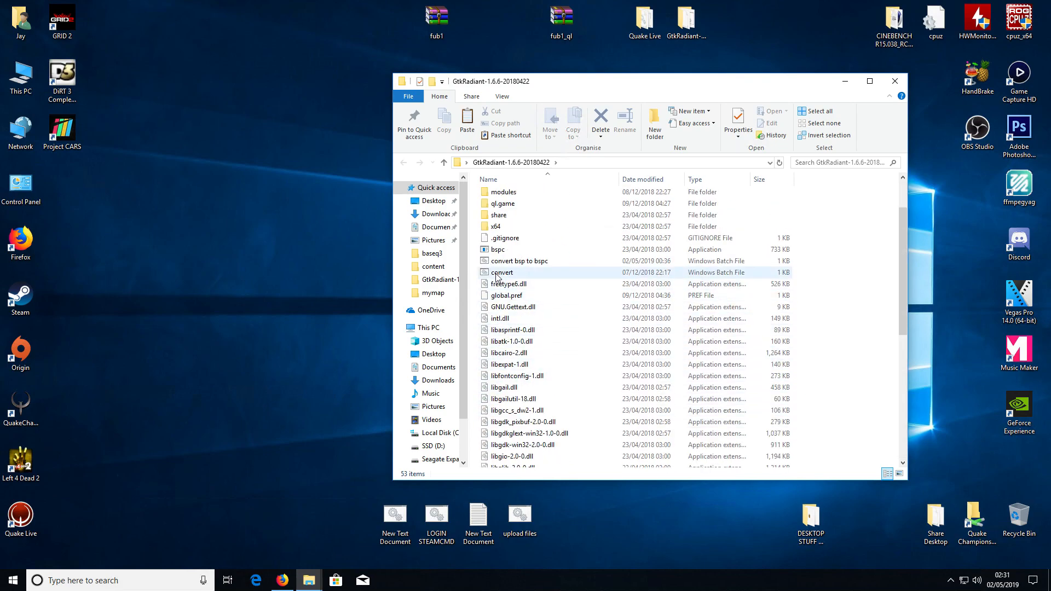
{"action": "left_click", "coordinate": [519, 261]}
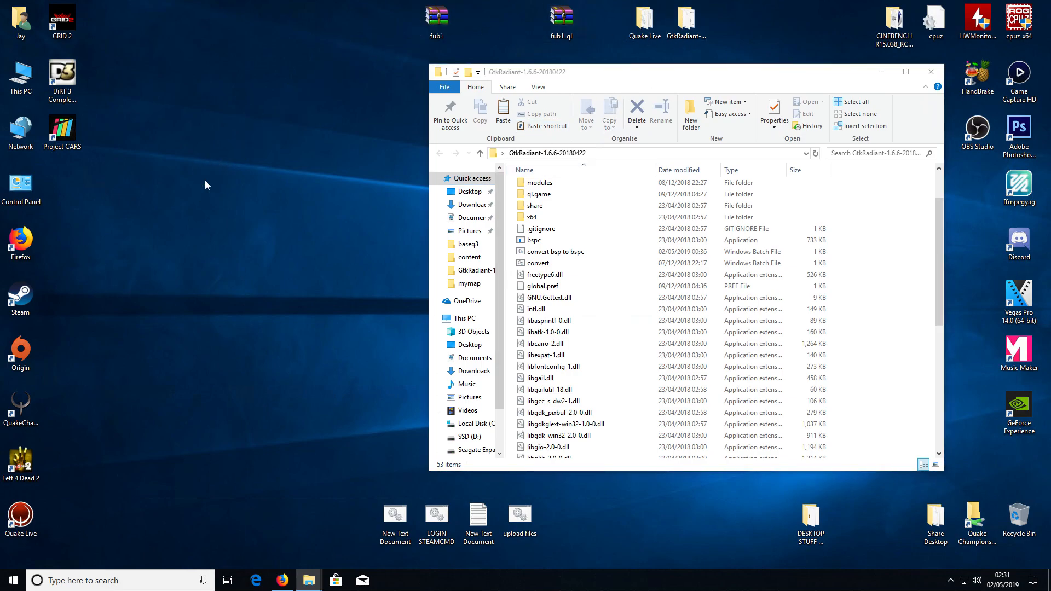
Step: Open fub1.pk3 in WinRAR and extract fub1.bsp and the levelshot image to the desktop
{"action": "left_click_drag", "start_coordinate": [436, 22], "coordinate": [187, 186]}
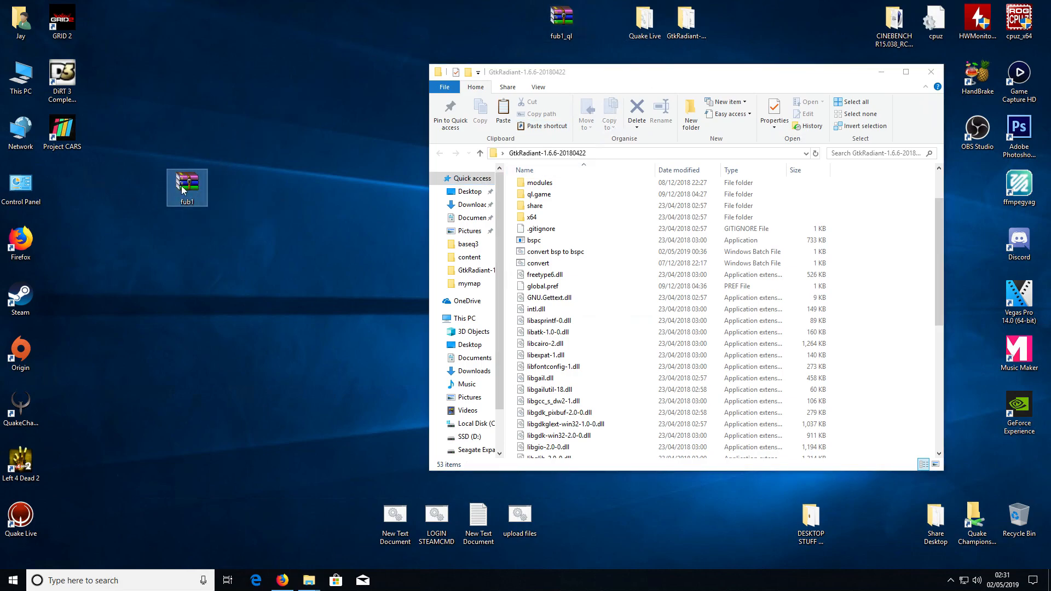
{"action": "mouse_move", "coordinate": [186, 183]}
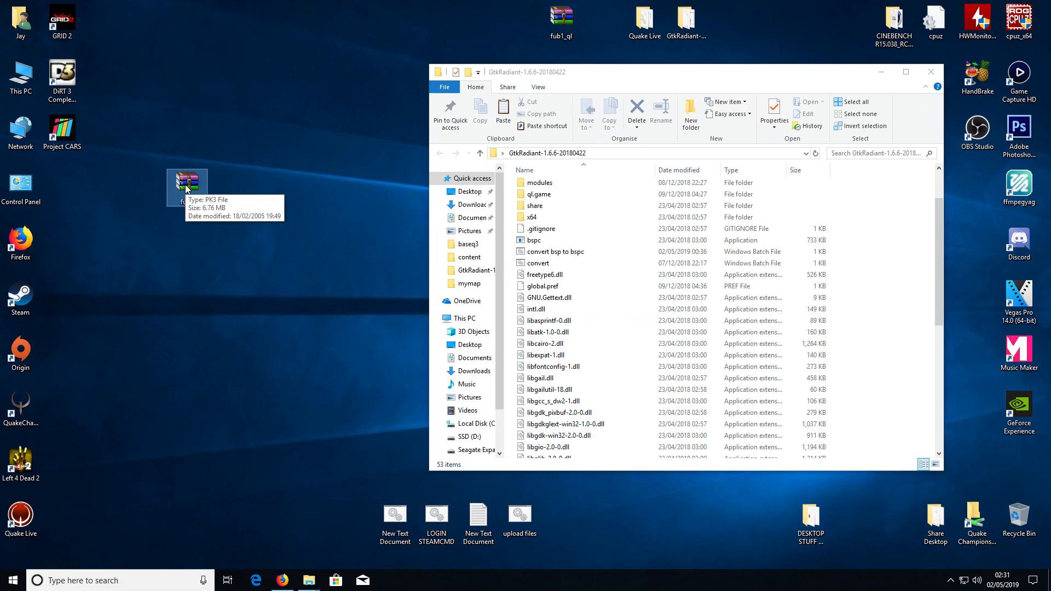
{"action": "double_click", "coordinate": [186, 182]}
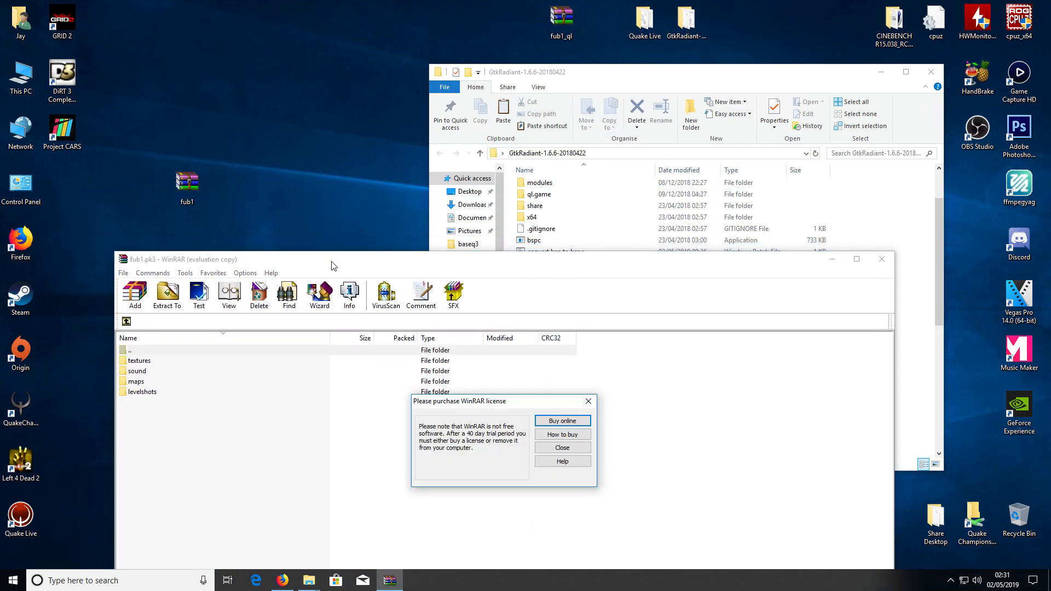
{"action": "left_click", "coordinate": [562, 447]}
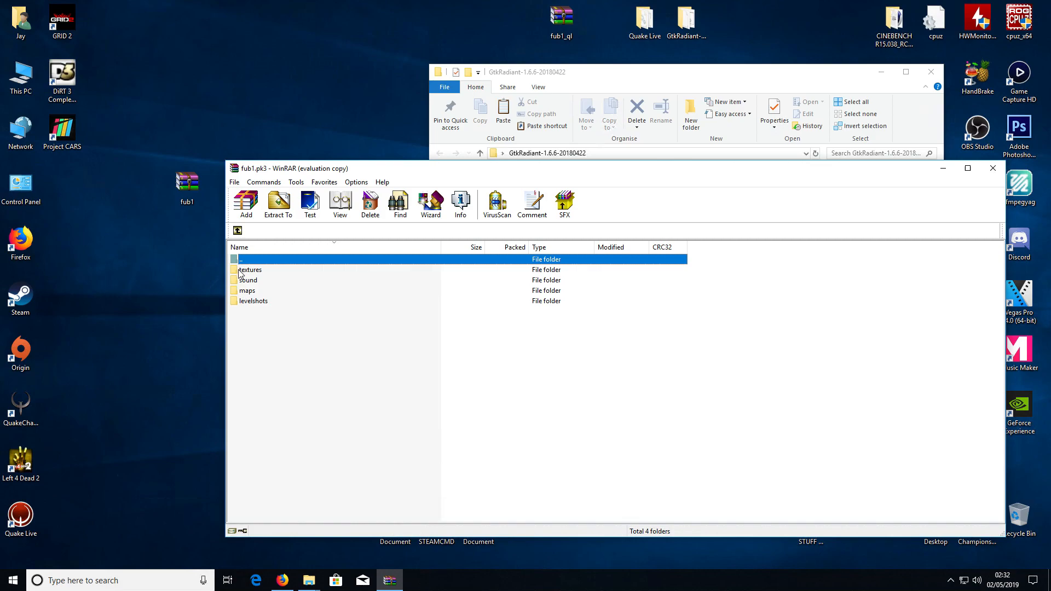
{"action": "double_click", "coordinate": [247, 290]}
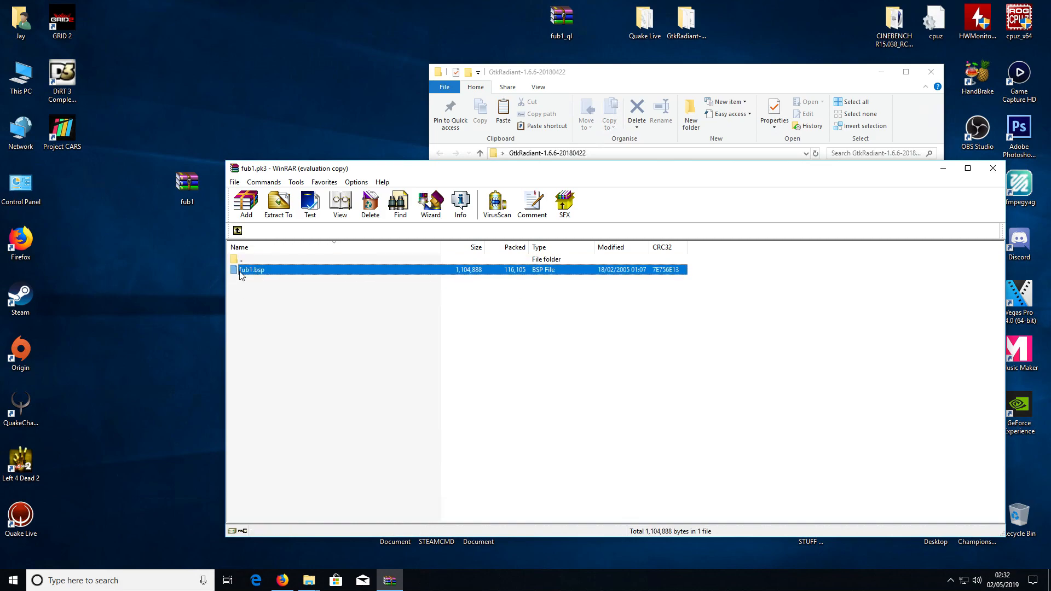
{"action": "left_click_drag", "start_coordinate": [251, 270], "coordinate": [270, 75]}
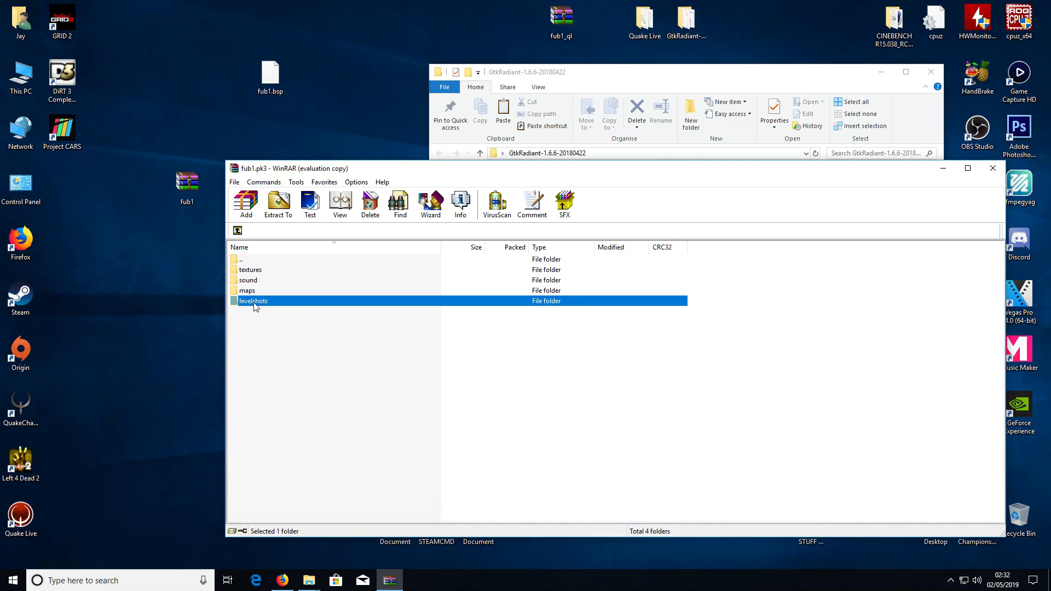
{"action": "double_click", "coordinate": [253, 300]}
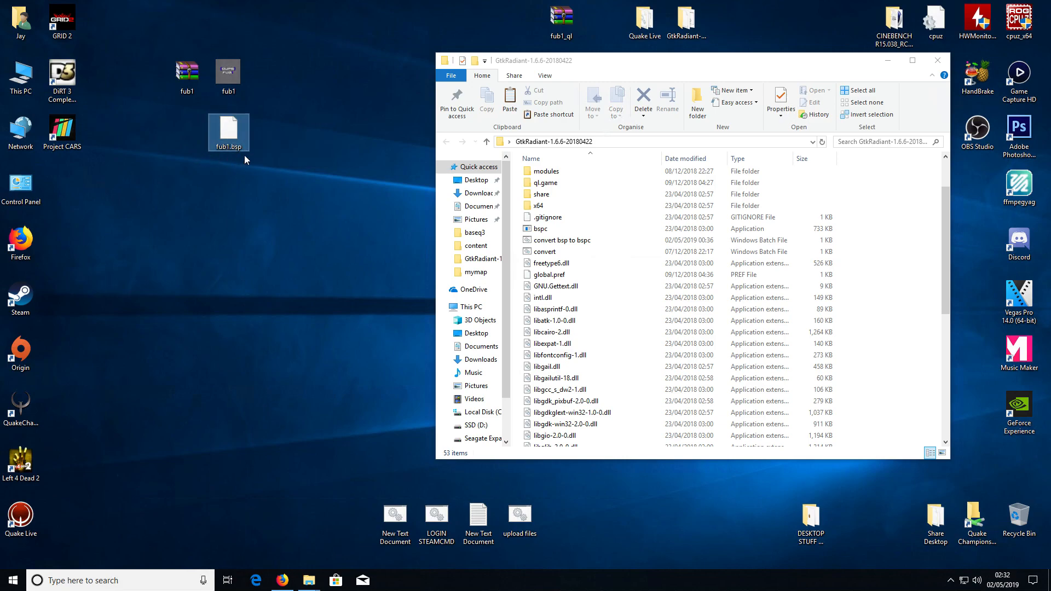
{"action": "mouse_move", "coordinate": [229, 129]}
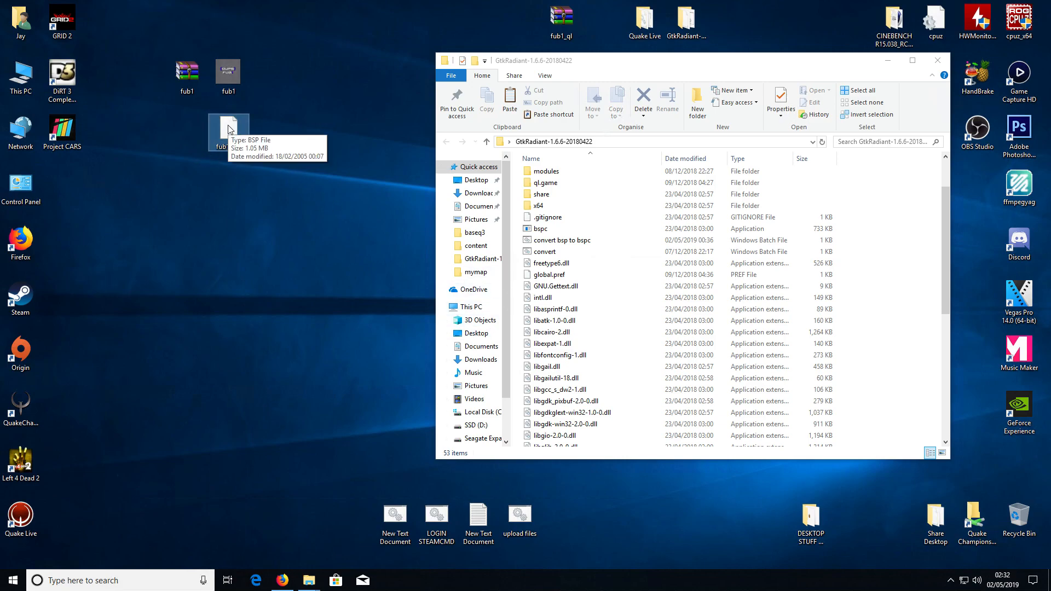
Step: Move fub1.bsp into the GtkRadiant folder and create a new blank text document on the desktop
{"action": "left_click", "coordinate": [228, 132]}
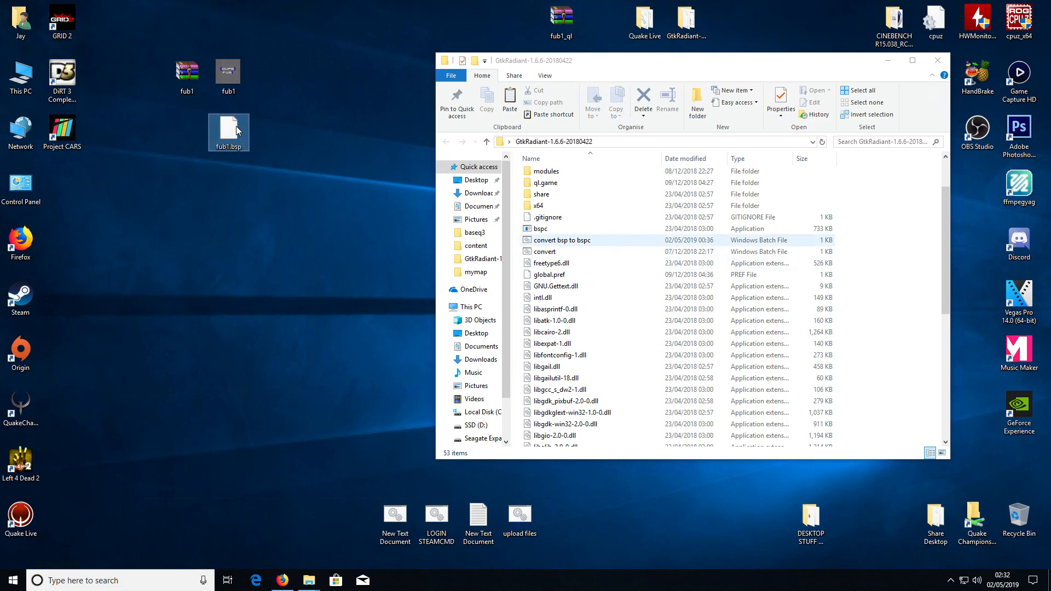
{"action": "mouse_move", "coordinate": [231, 129]}
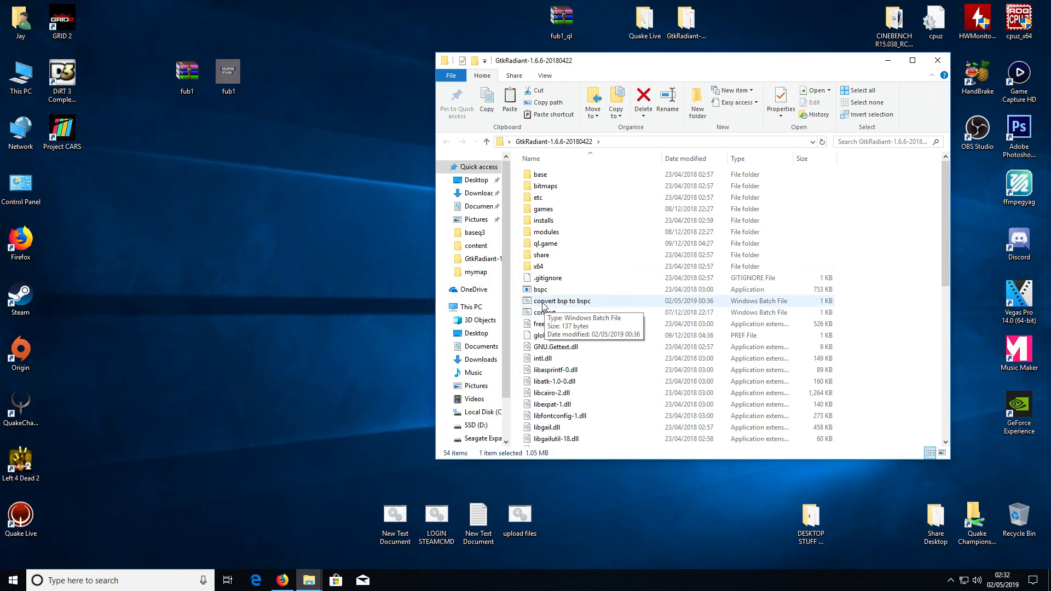
{"action": "mouse_move", "coordinate": [288, 250]}
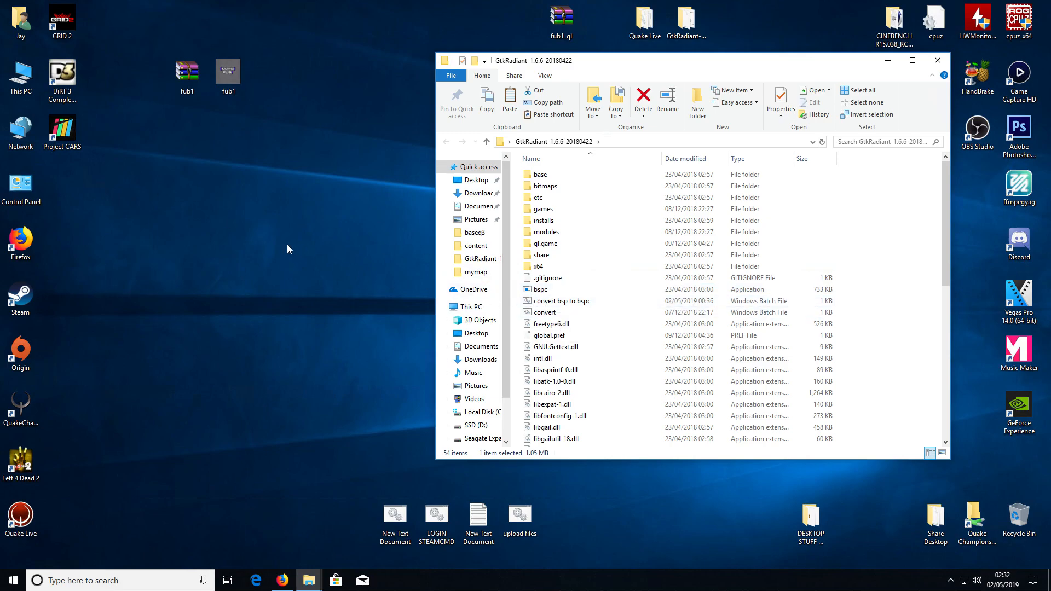
{"action": "right_click", "coordinate": [288, 250]}
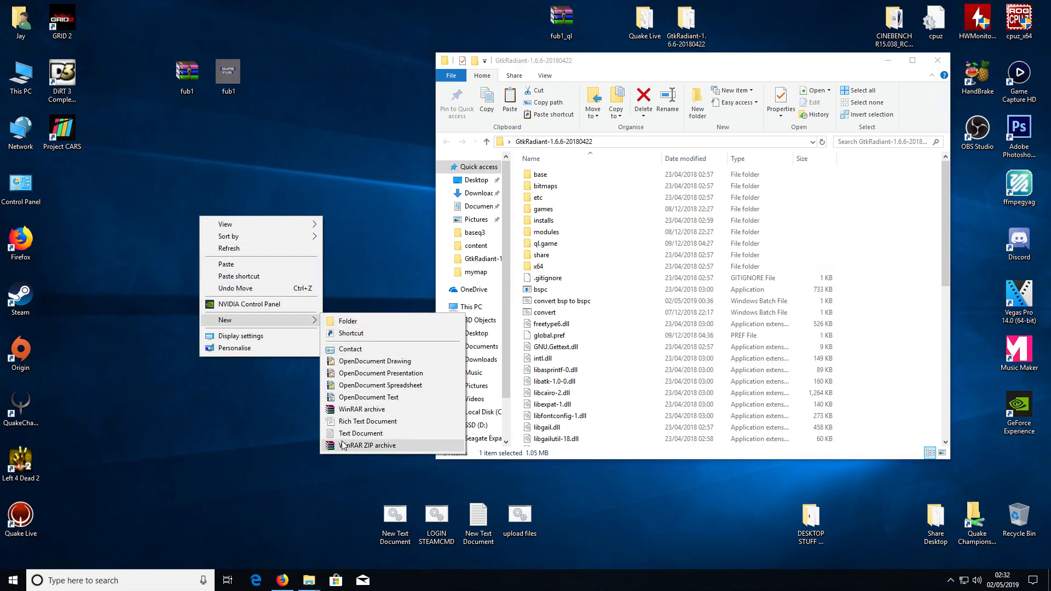
{"action": "left_click", "coordinate": [361, 433]}
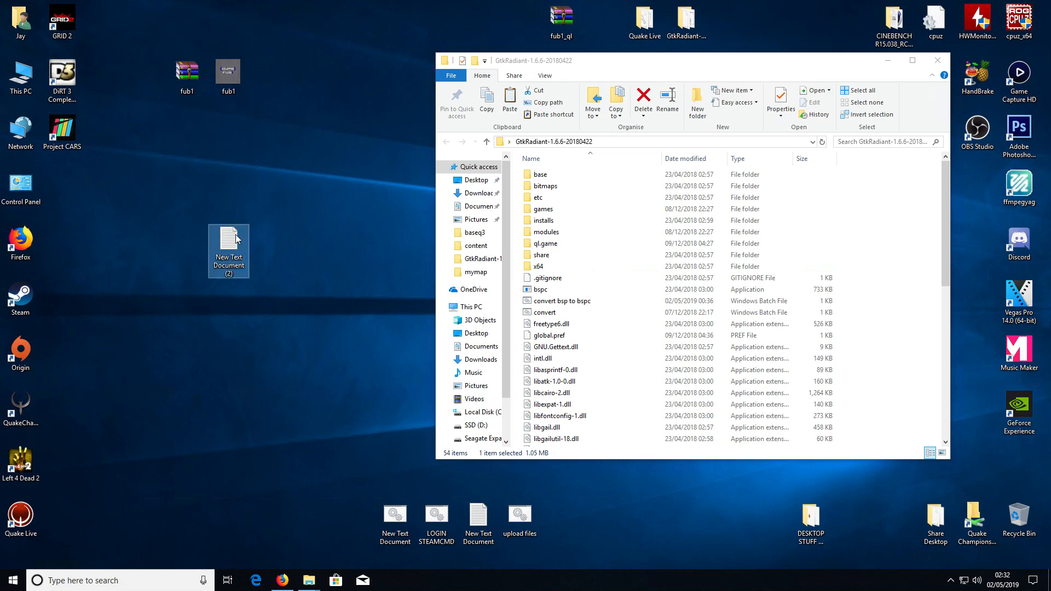
Step: Enter the q3map2 quakelive convert command, replacing map name jjm2 with fub1
{"action": "double_click", "coordinate": [228, 247]}
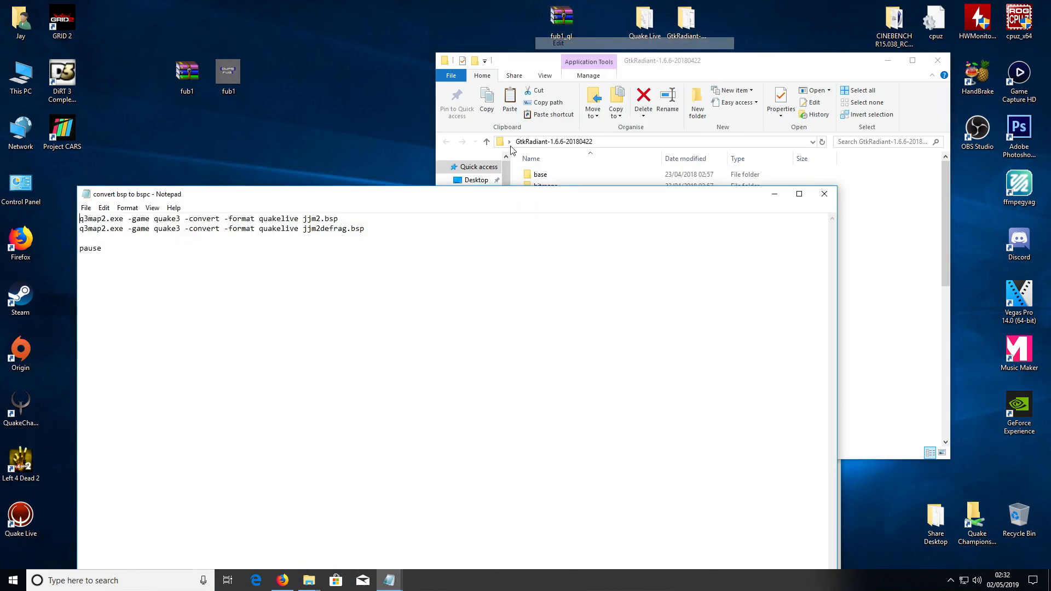
{"action": "triple_click", "coordinate": [208, 219]}
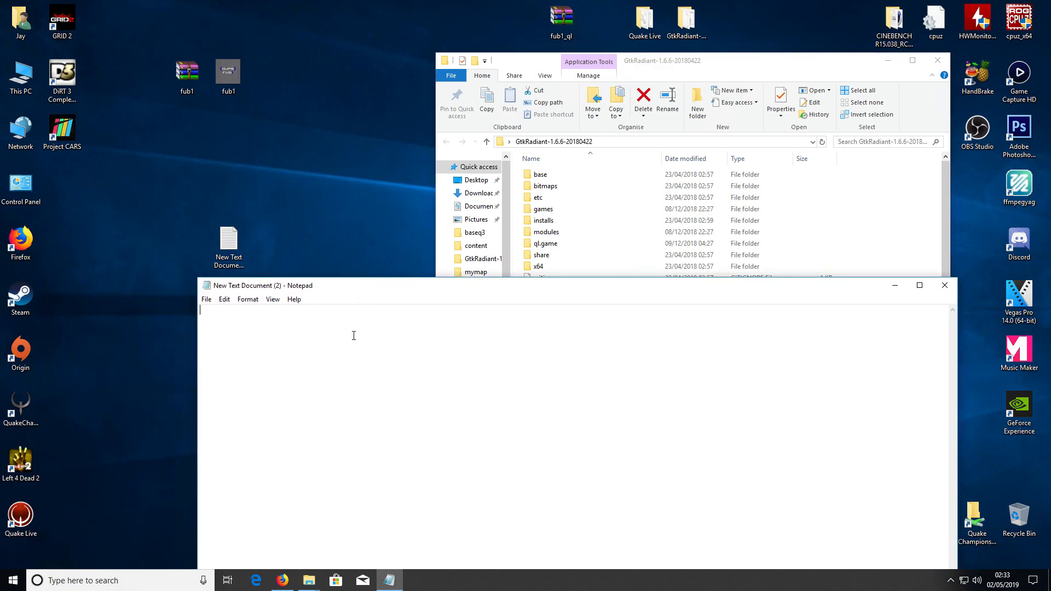
{"action": "type", "text": "q3map2.exe -game quake3 -convert -format quakelive jjm2.bsp"}
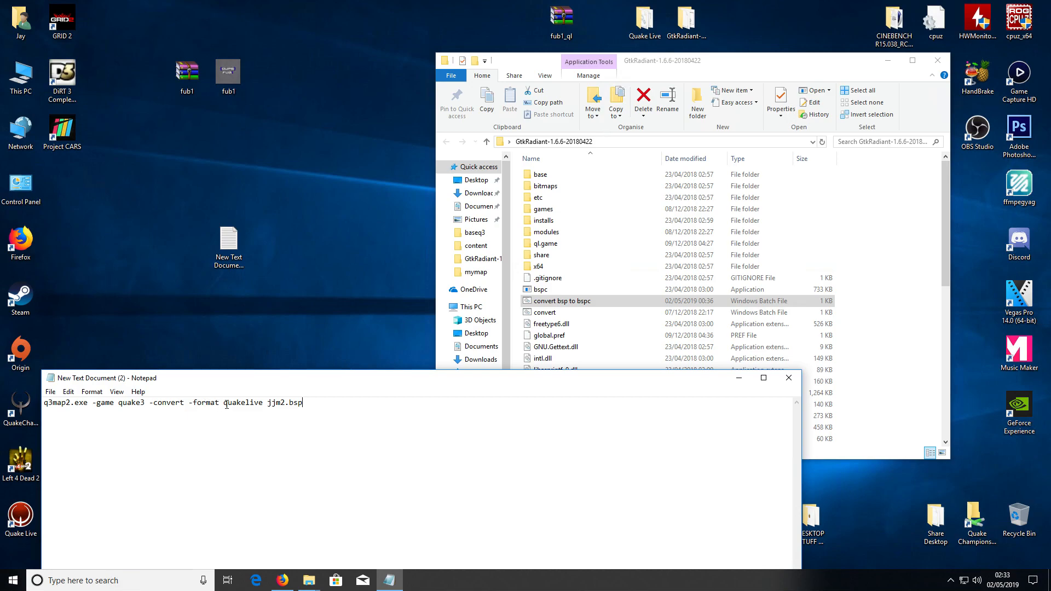
{"action": "double_click", "coordinate": [277, 403]}
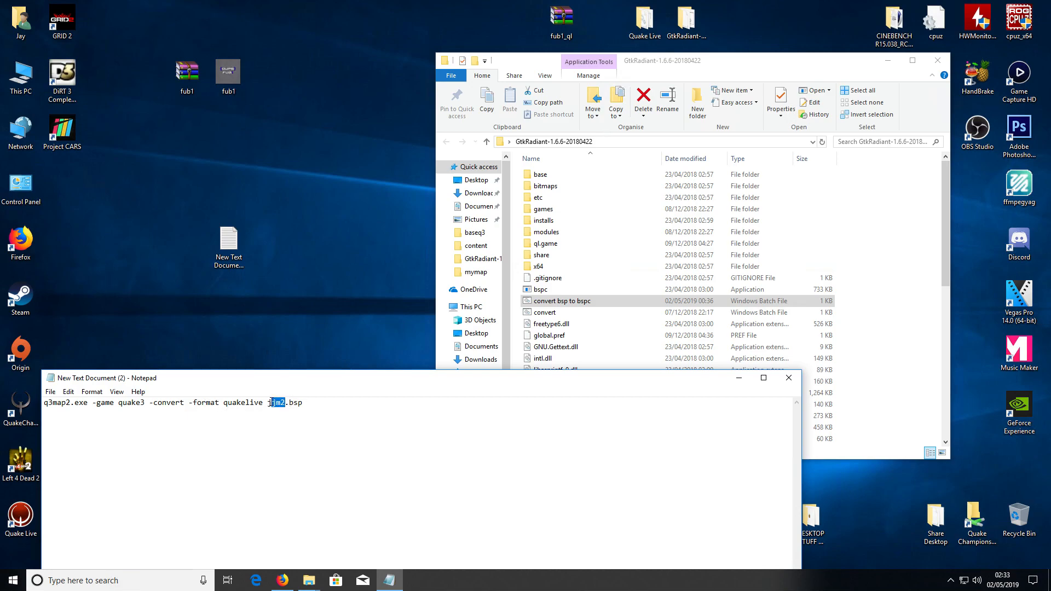
{"action": "key", "text": "Delete"}
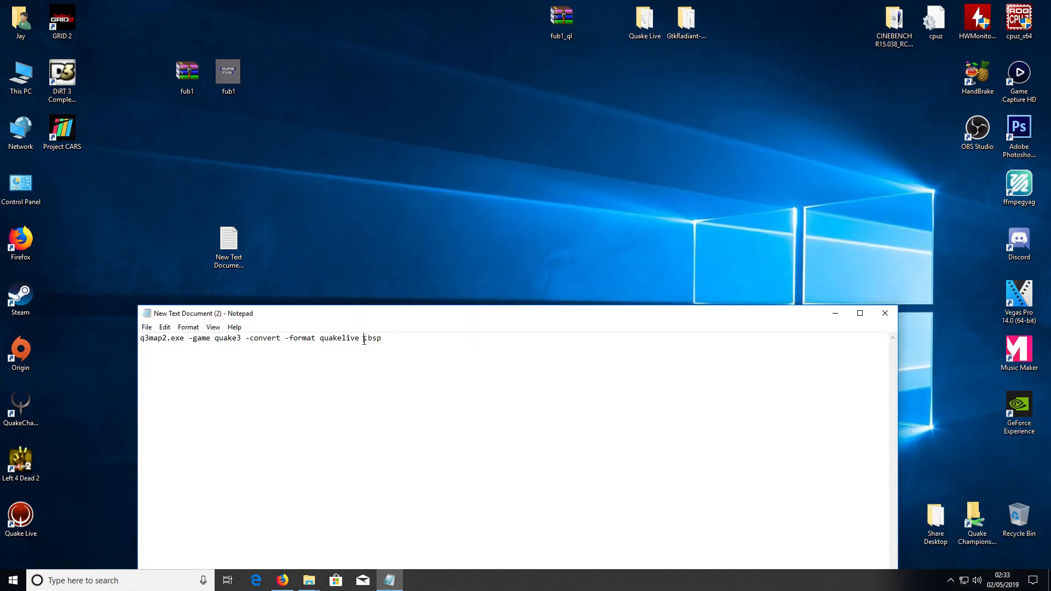
{"action": "type", "text": "fub1"}
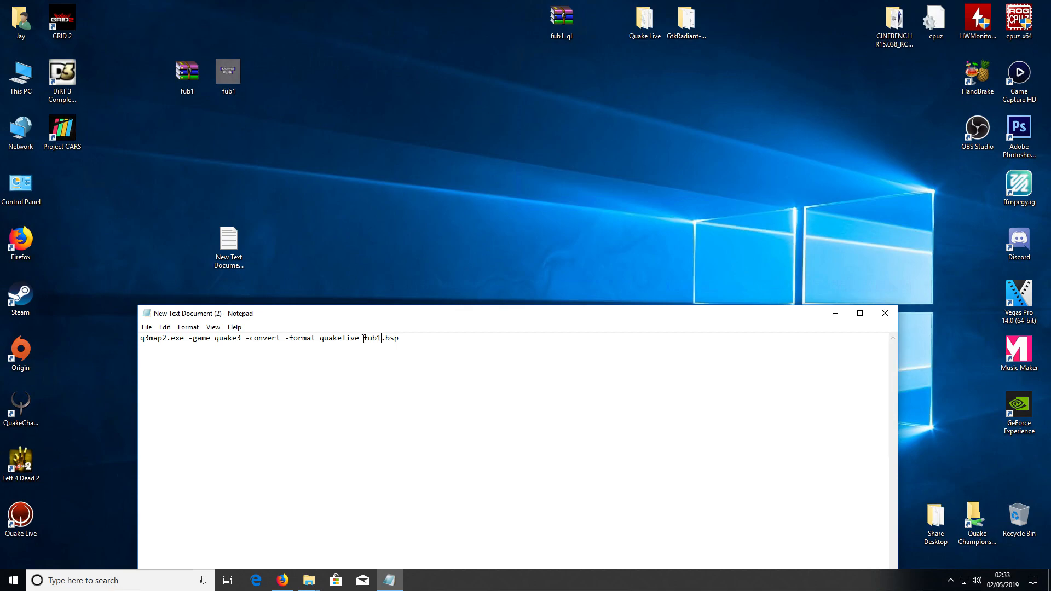
{"action": "left_click", "coordinate": [146, 327]}
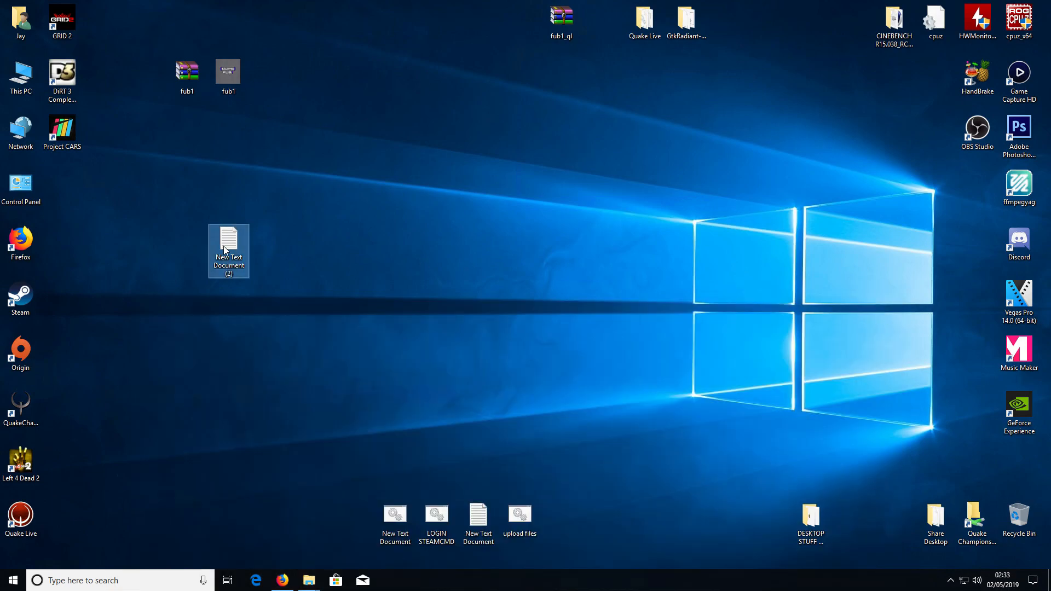
Step: Save the edited command as New Text Document.bat, replacing the existing file
{"action": "right_click", "coordinate": [353, 134]}
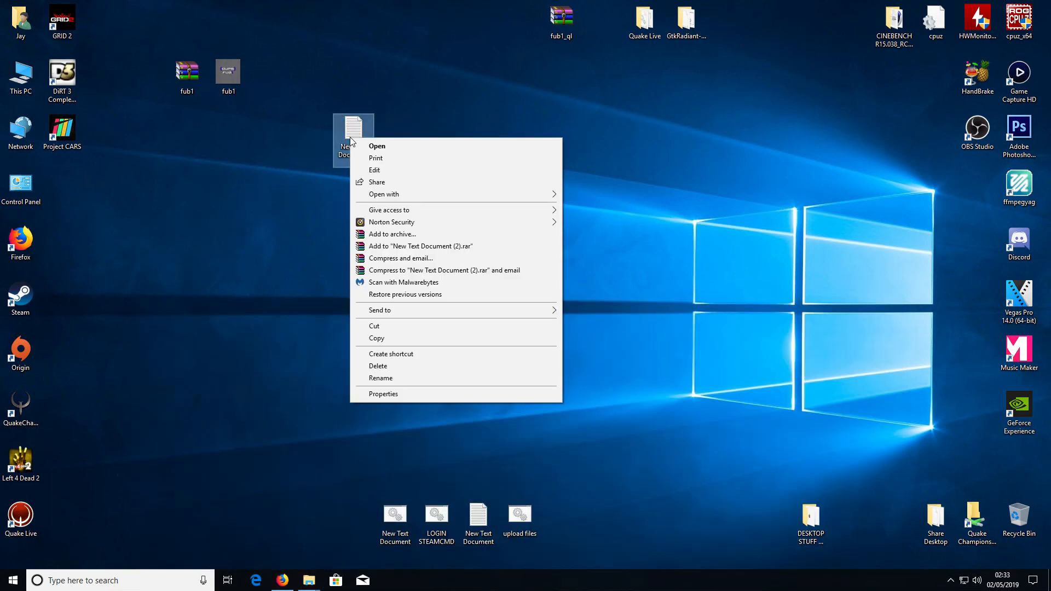
{"action": "left_click", "coordinate": [376, 146]}
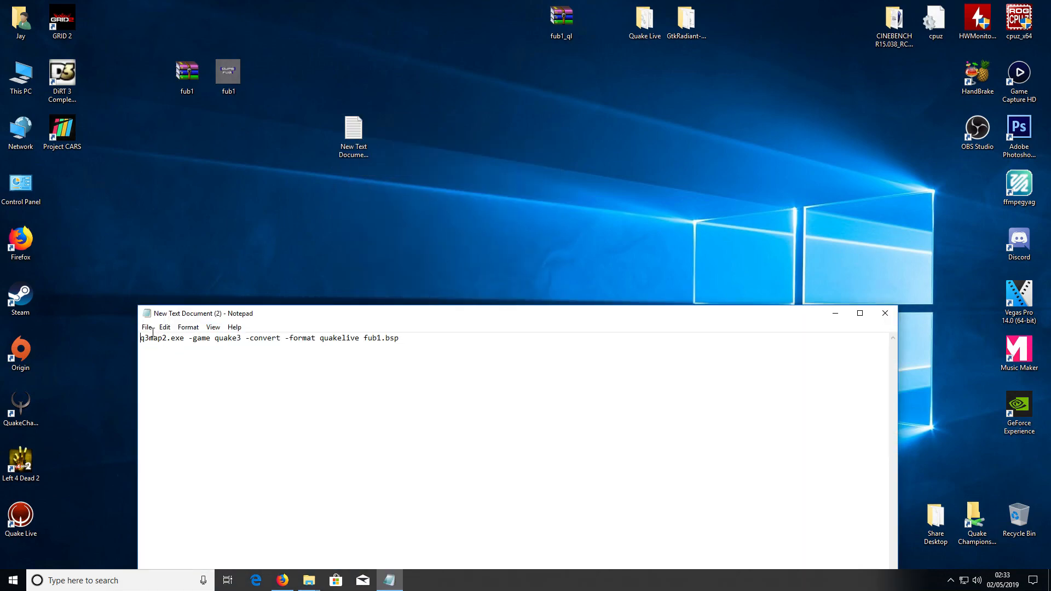
{"action": "mouse_move", "coordinate": [308, 363]}
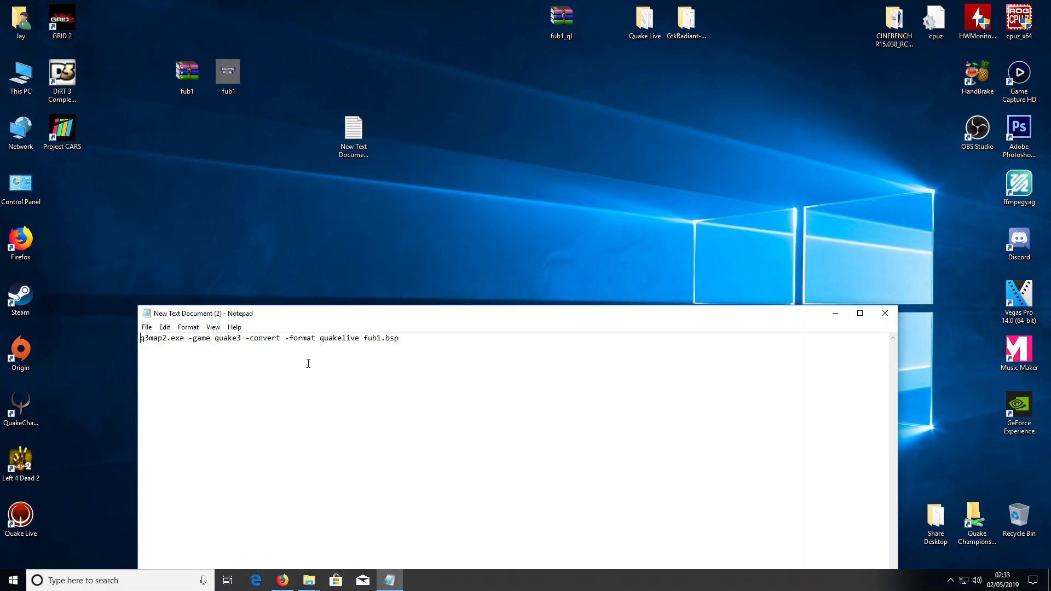
{"action": "left_click", "coordinate": [185, 235]}
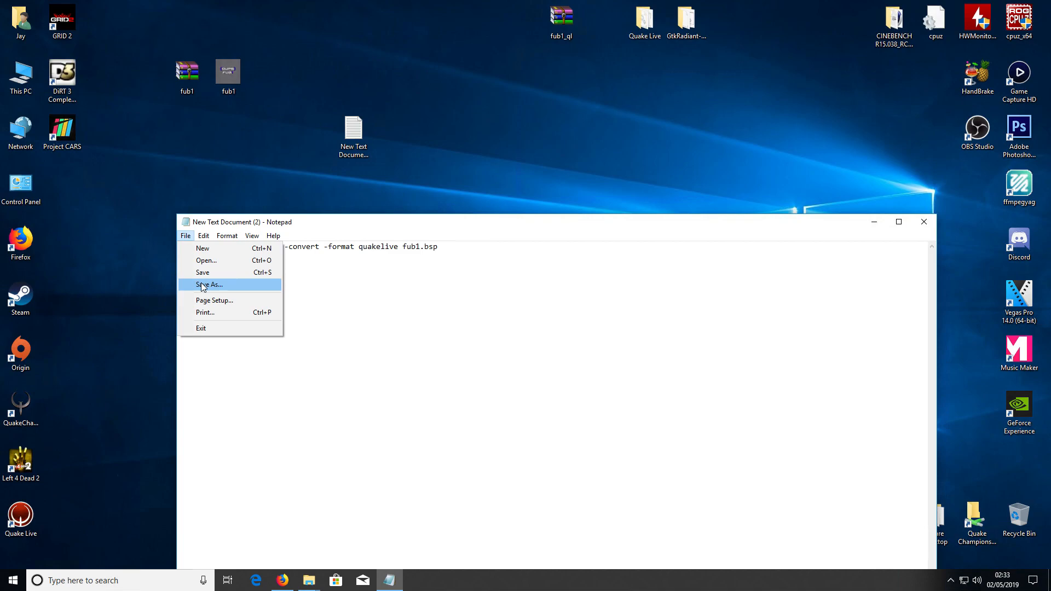
{"action": "left_click", "coordinate": [209, 284]}
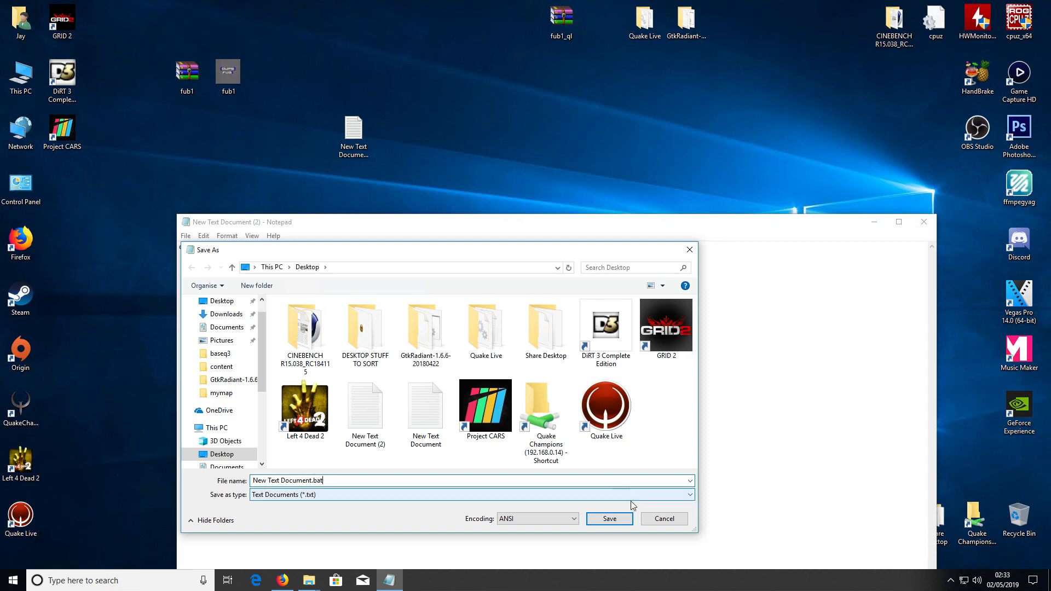
{"action": "left_click", "coordinate": [609, 519]}
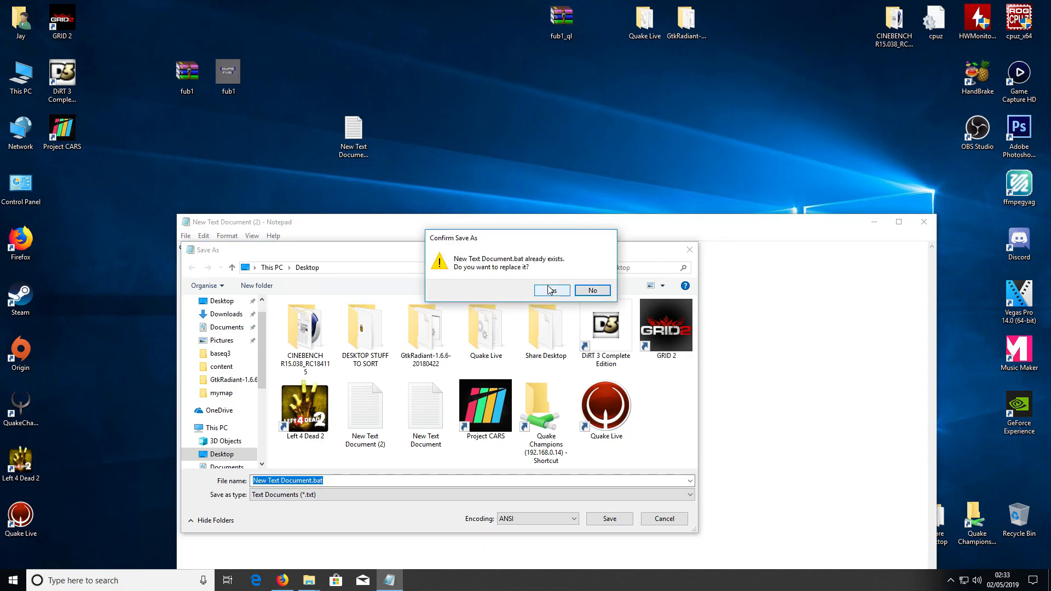
{"action": "left_click", "coordinate": [549, 289]}
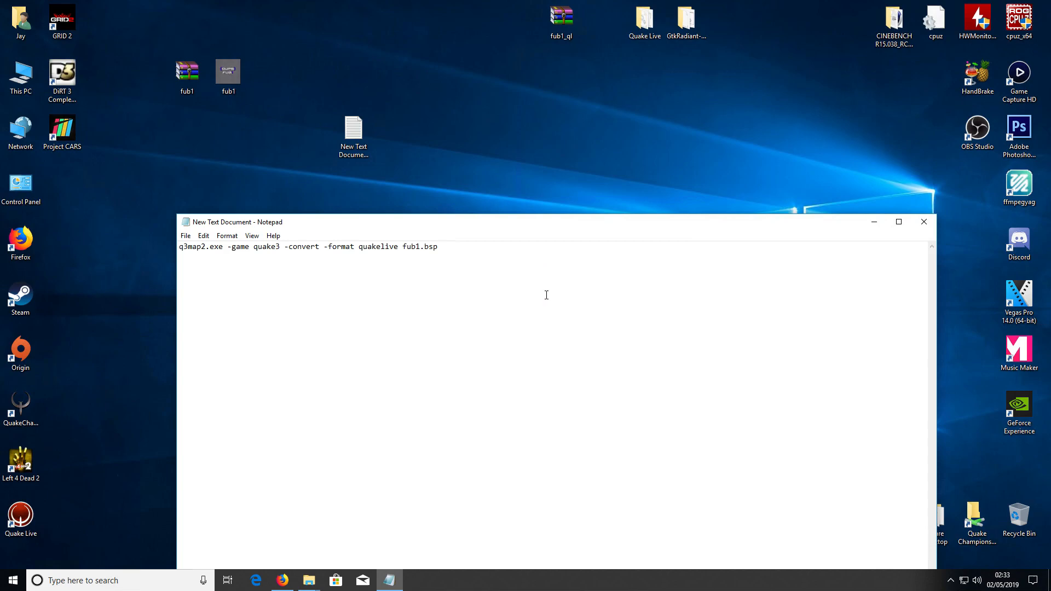
{"action": "mouse_move", "coordinate": [924, 222]}
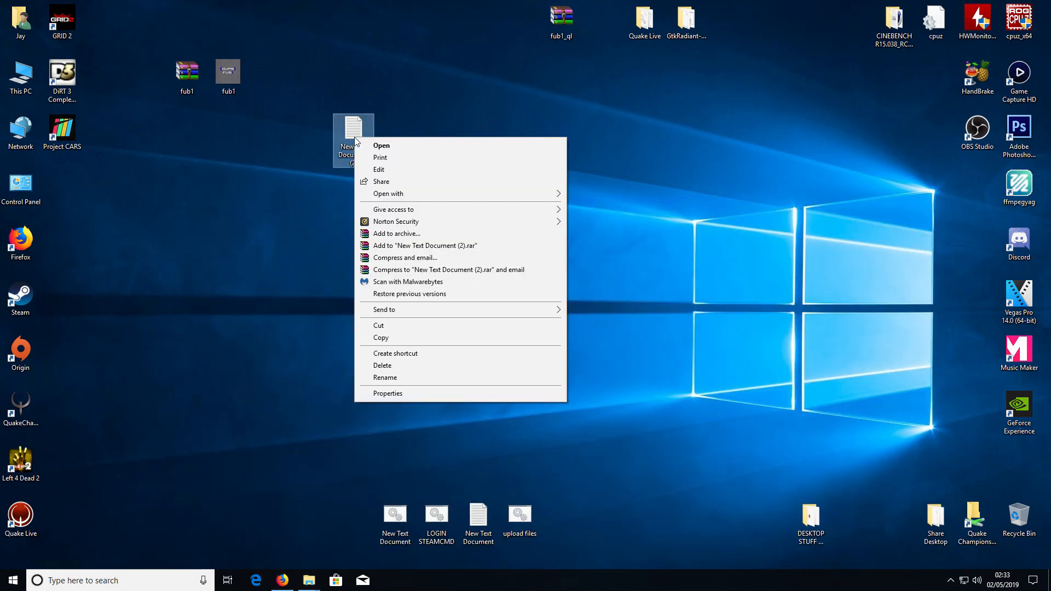
{"action": "mouse_move", "coordinate": [380, 157]}
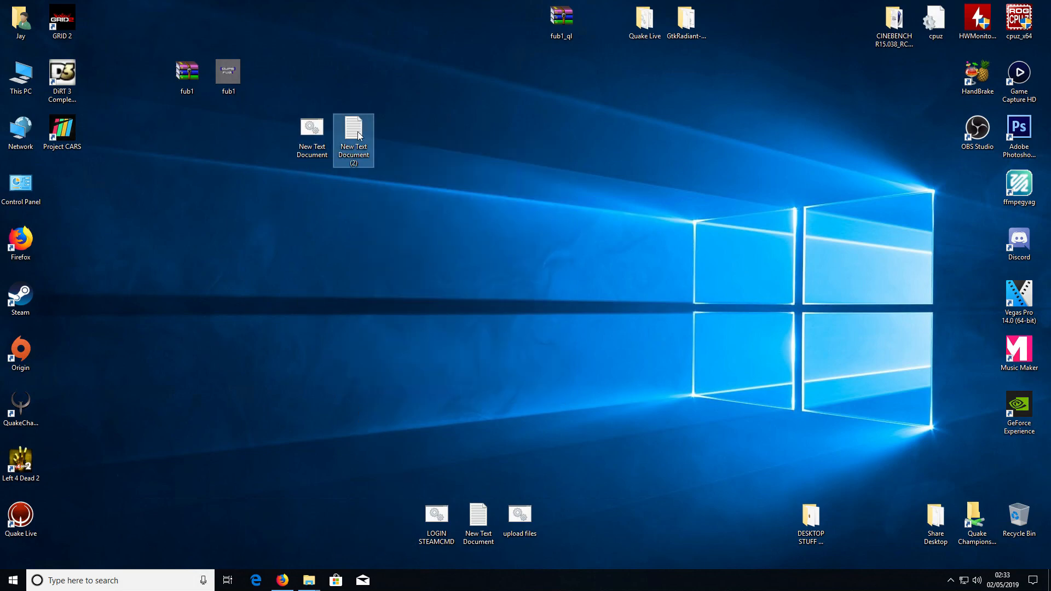
{"action": "mouse_move", "coordinate": [353, 132]}
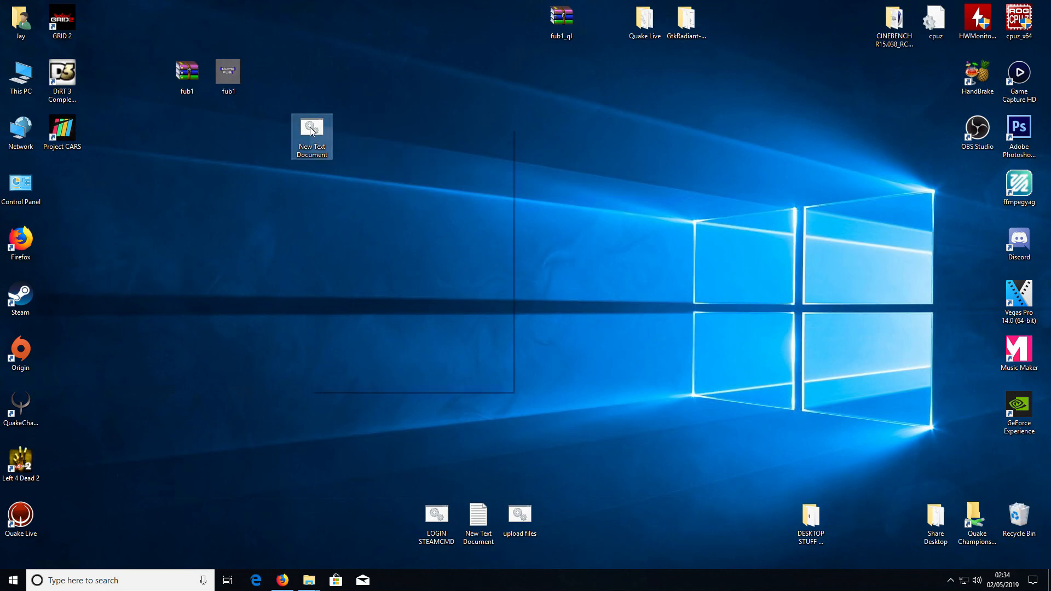
Step: Reopen the command document and save it over New Text Document.txt, then reopen it
{"action": "double_click", "coordinate": [311, 137]}
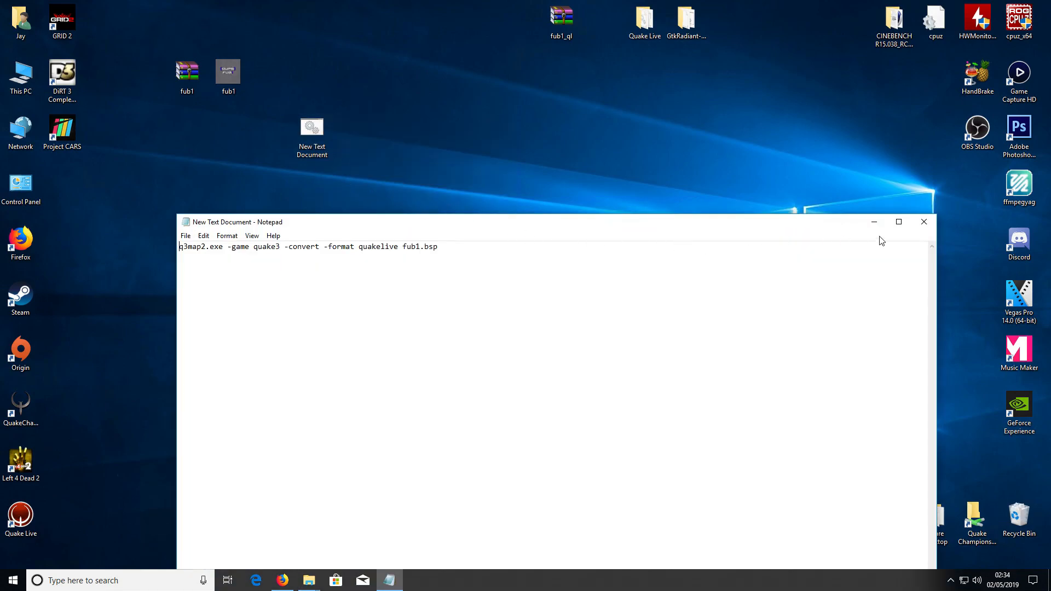
{"action": "left_click", "coordinate": [923, 222]}
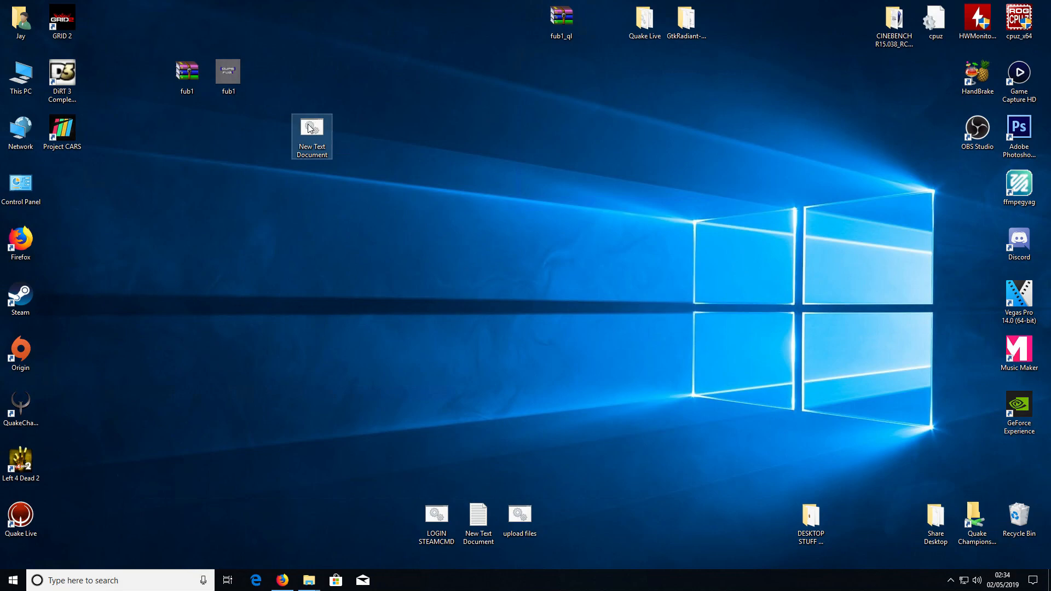
{"action": "double_click", "coordinate": [310, 131]}
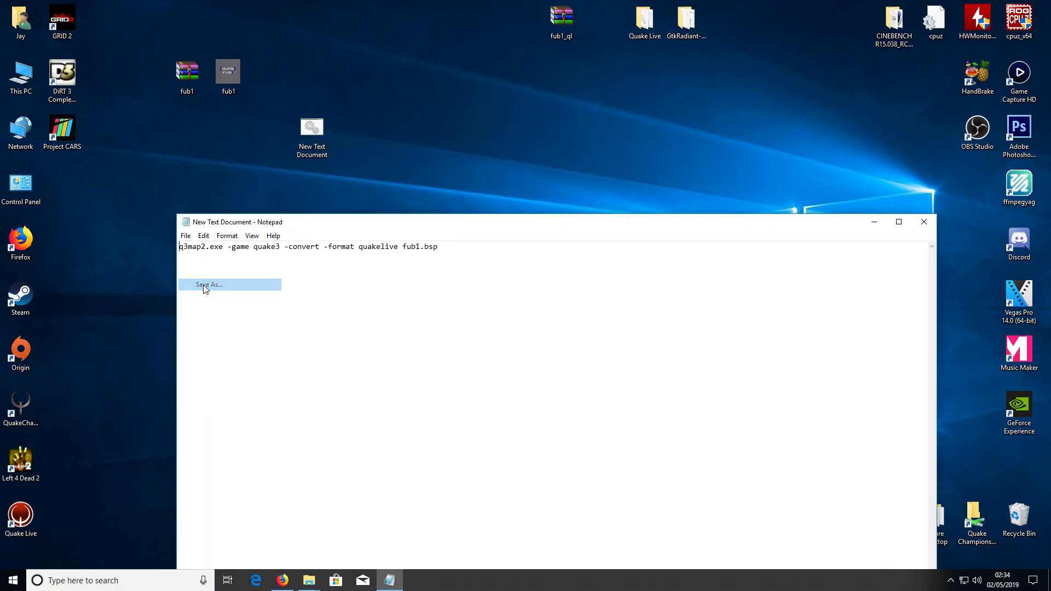
{"action": "left_click", "coordinate": [209, 284]}
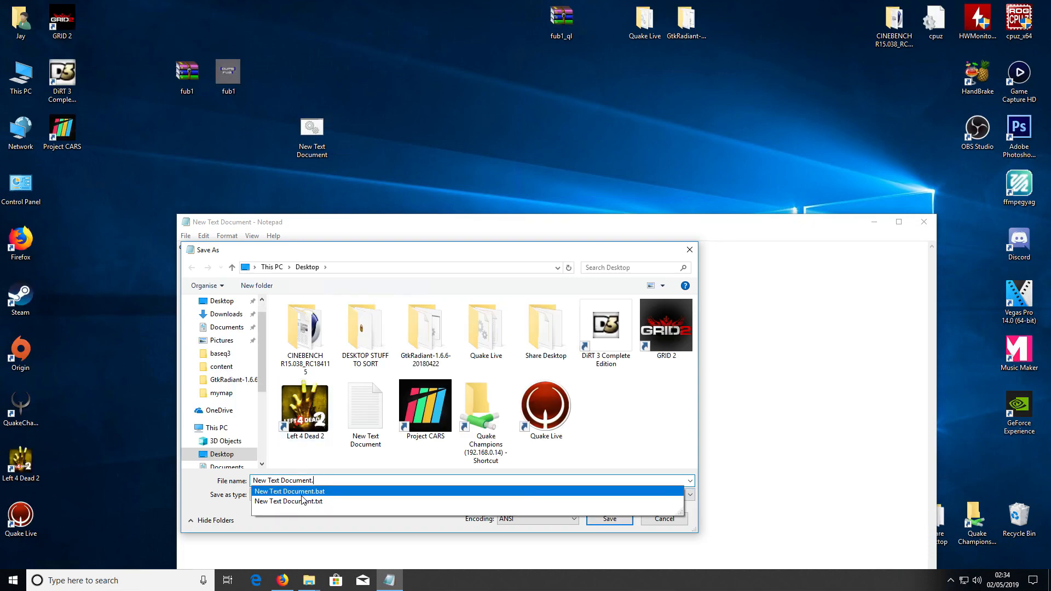
{"action": "left_click", "coordinate": [607, 518]}
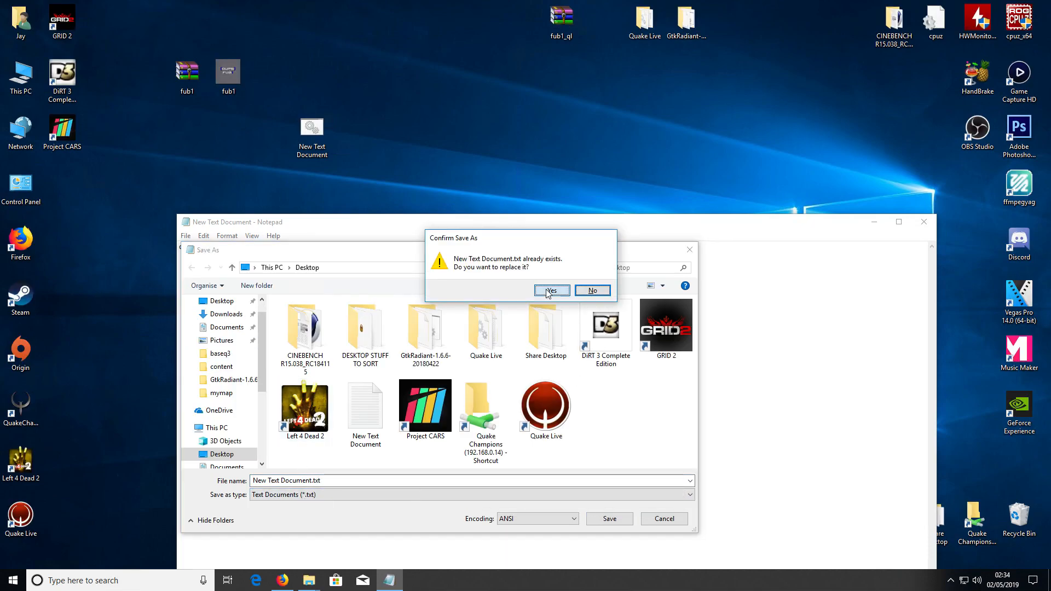
{"action": "left_click", "coordinate": [550, 290]}
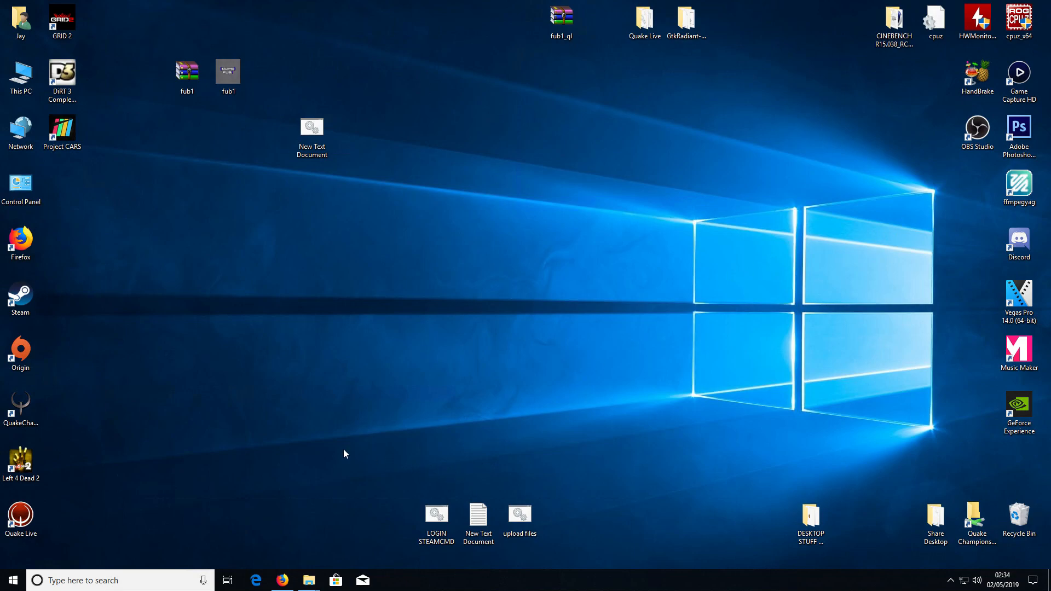
{"action": "left_click", "coordinate": [477, 520]}
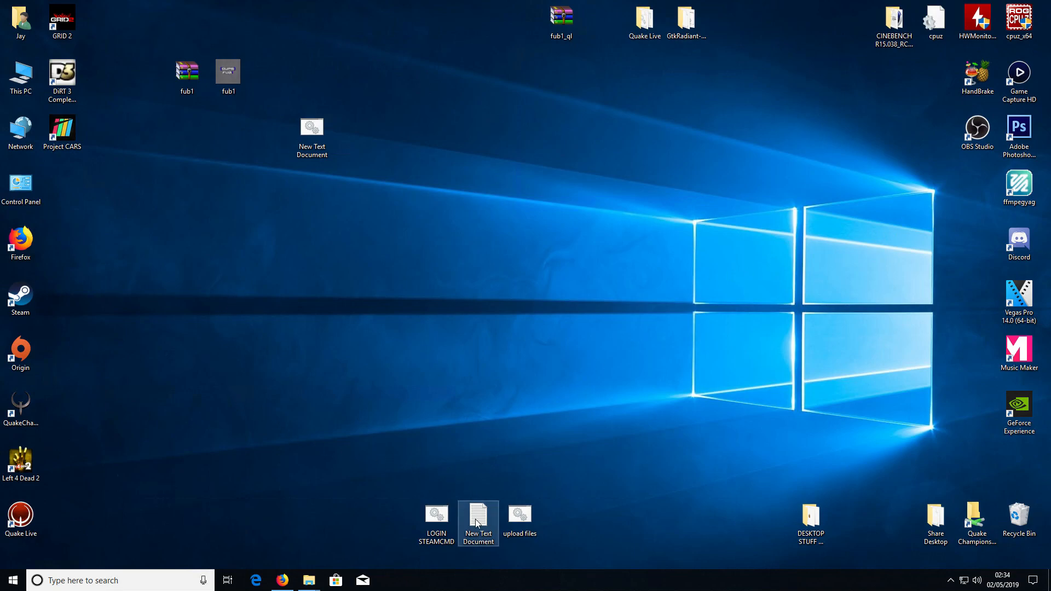
{"action": "double_click", "coordinate": [477, 522]}
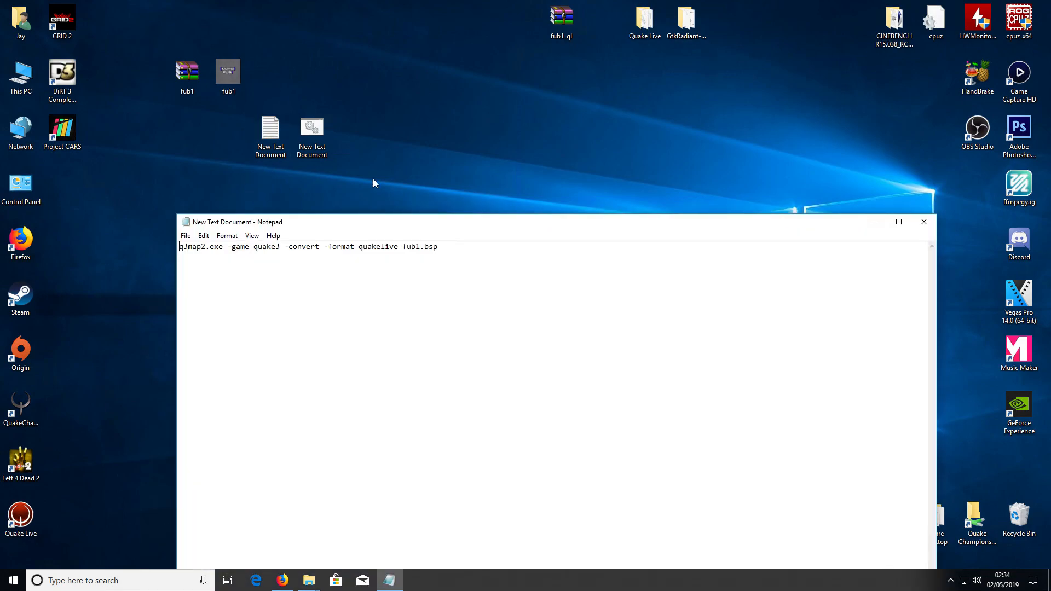
{"action": "left_click", "coordinate": [923, 221]}
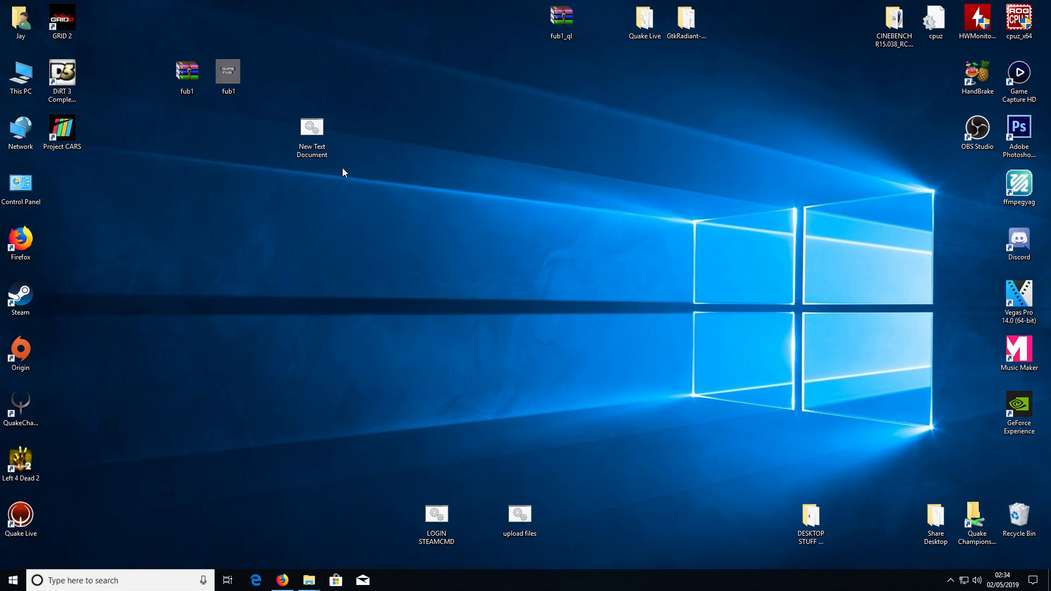
{"action": "double_click", "coordinate": [311, 126]}
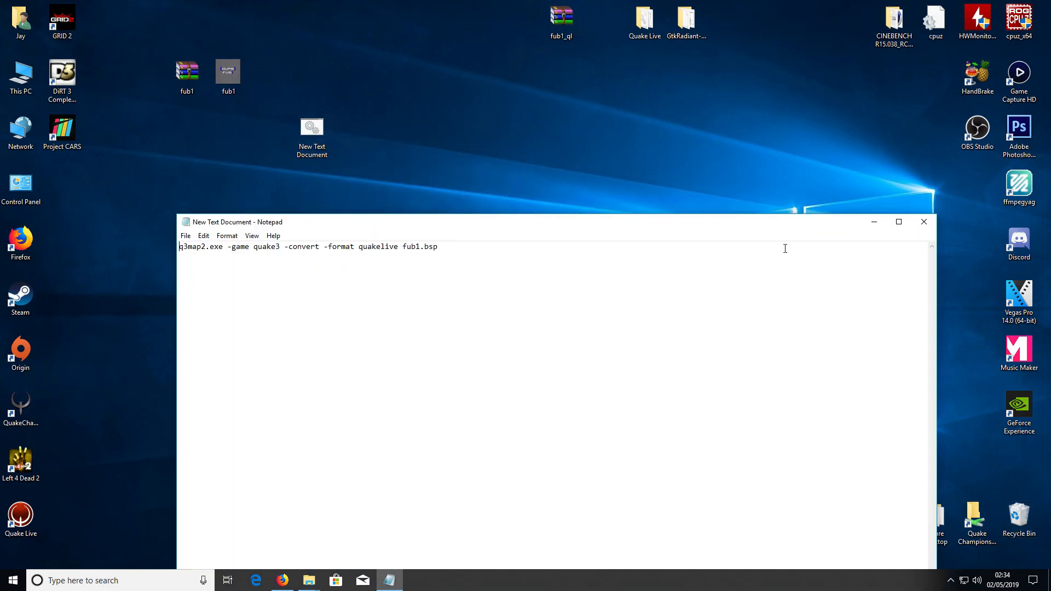
Step: Rename the batch file to 'bsp converter 1' and find it in the GtkRadiant folder
{"action": "right_click", "coordinate": [310, 127]}
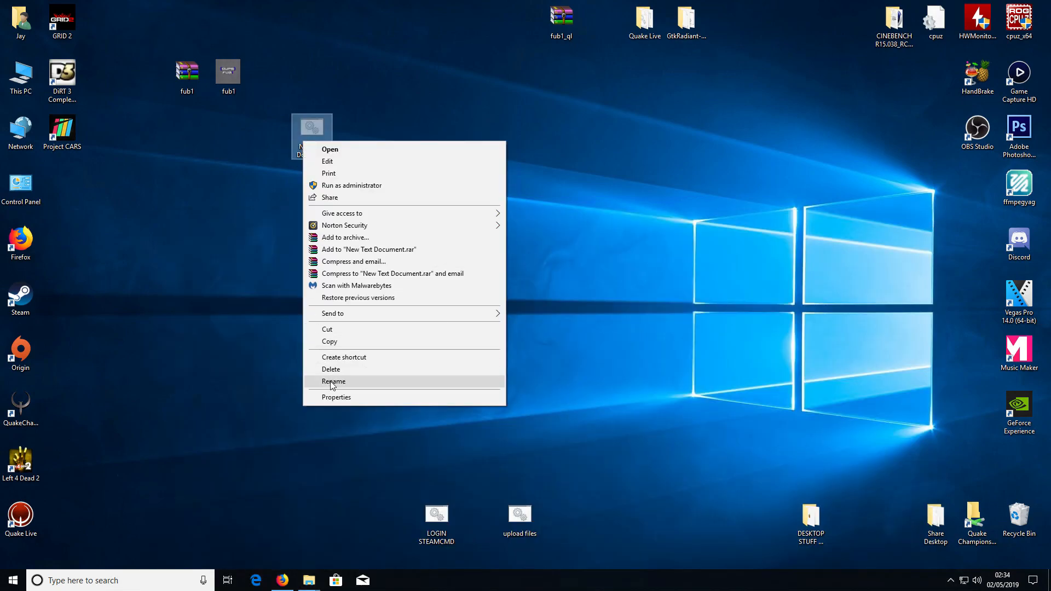
{"action": "left_click", "coordinate": [333, 382]}
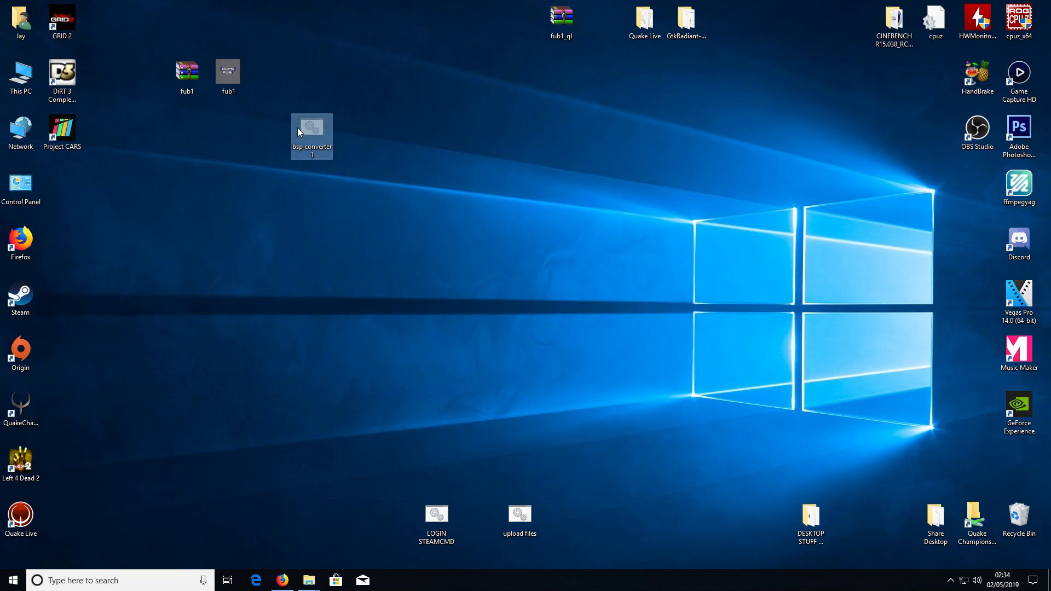
{"action": "mouse_move", "coordinate": [790, 356]}
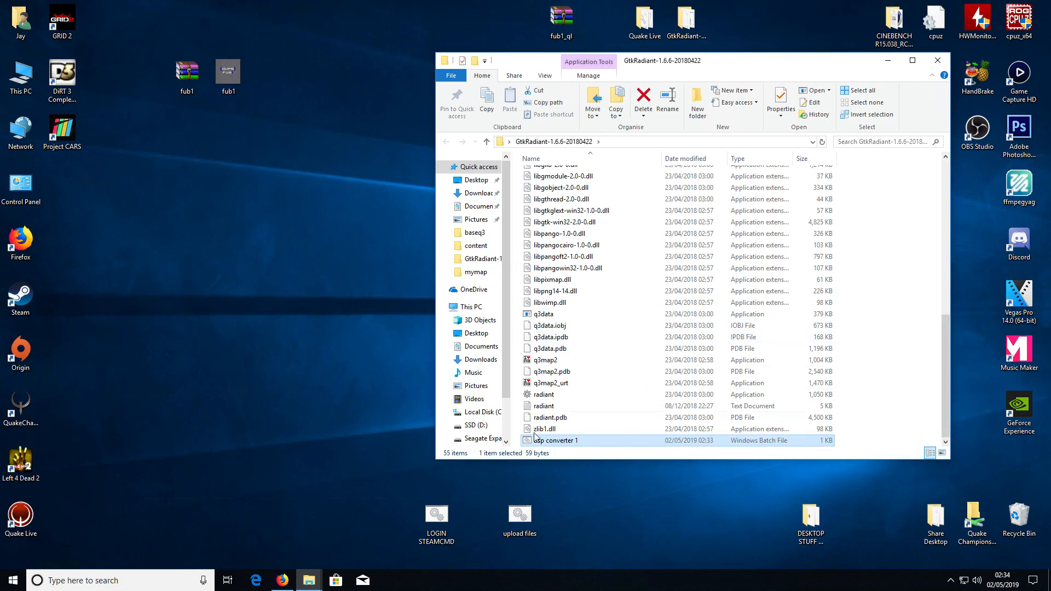
{"action": "mouse_move", "coordinate": [545, 445]}
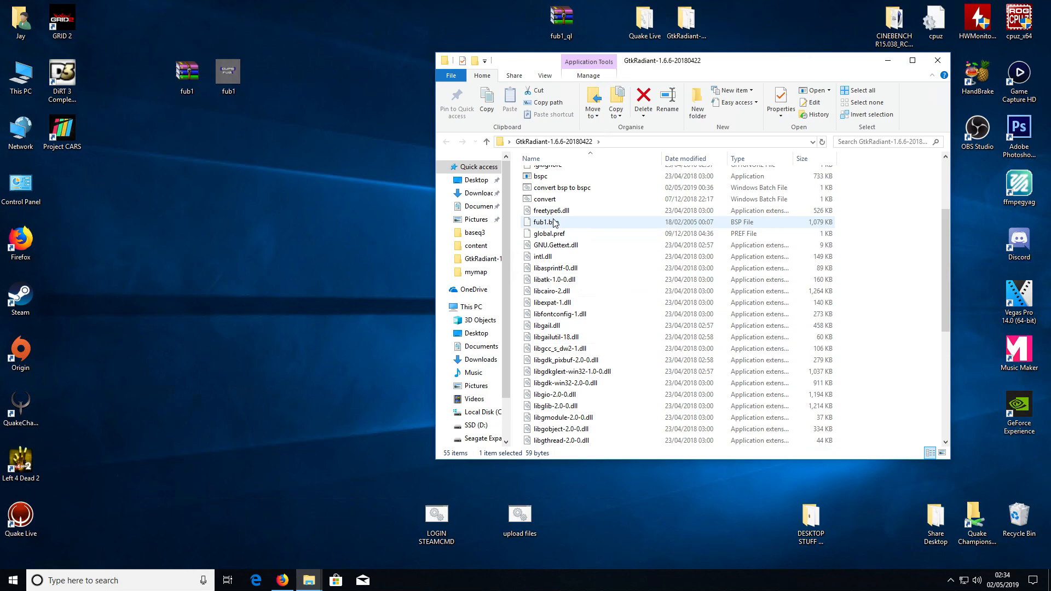
{"action": "scroll", "scroll_direction": "down", "scroll_amount": 3}
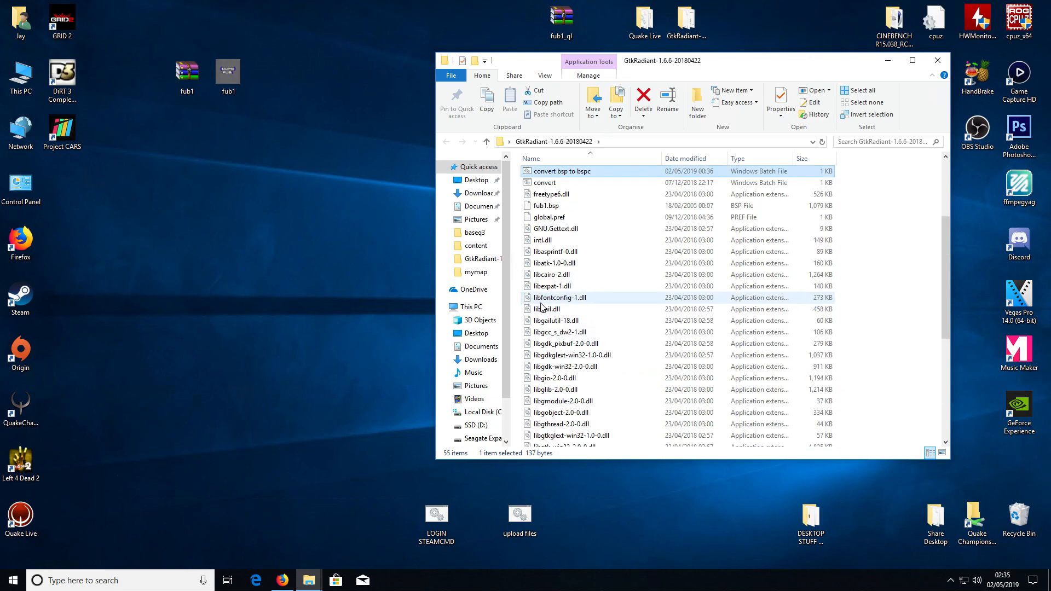
{"action": "mouse_move", "coordinate": [554, 251]}
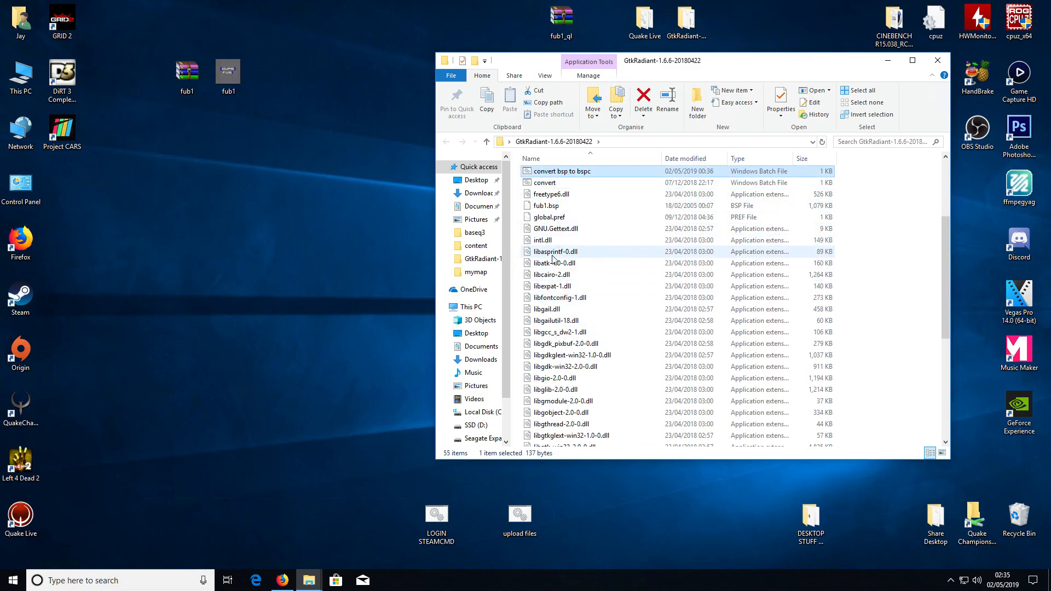
{"action": "scroll", "scroll_direction": "down", "scroll_amount": 3}
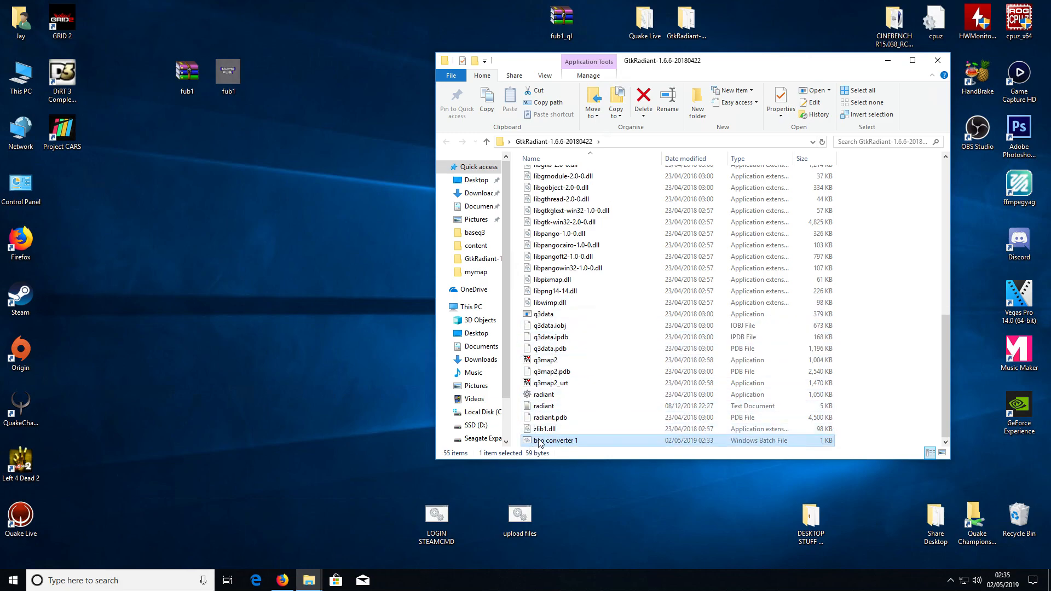
Step: Add a 'pause' line to bsp converter 1 and run it to produce fub1_c.bsp
{"action": "right_click", "coordinate": [555, 440]}
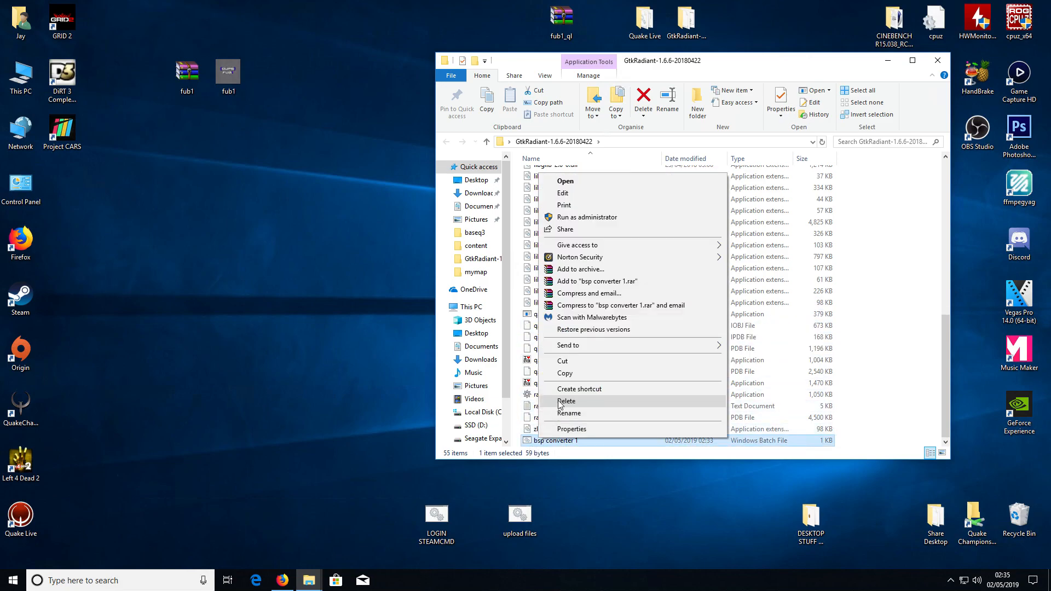
{"action": "left_click", "coordinate": [562, 193]}
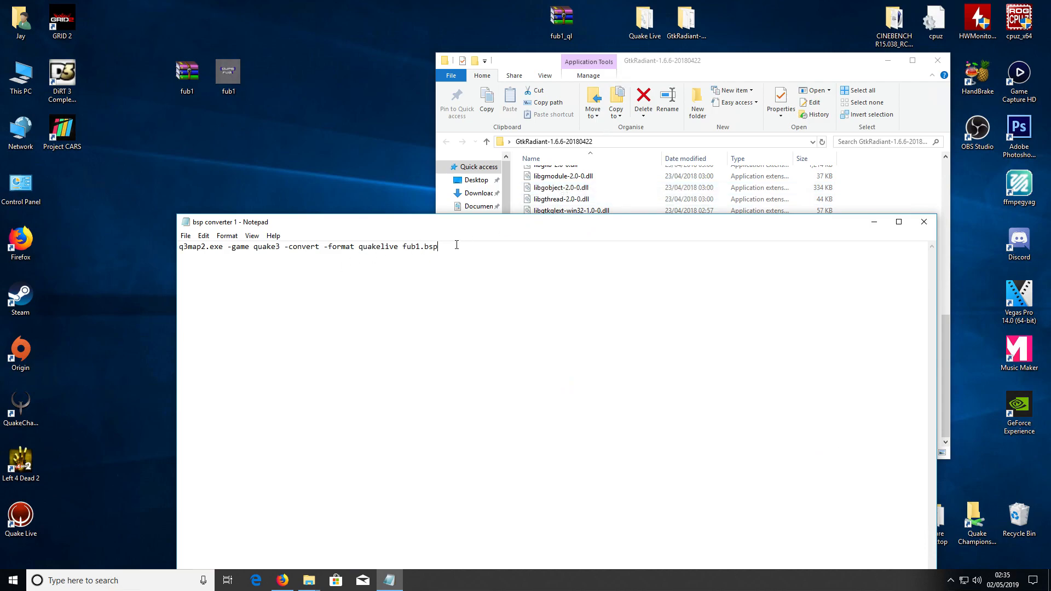
{"action": "type", "text": "pause"}
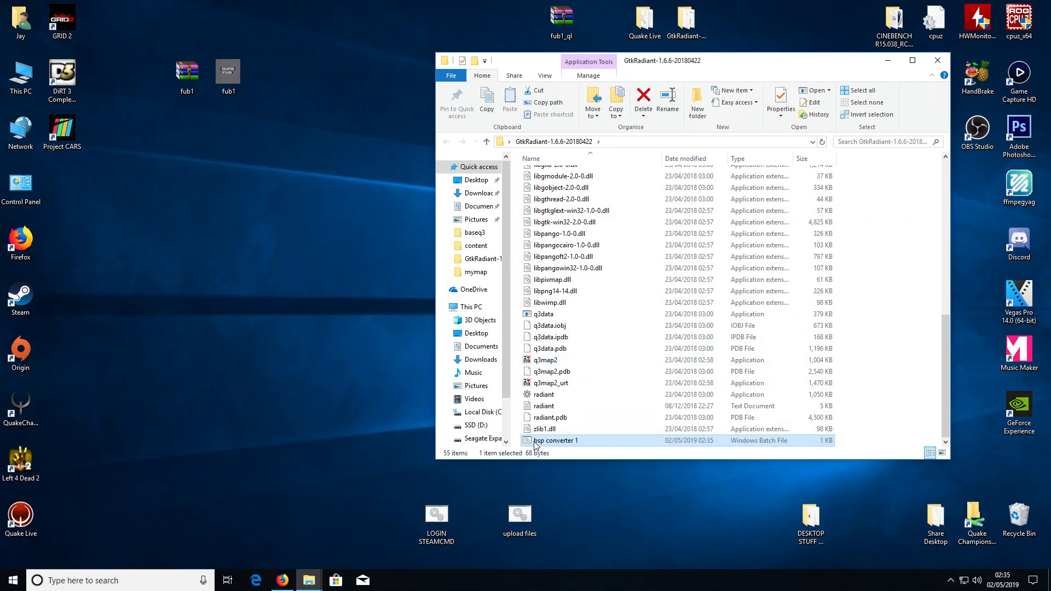
{"action": "double_click", "coordinate": [555, 440]}
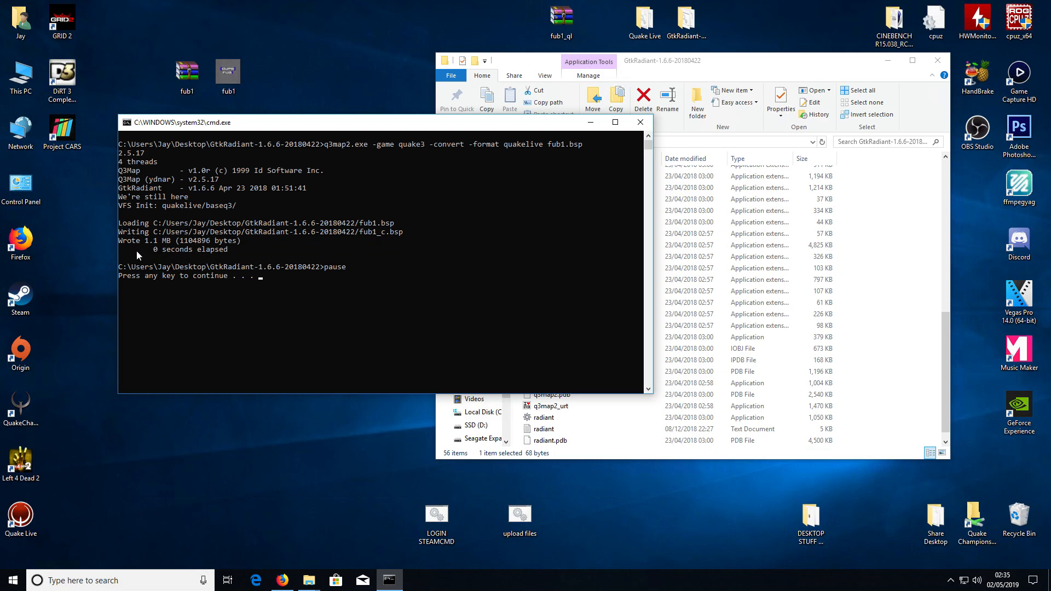
{"action": "mouse_move", "coordinate": [230, 274]}
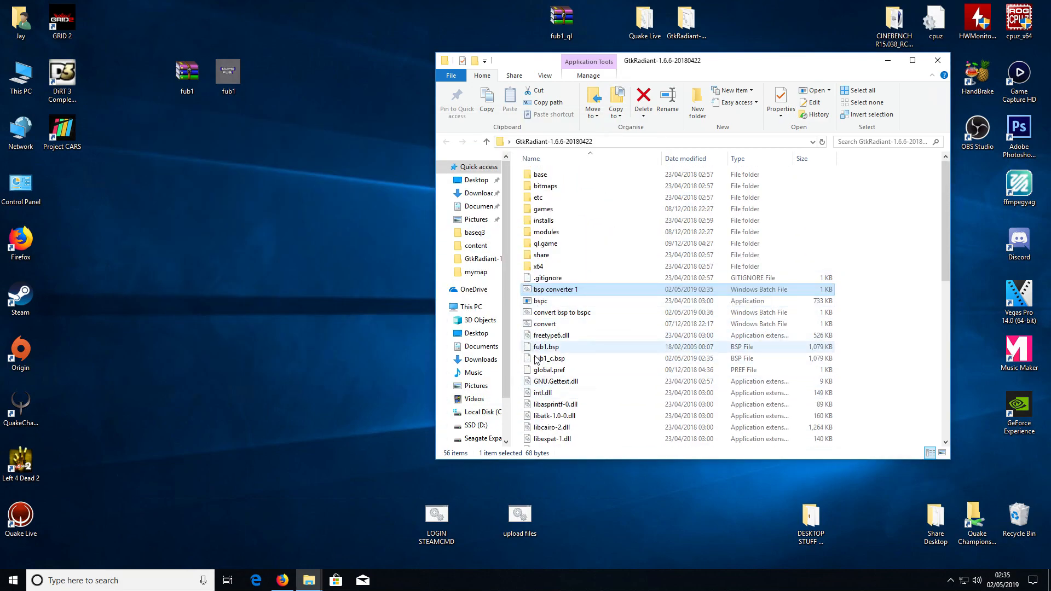
Step: Move fub1_c.bsp to the desktop as fub1_ql.bsp and rename the fub1 image to fub1_ql
{"action": "left_click", "coordinate": [547, 347]}
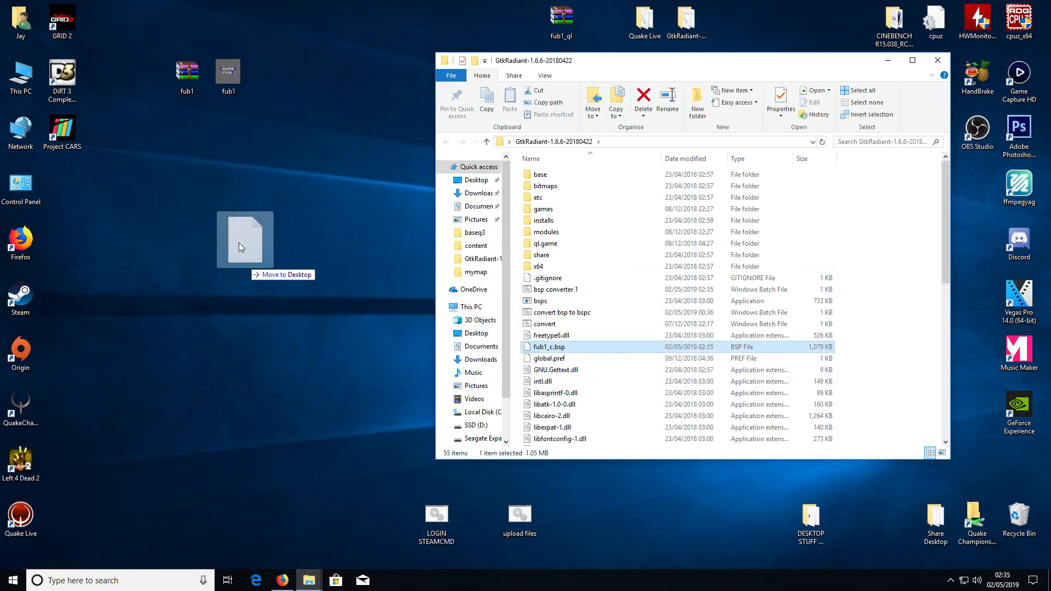
{"action": "right_click", "coordinate": [228, 241]}
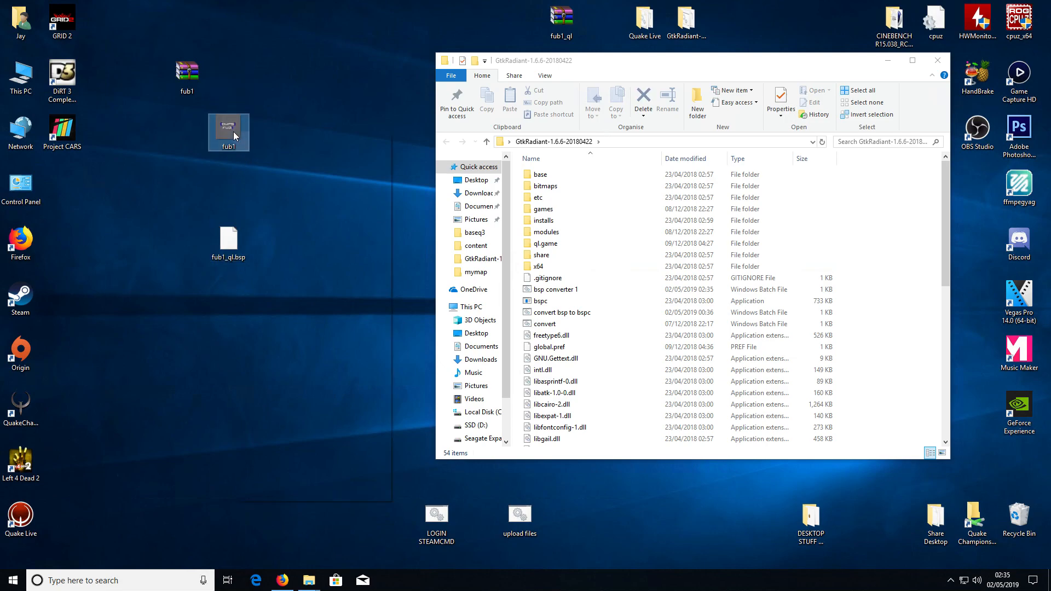
{"action": "double_click", "coordinate": [228, 132]}
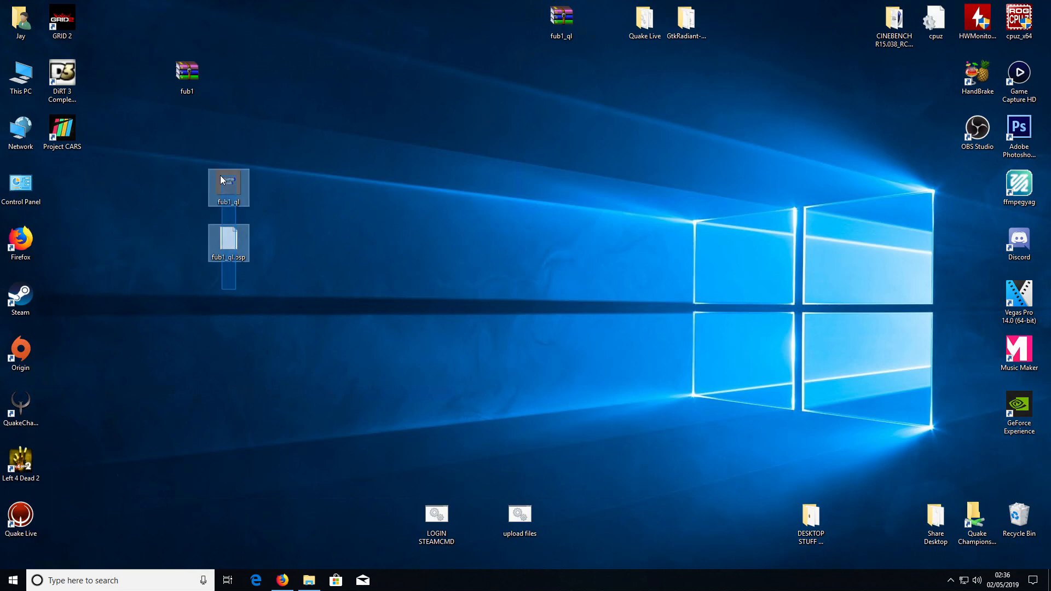
{"action": "left_click_drag", "start_coordinate": [228, 188], "coordinate": [395, 187]}
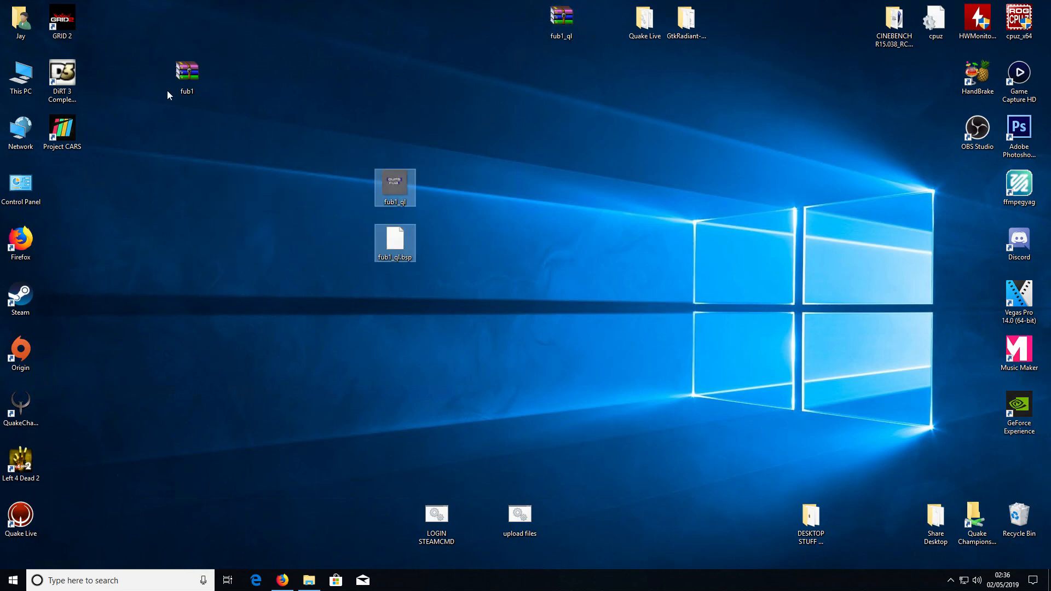
{"action": "mouse_move", "coordinate": [353, 147]}
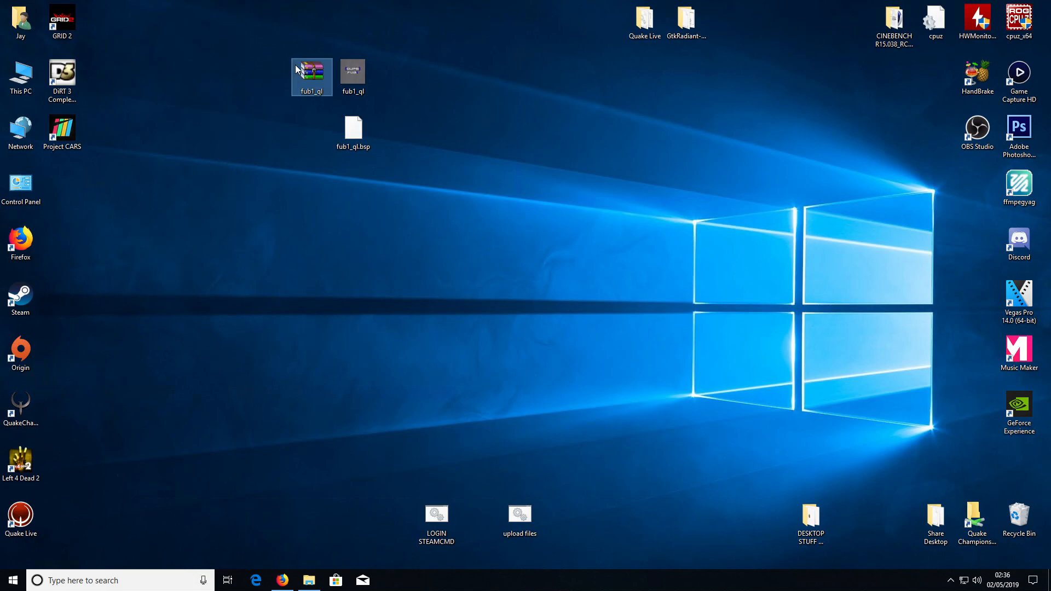
Step: Store fub1_ql.bsp and fub1_ql.jpg uncompressed in fub1_ql.pk3, removing the old fub1.bsp
{"action": "double_click", "coordinate": [311, 76]}
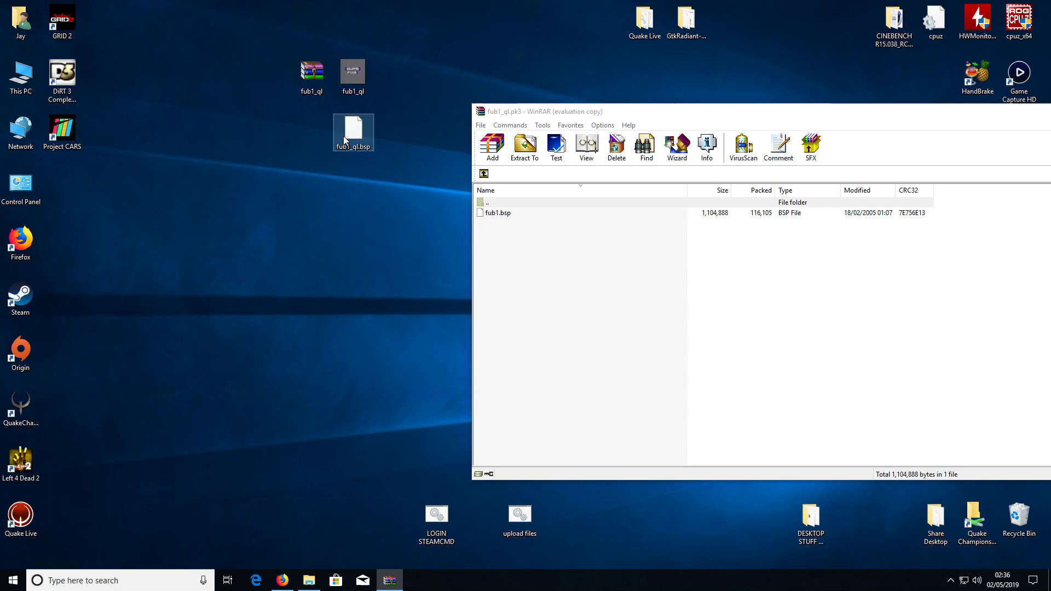
{"action": "left_click", "coordinate": [492, 146]}
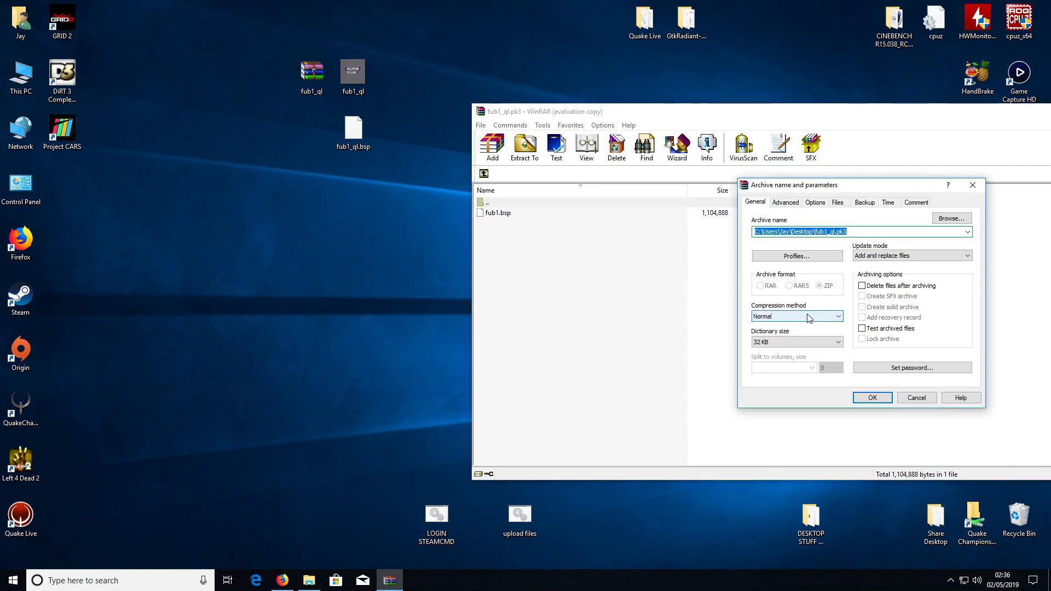
{"action": "left_click", "coordinate": [797, 315]}
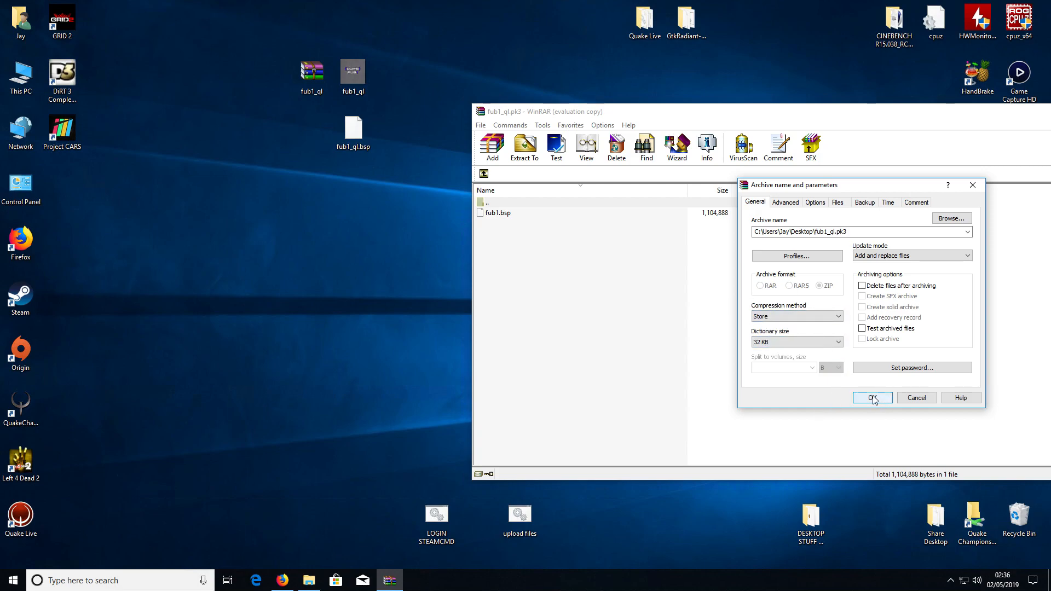
{"action": "left_click", "coordinate": [872, 397]}
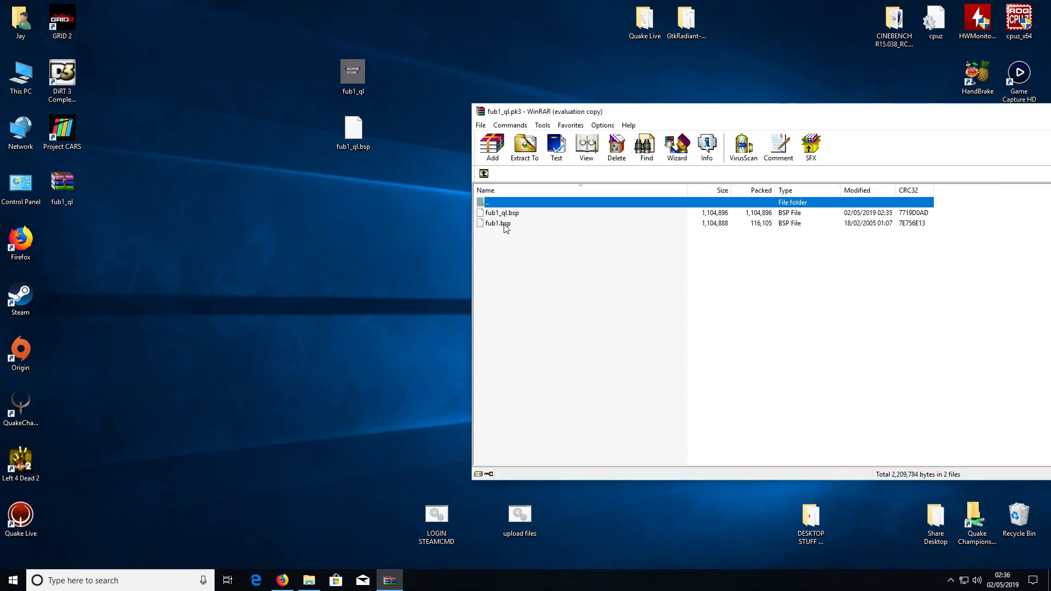
{"action": "left_click", "coordinate": [498, 222]}
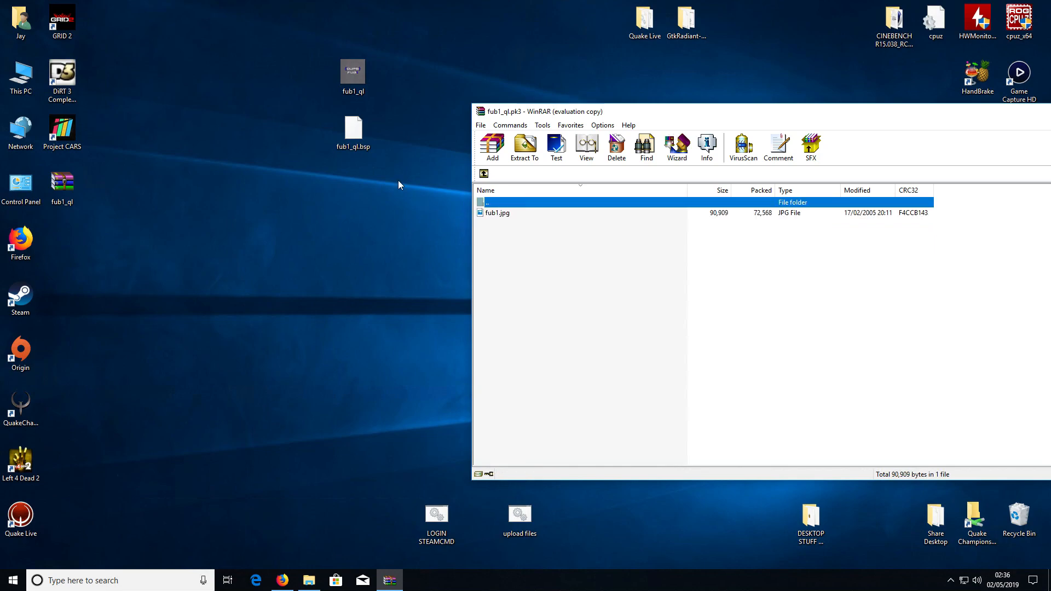
{"action": "left_click", "coordinate": [491, 146]}
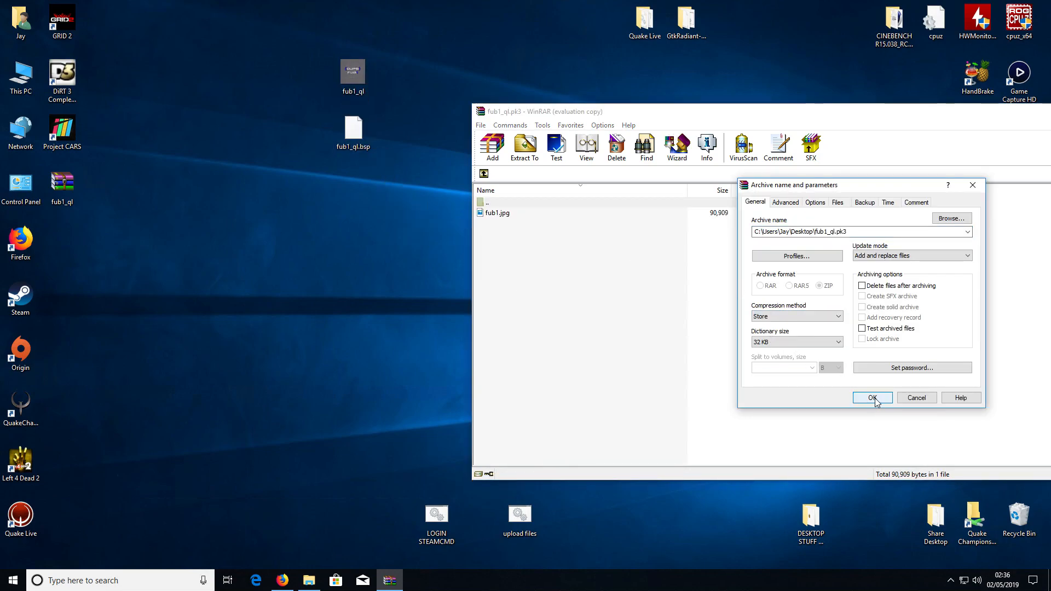
{"action": "left_click", "coordinate": [872, 397]}
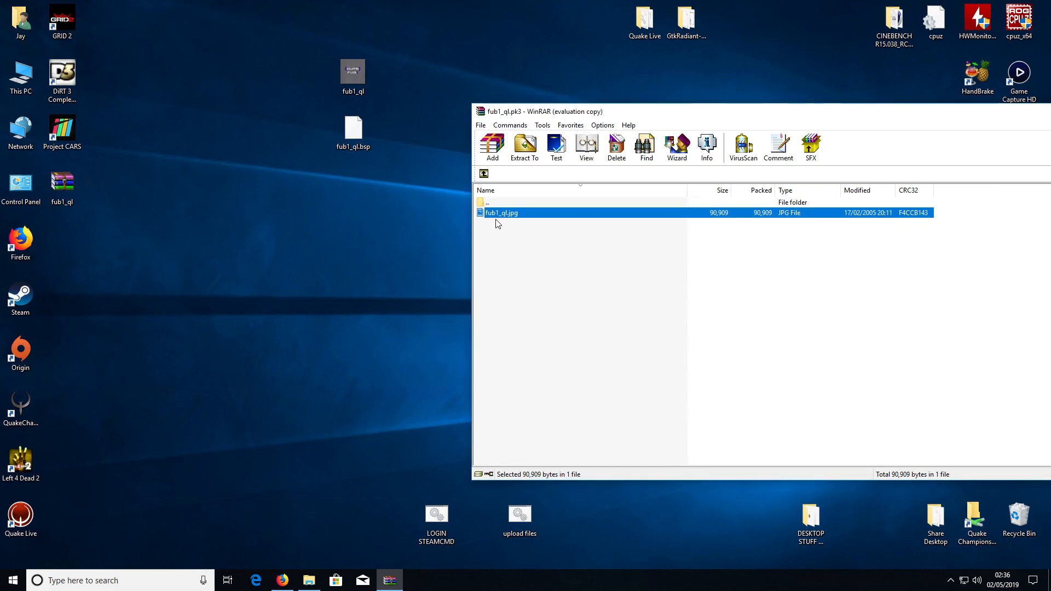
{"action": "mouse_move", "coordinate": [523, 219]}
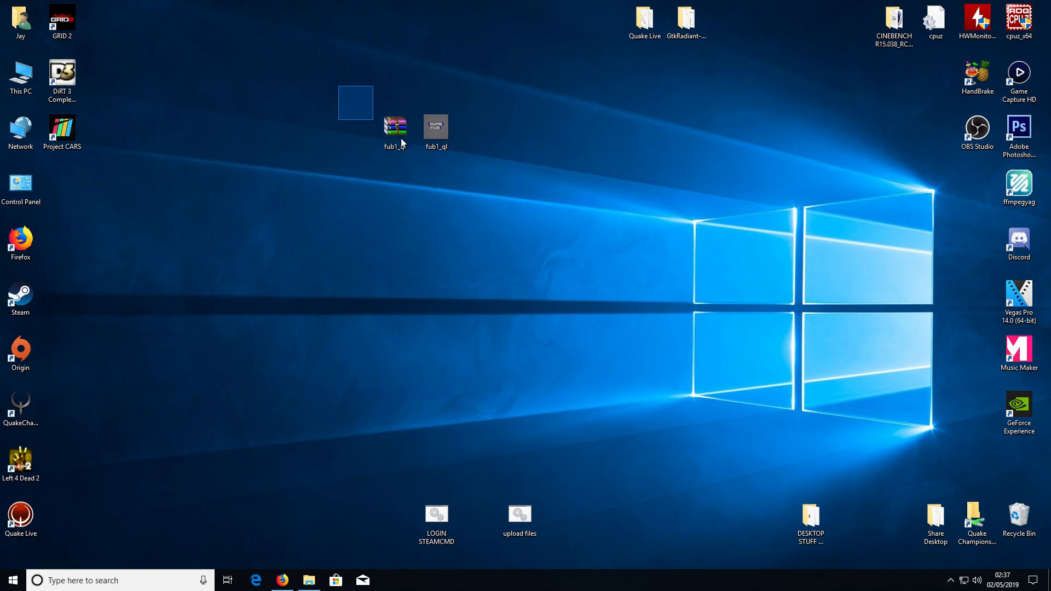
{"action": "left_click", "coordinate": [436, 127]}
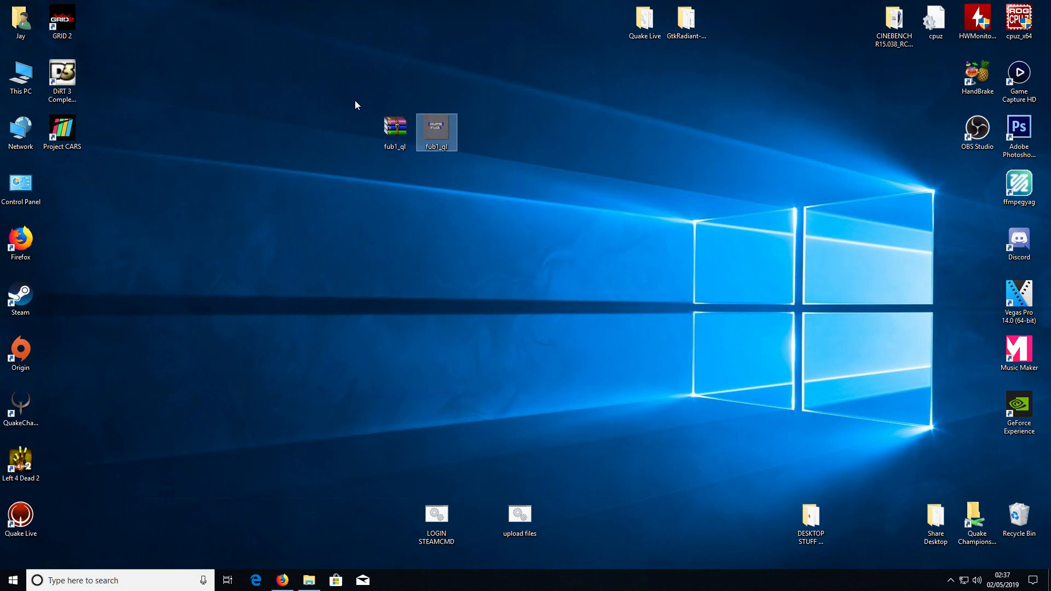
{"action": "mouse_move", "coordinate": [362, 108]}
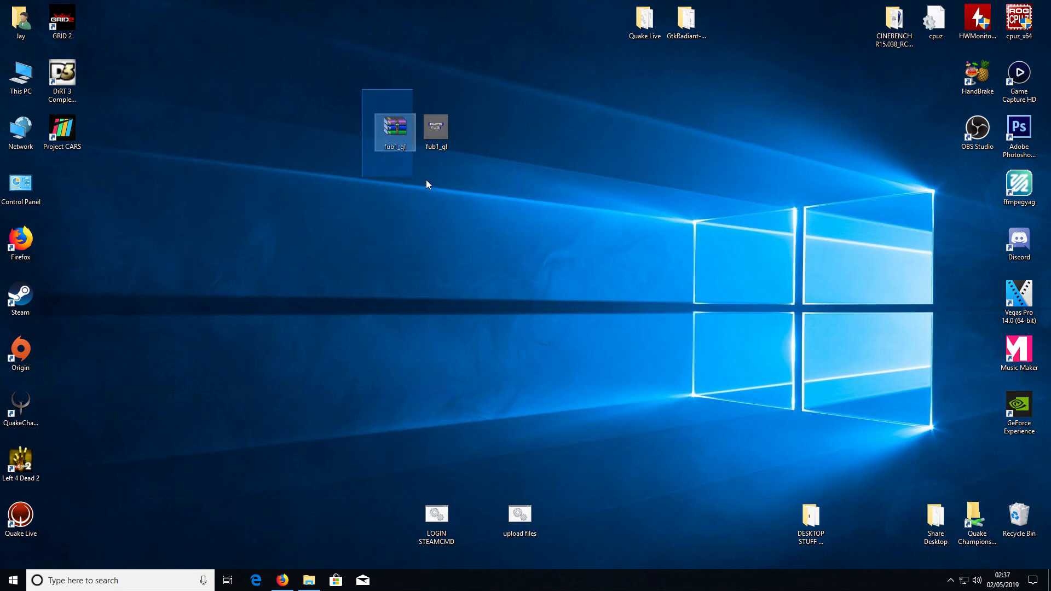
{"action": "mouse_move", "coordinate": [436, 127]}
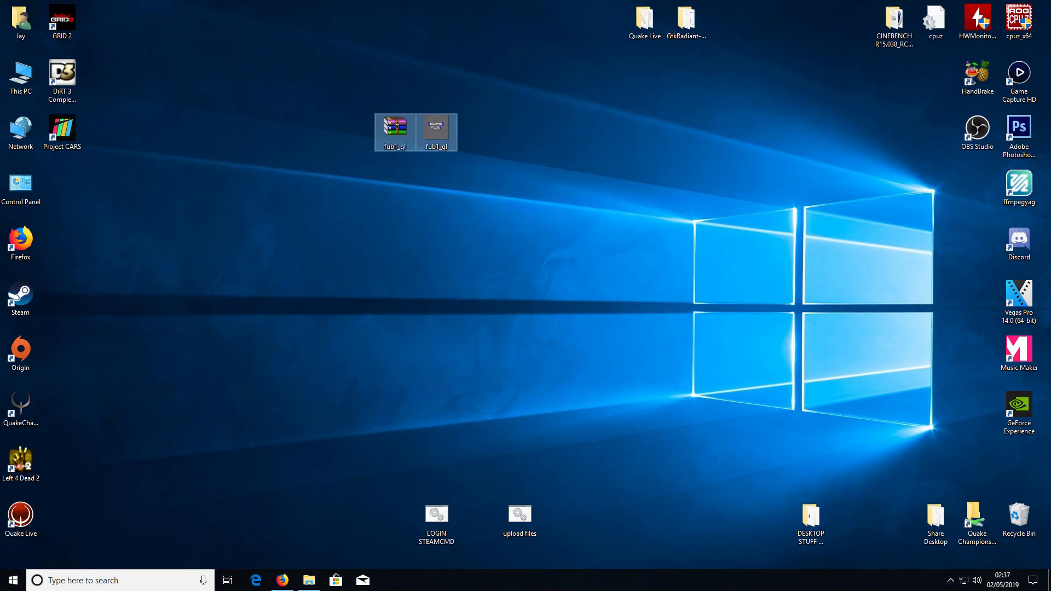
{"action": "left_click_drag", "start_coordinate": [310, 86], "coordinate": [453, 170]}
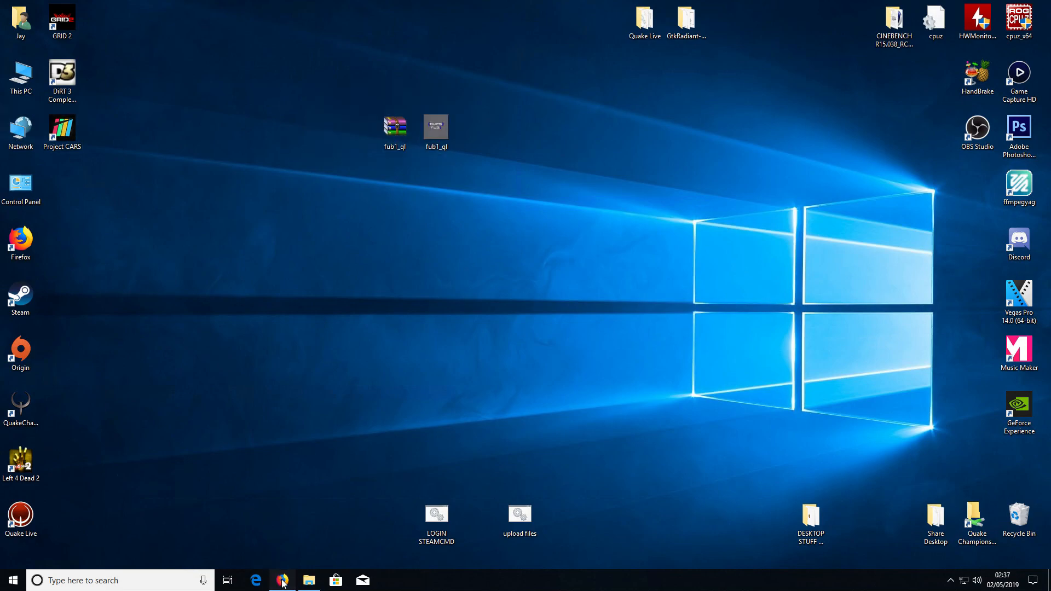
Step: Scroll the Quake Live workshop guide and save steamcmd.zip to the desktop
{"action": "left_click", "coordinate": [282, 580]}
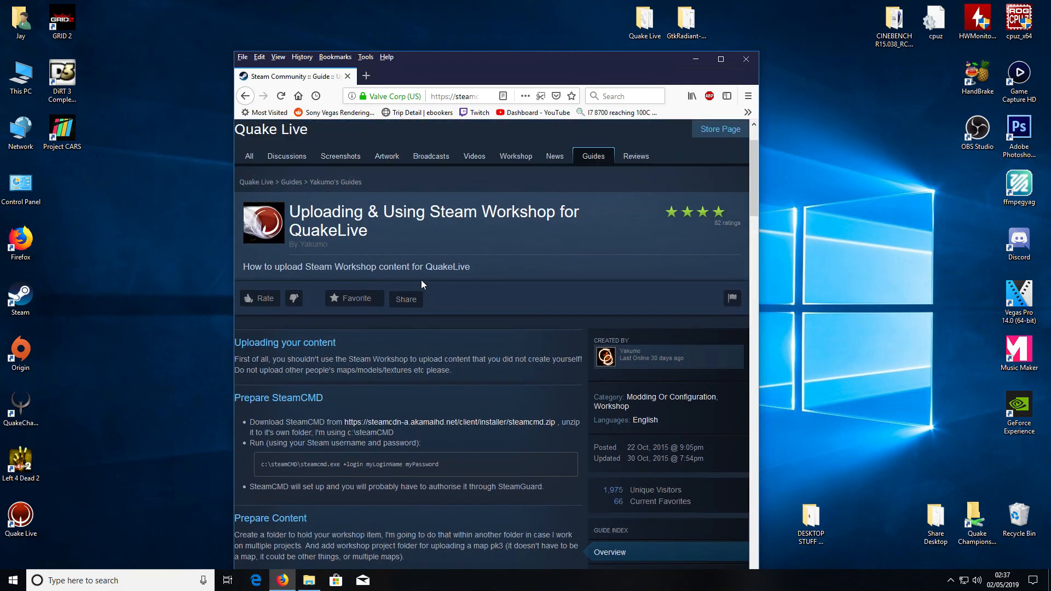
{"action": "scroll", "scroll_direction": "down", "scroll_amount": 3}
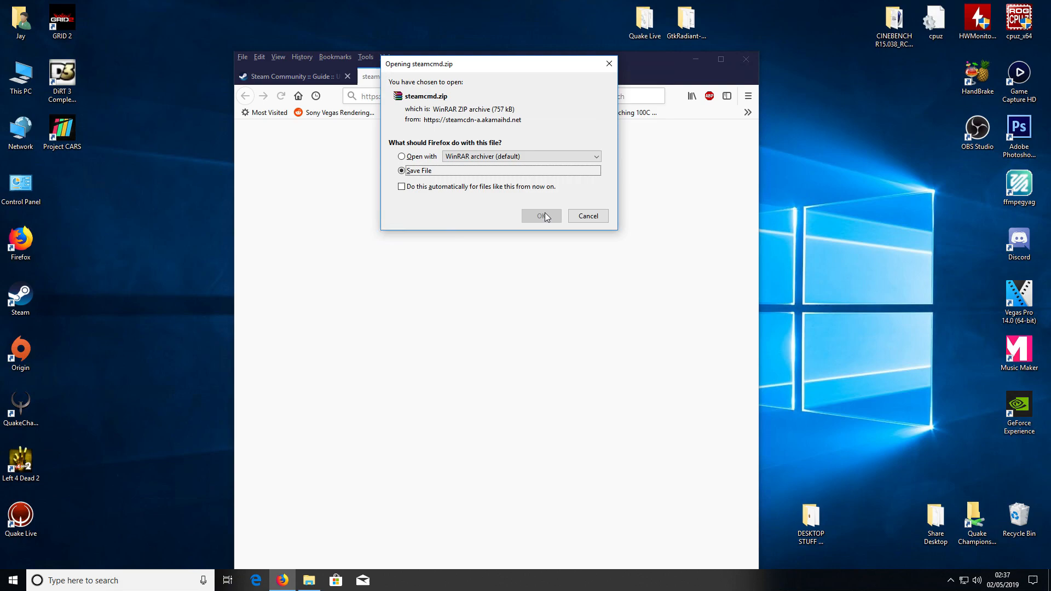
{"action": "left_click", "coordinate": [540, 216]}
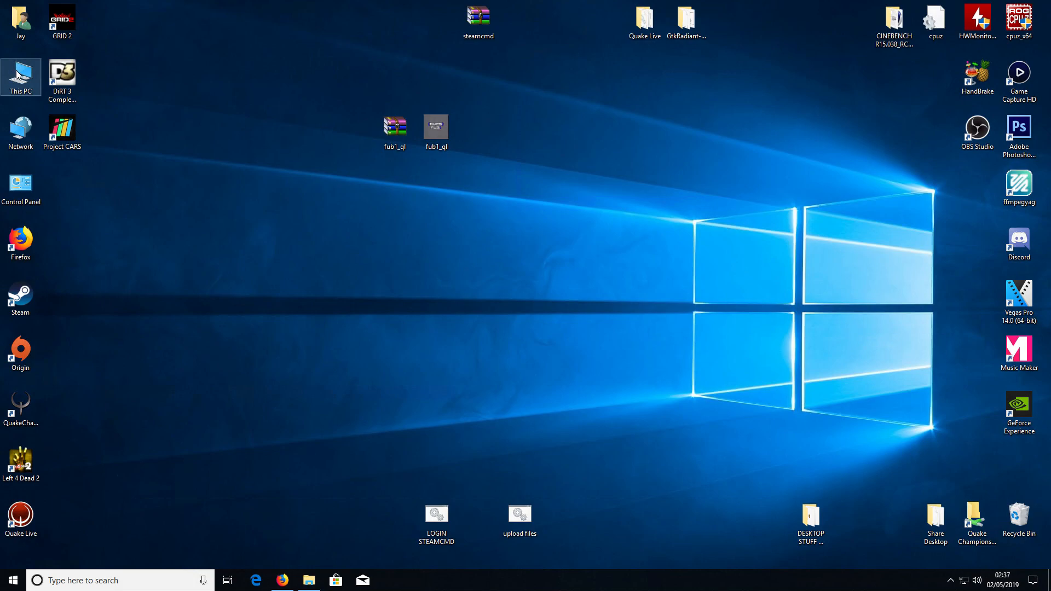
Step: Browse from This PC to C:\steamcmd\workshopitems\mymap\content, showing 12 map archives
{"action": "double_click", "coordinate": [20, 74]}
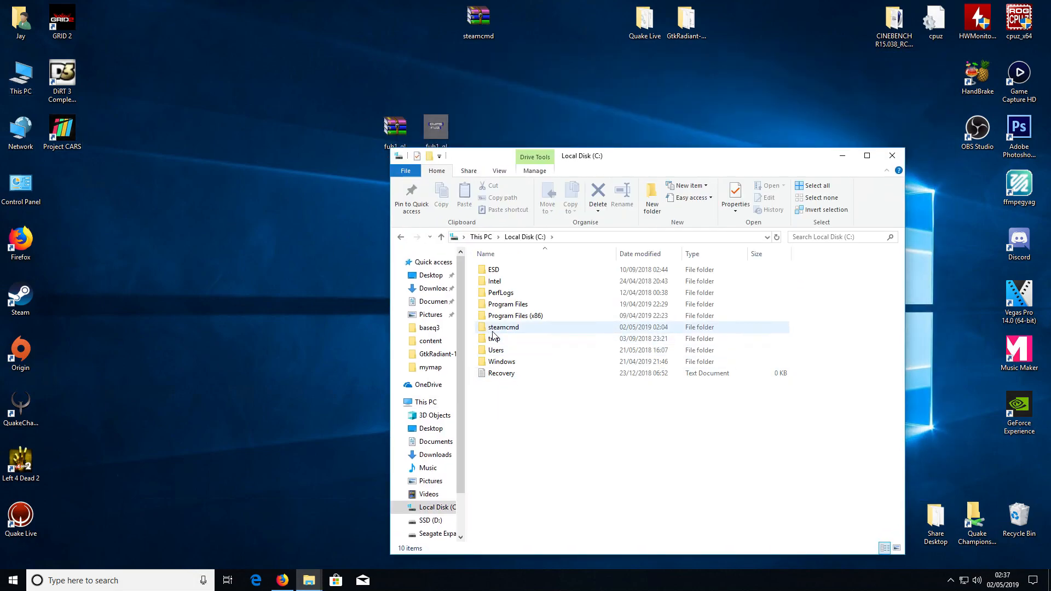
{"action": "double_click", "coordinate": [504, 327]}
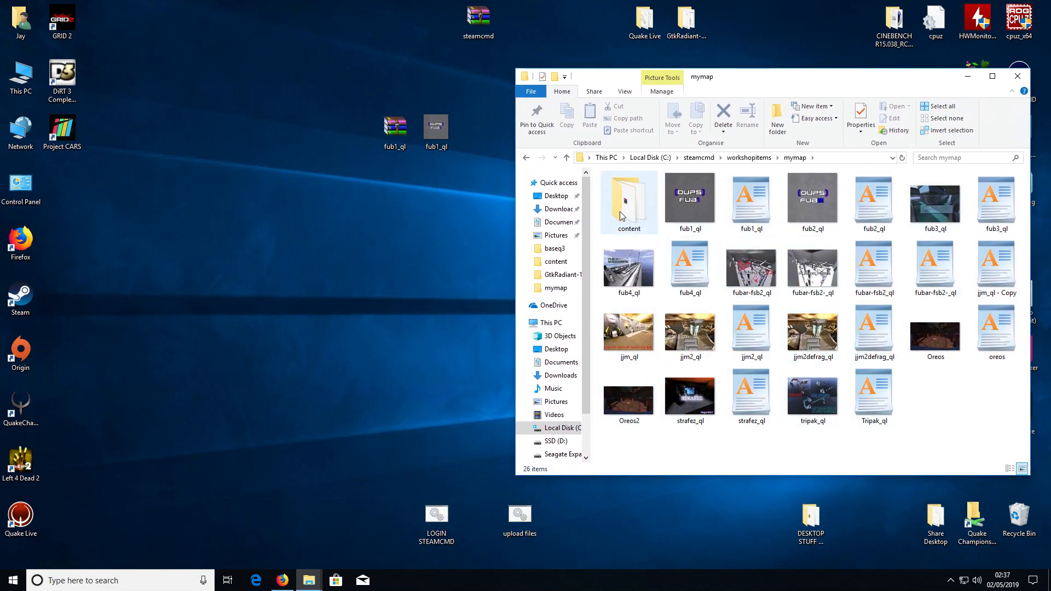
{"action": "double_click", "coordinate": [628, 201]}
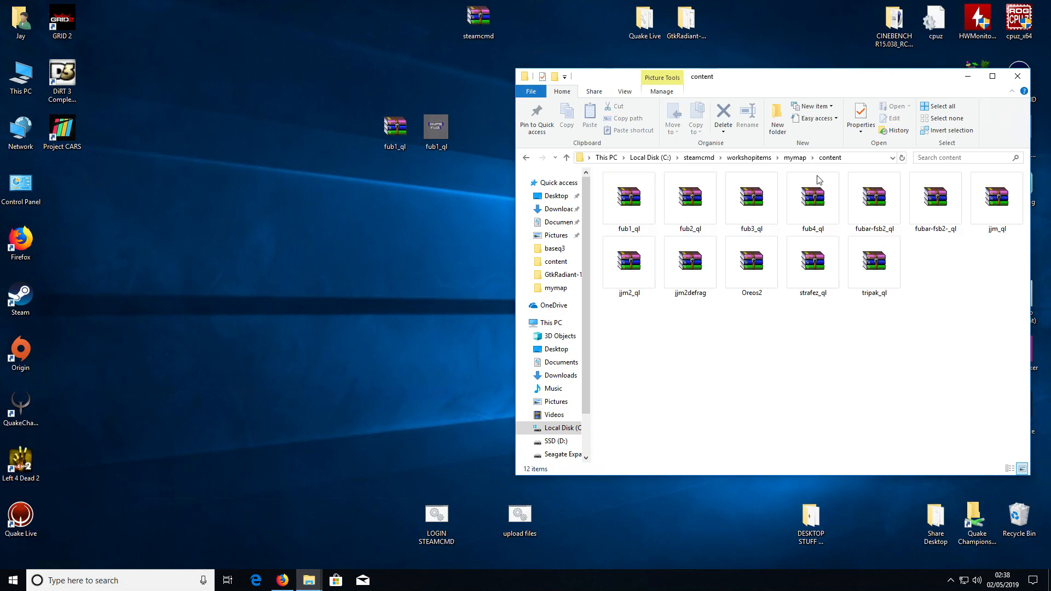
Step: Drag fub1_ql.jpg from the Desktop into the mymap folder, replacing the older copy
{"action": "left_click", "coordinate": [394, 127]}
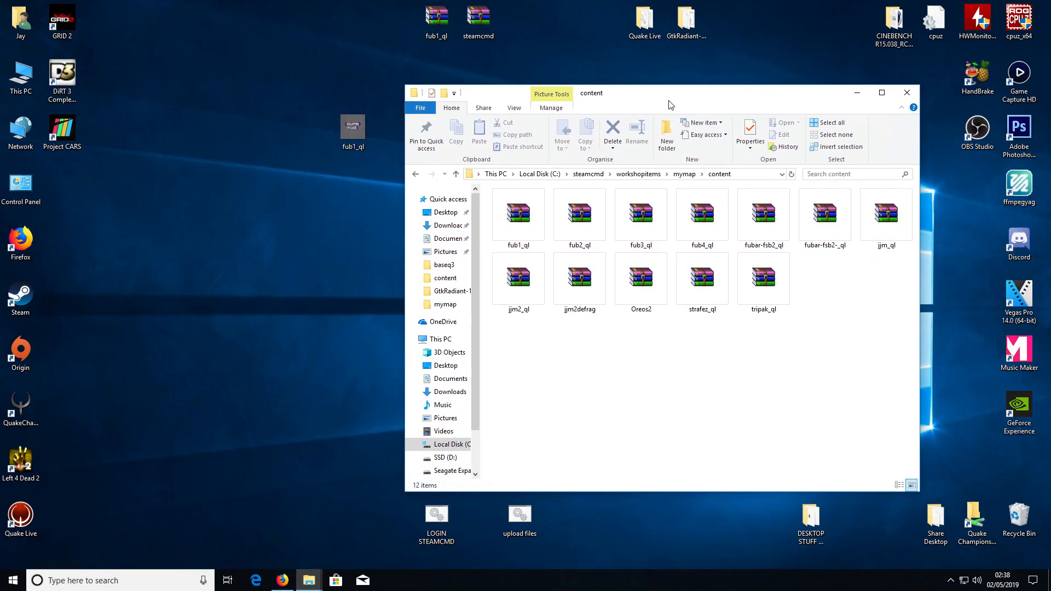
{"action": "left_click", "coordinate": [517, 215]}
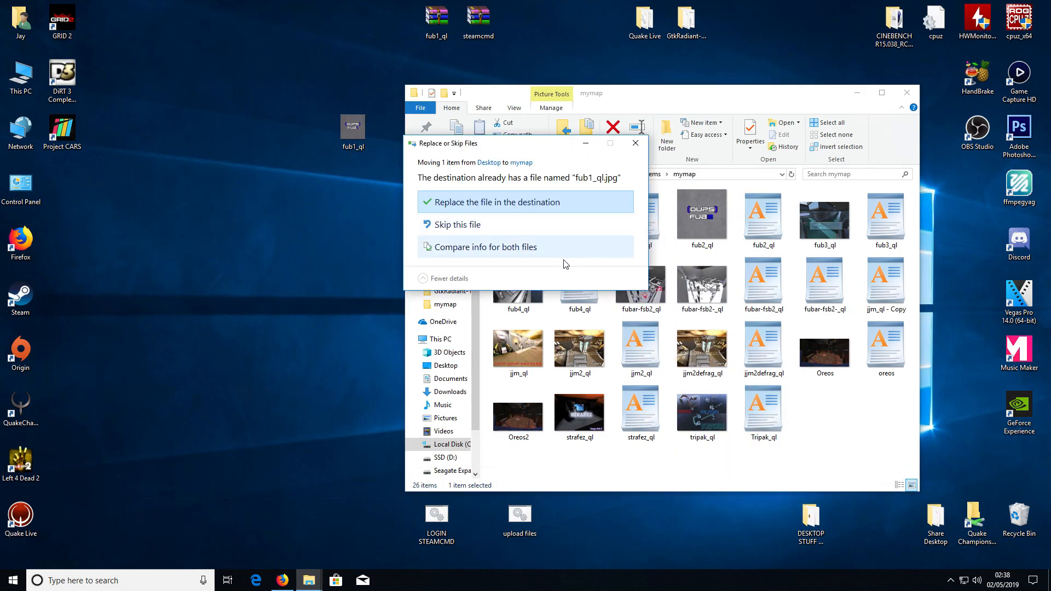
{"action": "left_click", "coordinate": [497, 202]}
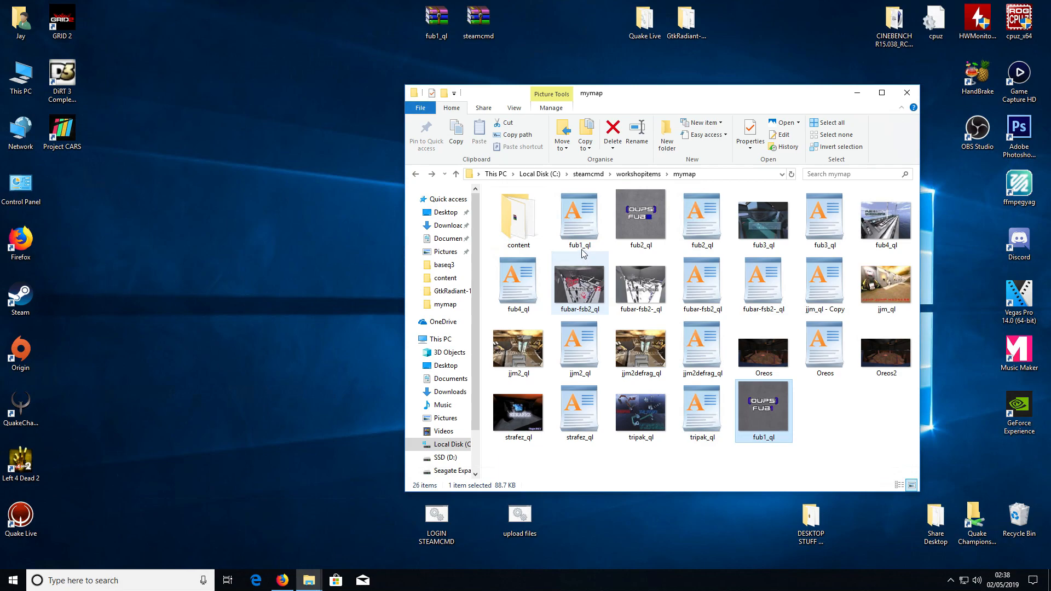
{"action": "mouse_move", "coordinate": [595, 223]}
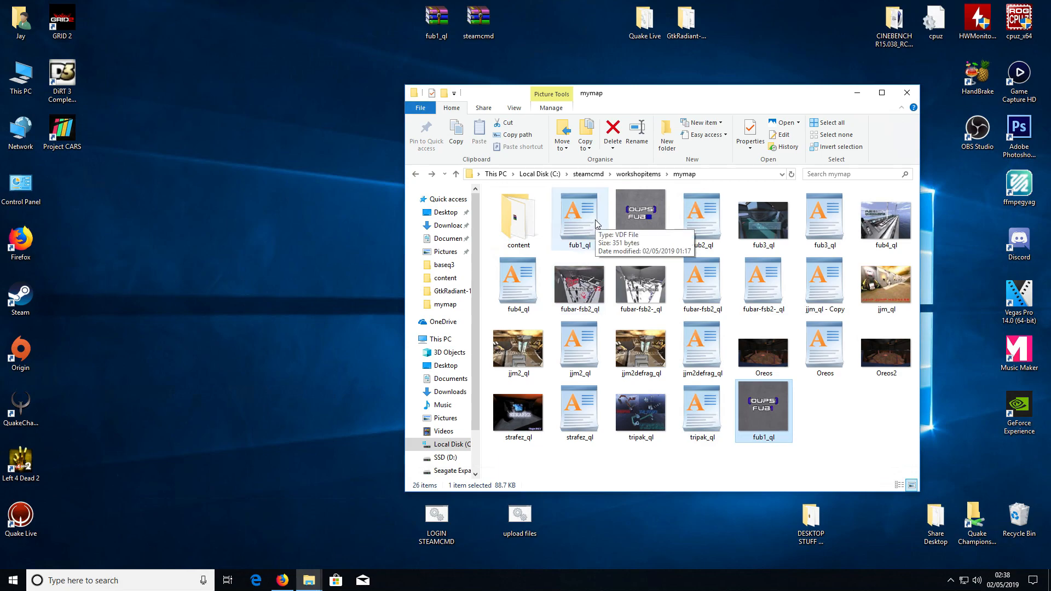
{"action": "mouse_move", "coordinate": [671, 109]}
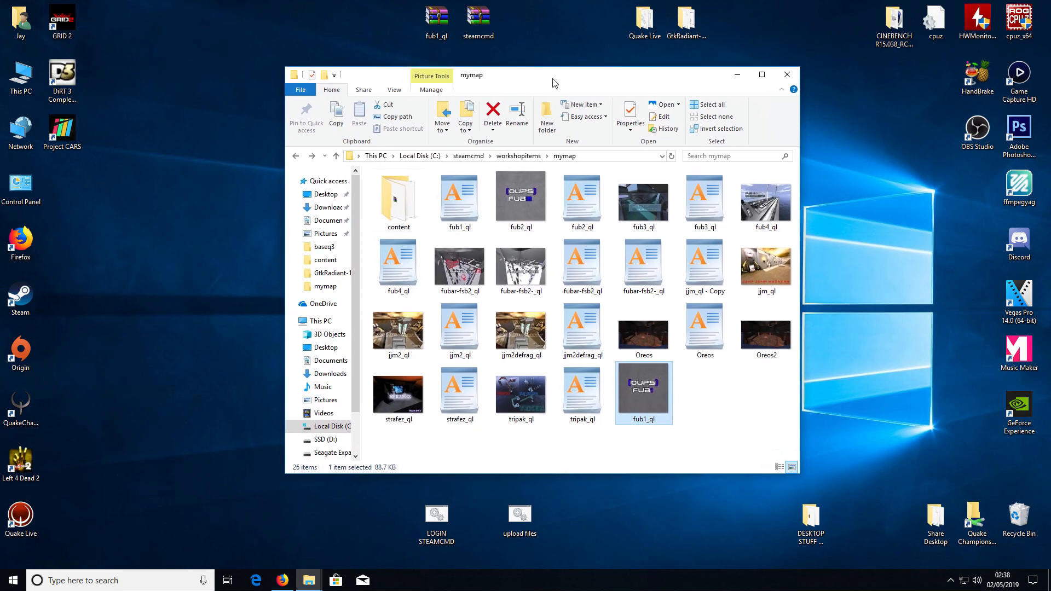
{"action": "mouse_move", "coordinate": [552, 84]}
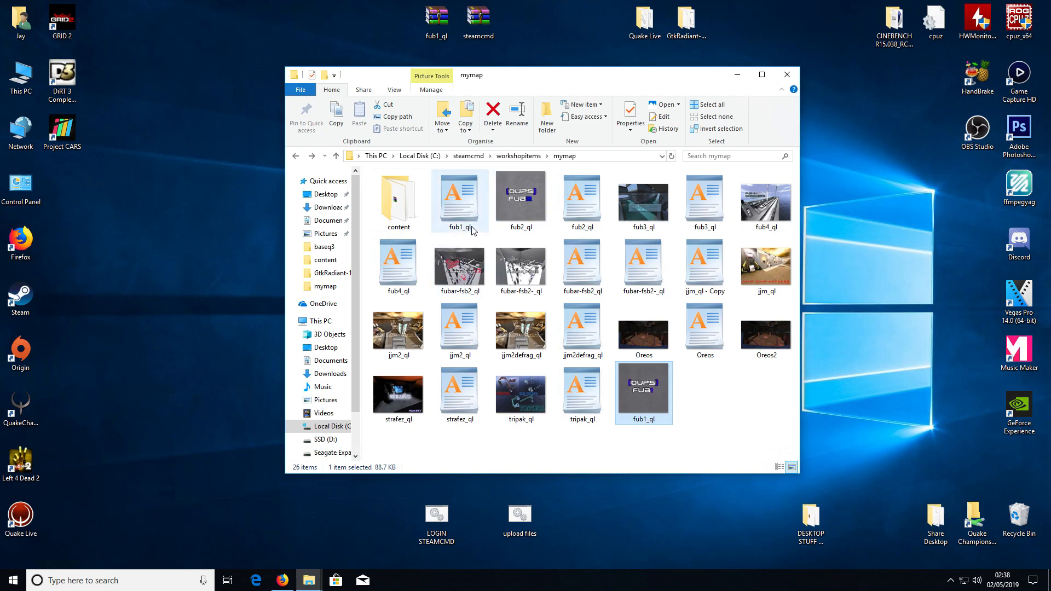
{"action": "mouse_move", "coordinate": [471, 219]}
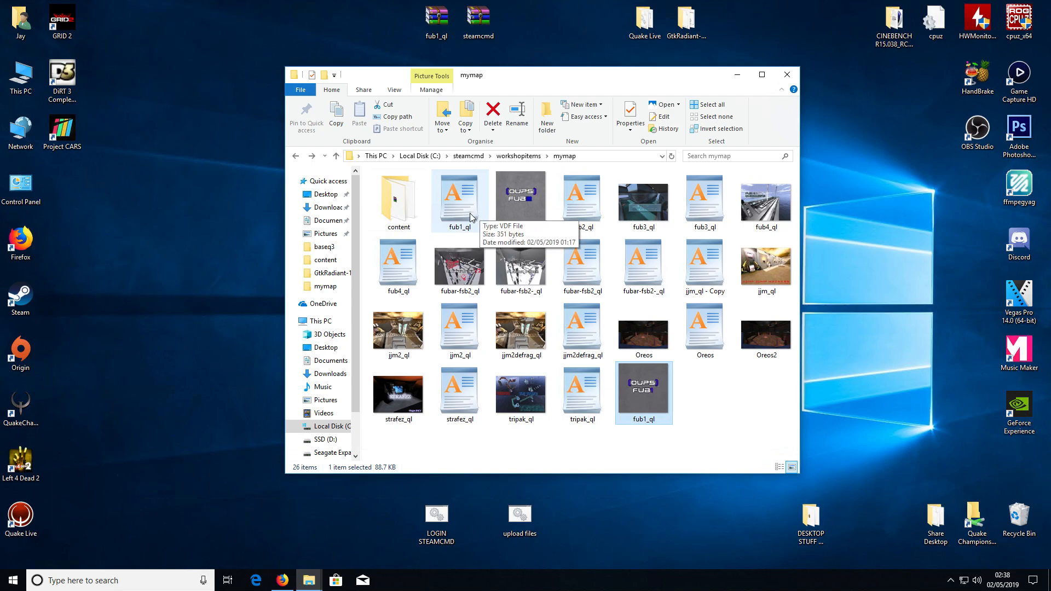
{"action": "mouse_move", "coordinate": [460, 218]}
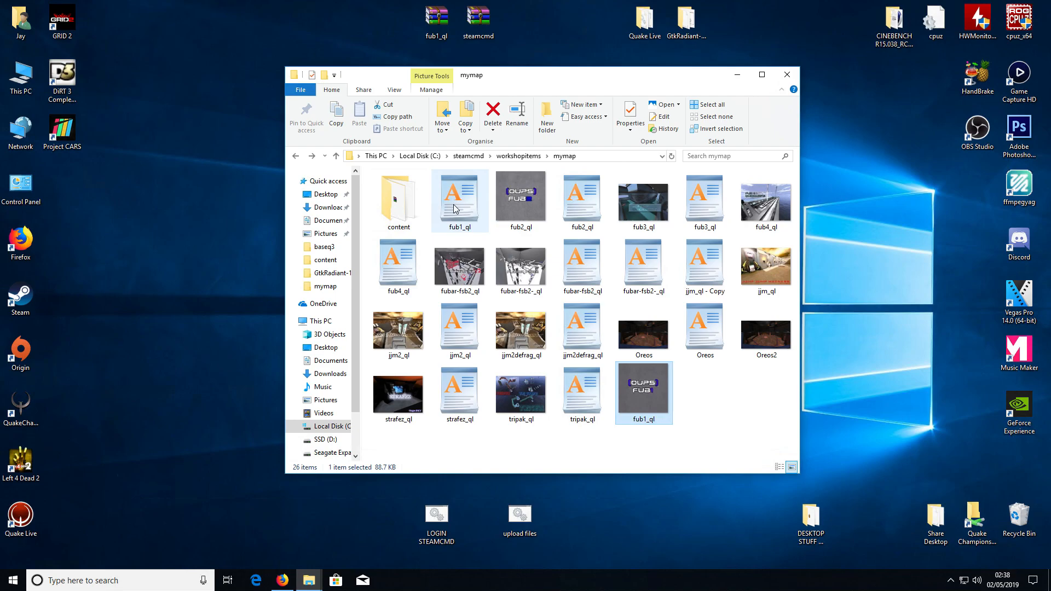
{"action": "mouse_move", "coordinate": [472, 216]}
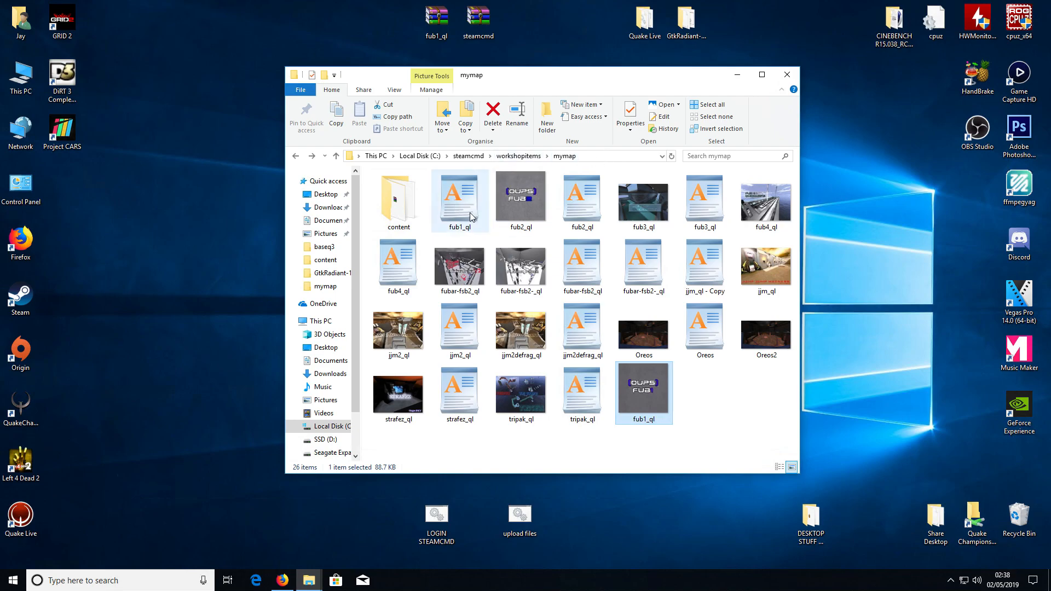
{"action": "mouse_move", "coordinate": [469, 214]}
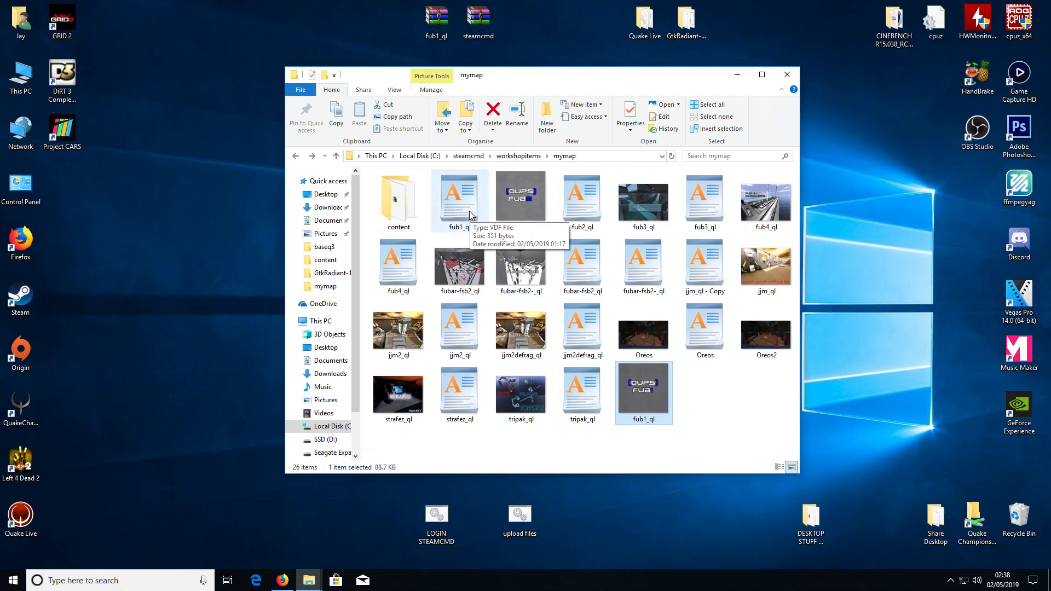
{"action": "mouse_move", "coordinate": [463, 211]}
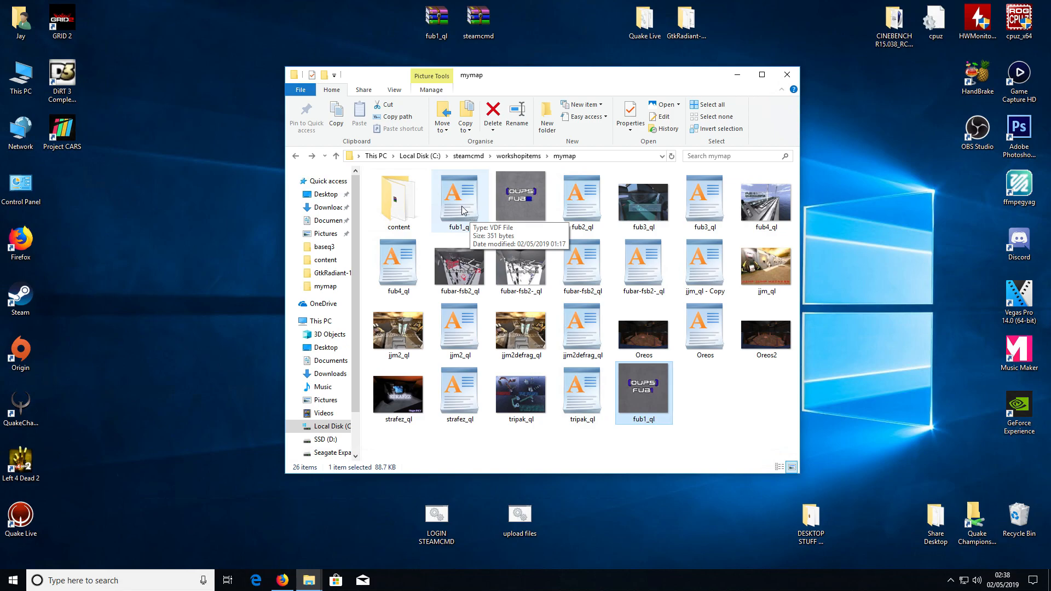
{"action": "mouse_move", "coordinate": [461, 211]}
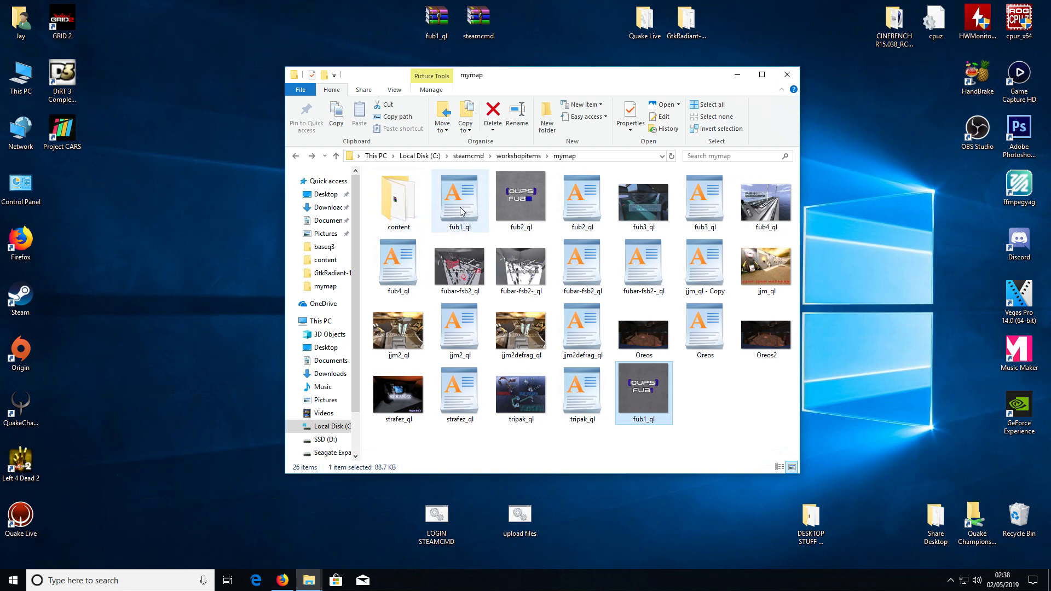
{"action": "mouse_move", "coordinate": [474, 225]}
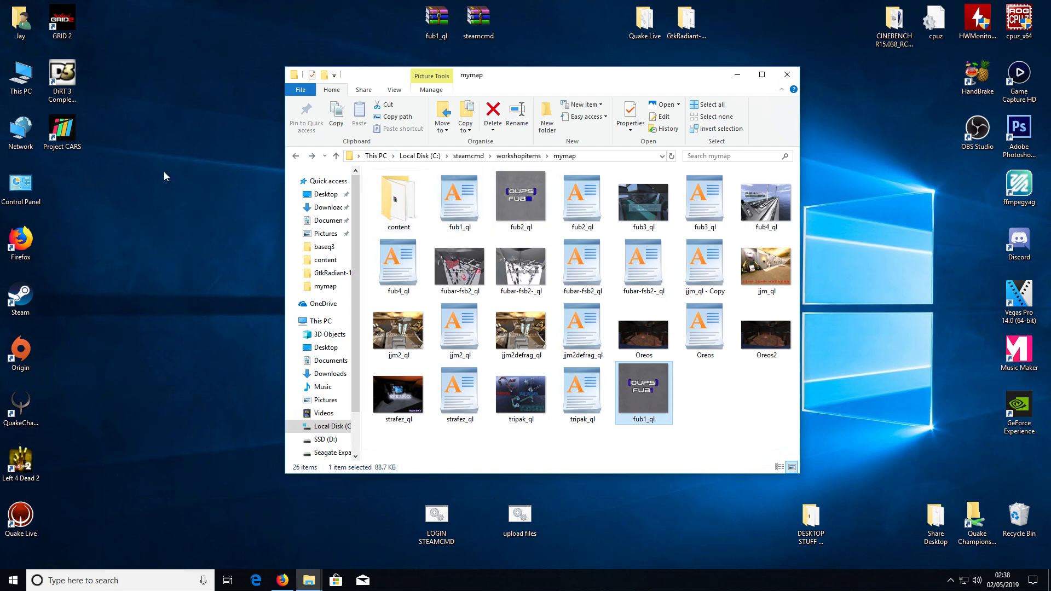
{"action": "mouse_move", "coordinate": [184, 195]}
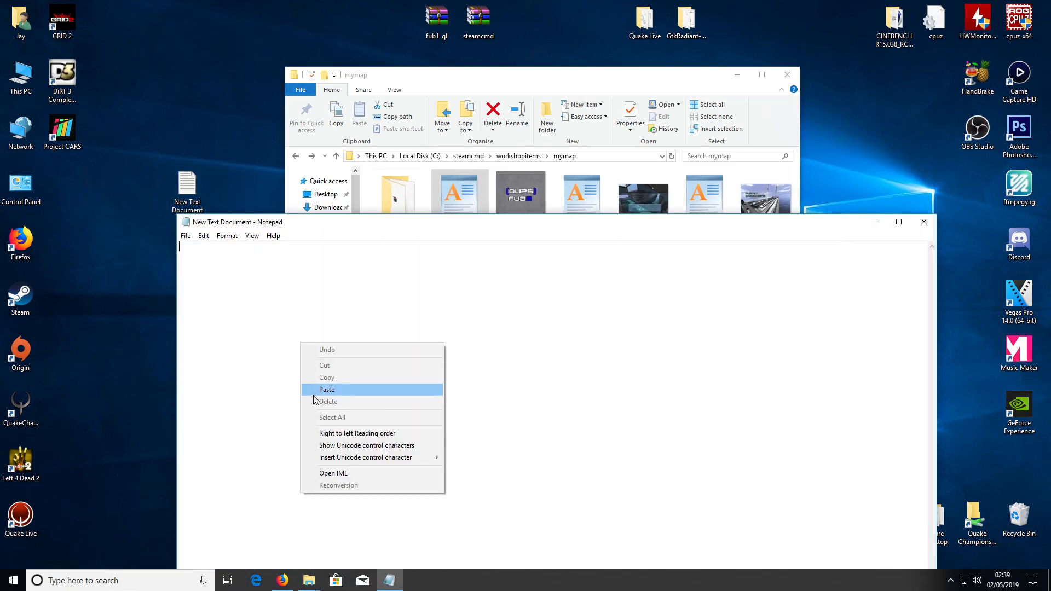
{"action": "left_click", "coordinate": [326, 388]}
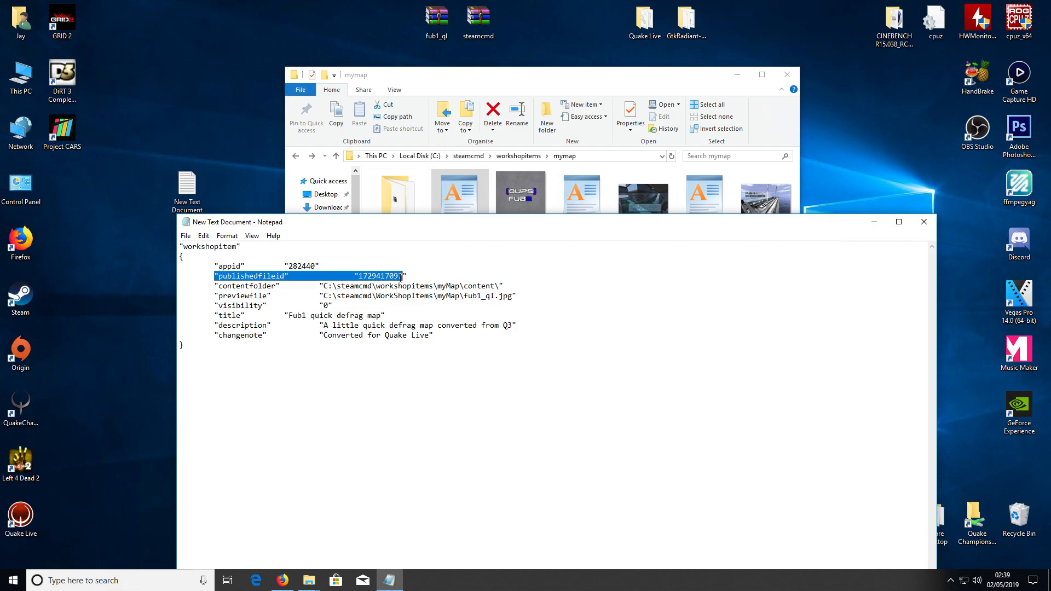
{"action": "left_click", "coordinate": [400, 275]}
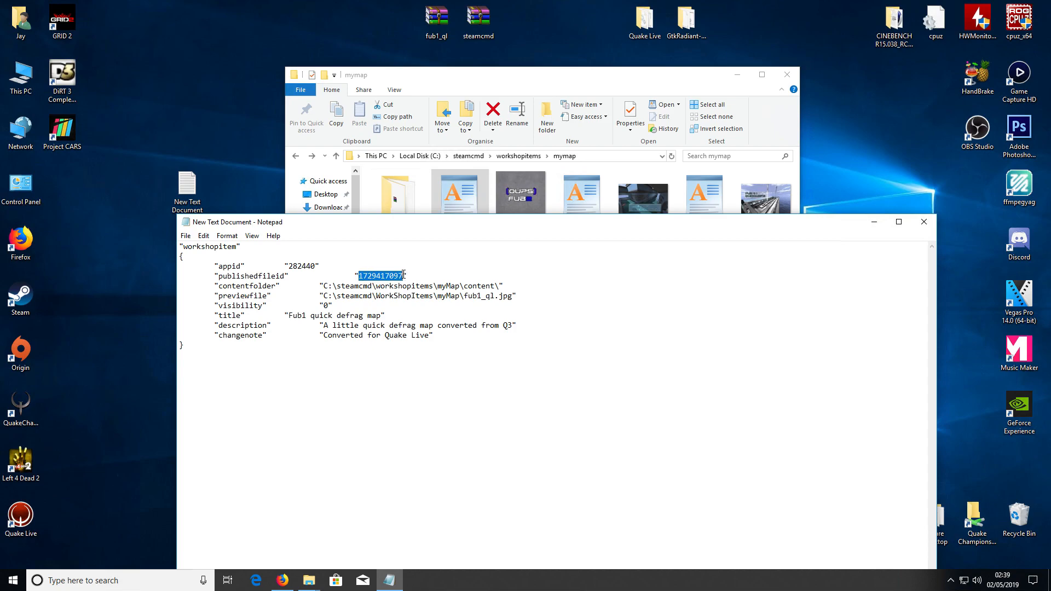
{"action": "type", "text": "0"}
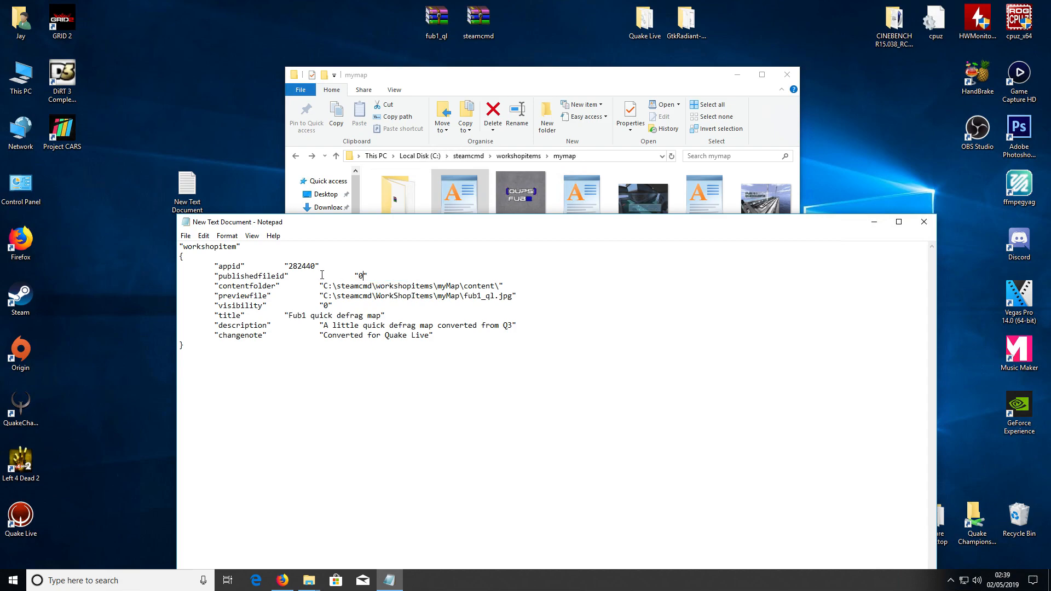
{"action": "mouse_move", "coordinate": [373, 233]}
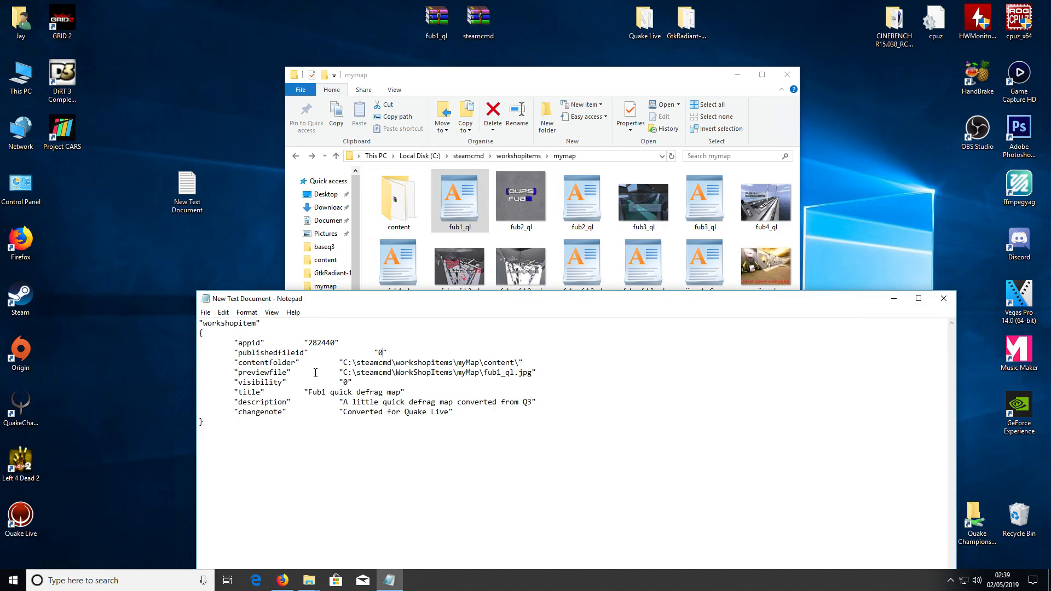
{"action": "left_click_drag", "start_coordinate": [341, 363], "coordinate": [516, 362]}
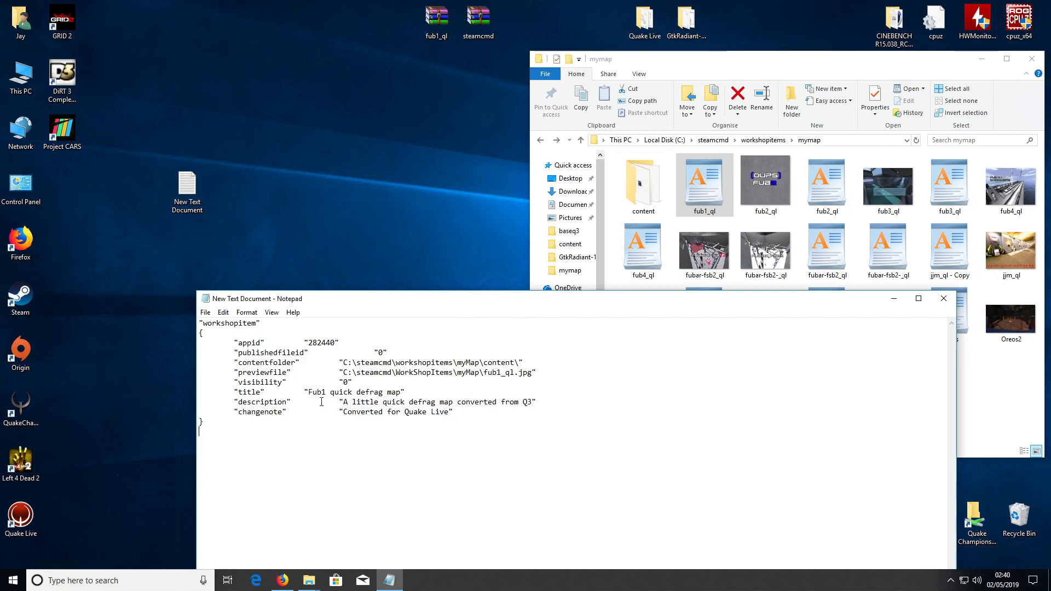
{"action": "double_click", "coordinate": [351, 392]}
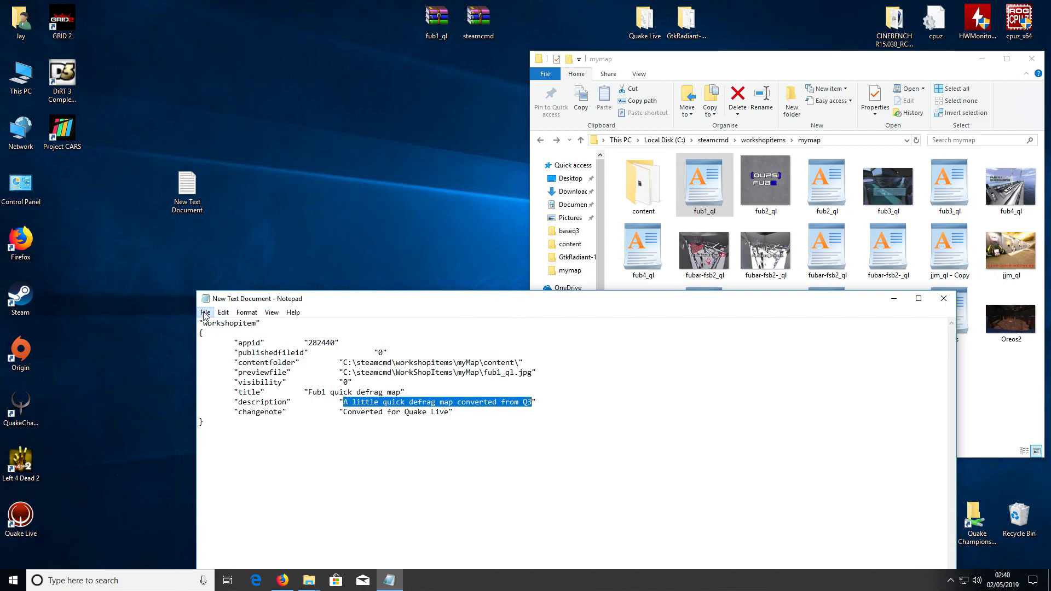
Step: Save the workshopitem definition to the Desktop as fub1_ql.vdf
{"action": "left_click", "coordinate": [205, 312]}
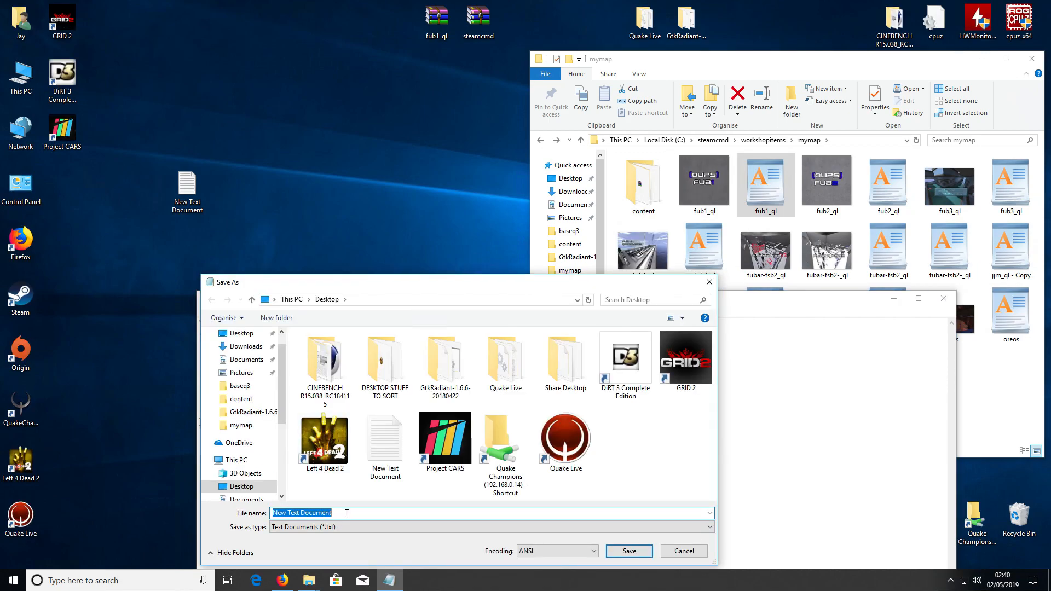
{"action": "type", "text": "fub1_ql.vdf"}
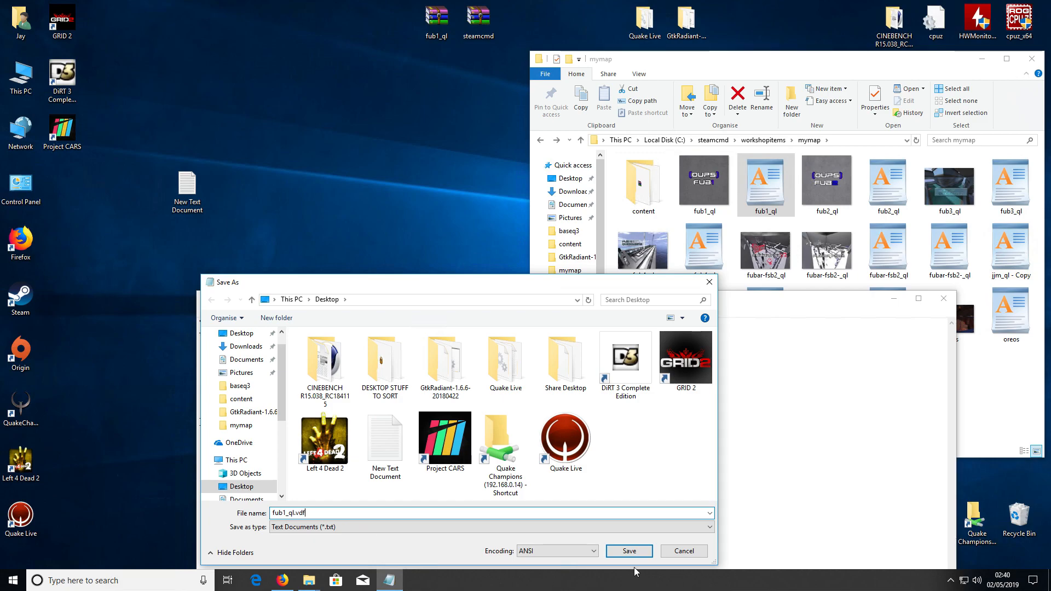
{"action": "left_click", "coordinate": [627, 550]}
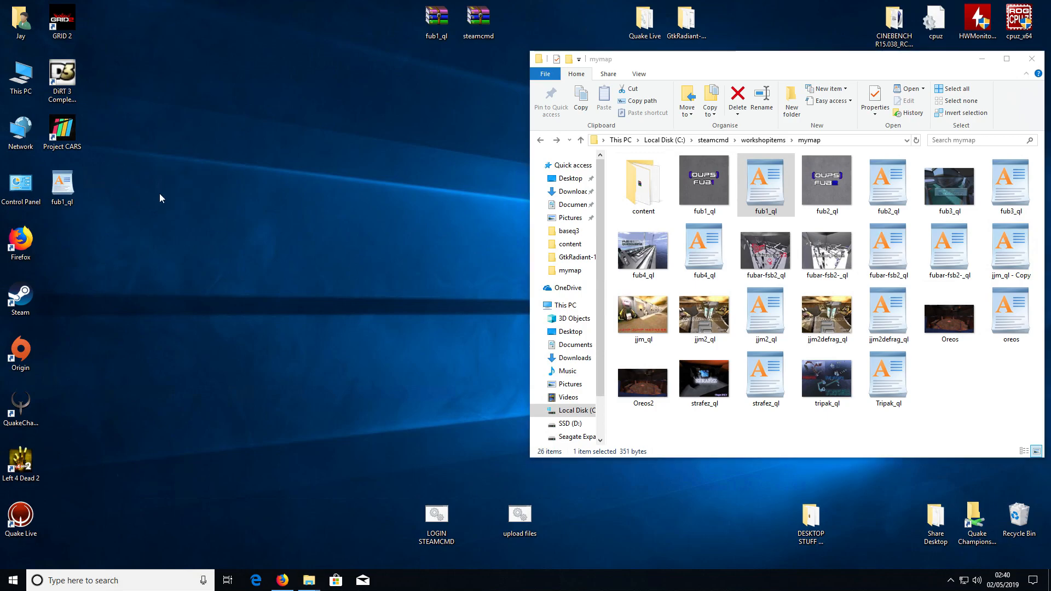
Step: Permanently delete the eight selected items via the Recycle Bin, keeping the 26-item mymap folder
{"action": "double_click", "coordinate": [765, 180]}
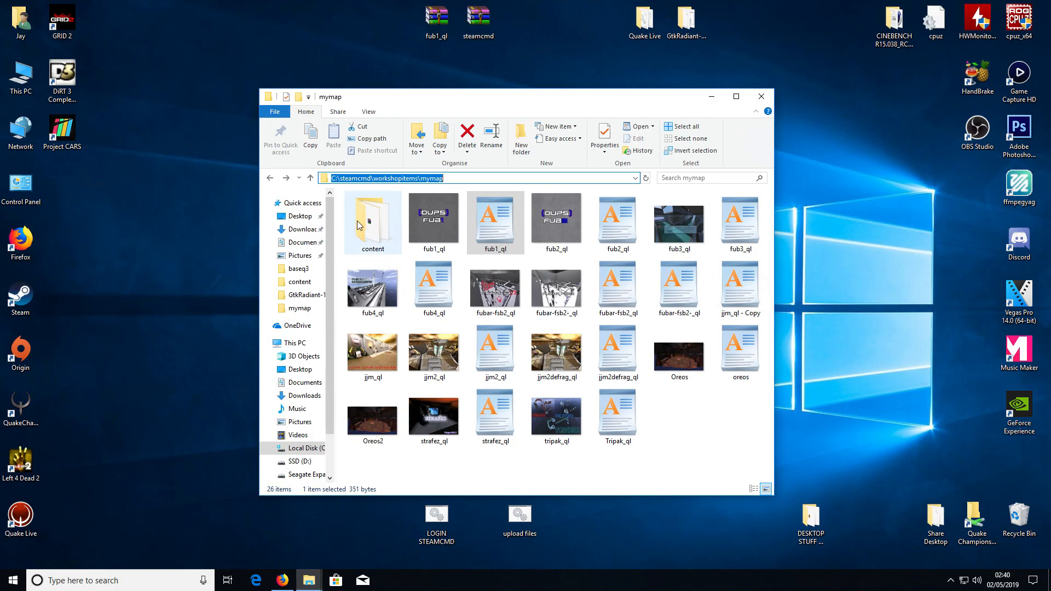
{"action": "double_click", "coordinate": [373, 221]}
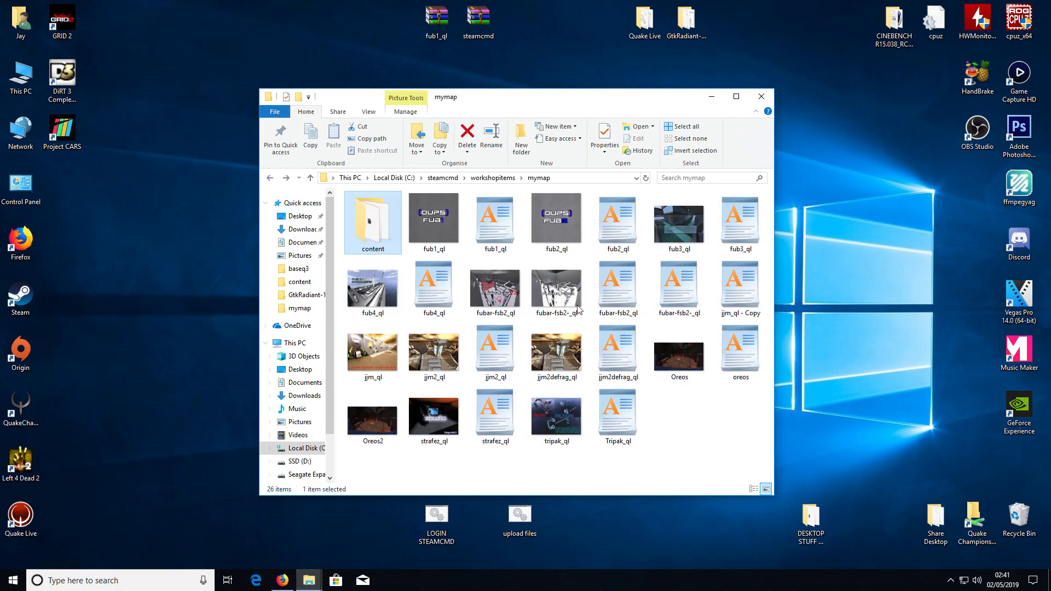
{"action": "left_click", "coordinate": [433, 223]}
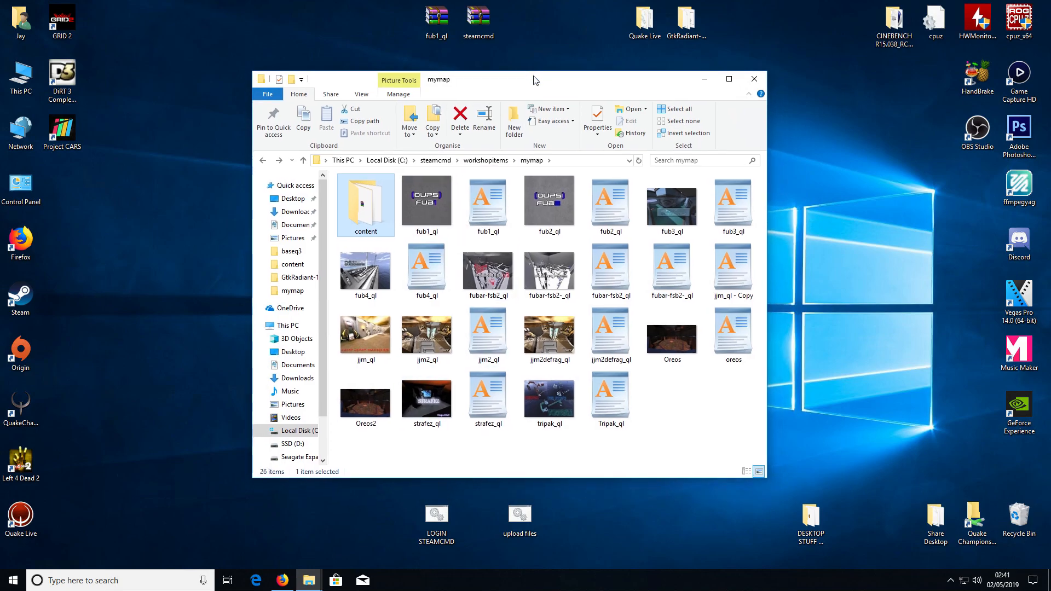
{"action": "mouse_move", "coordinate": [557, 91]}
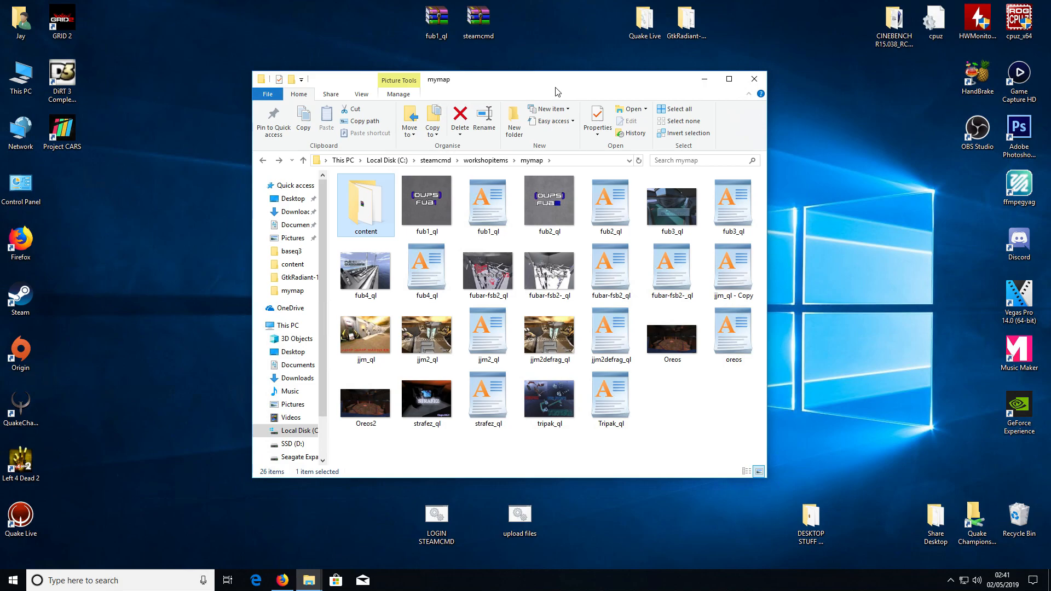
{"action": "left_click_drag", "start_coordinate": [557, 79], "coordinate": [499, 57]}
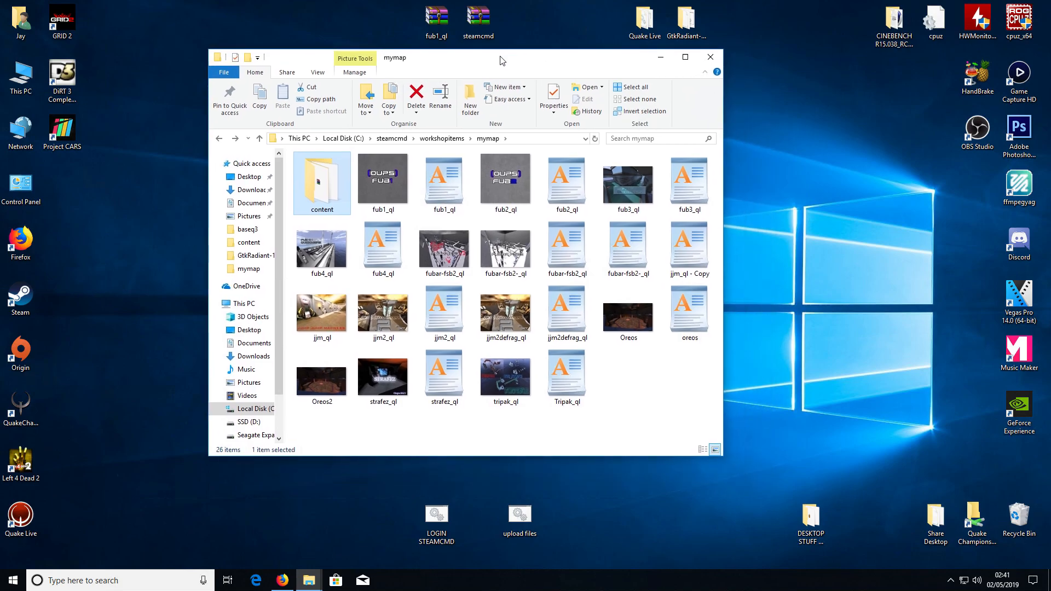
{"action": "left_click_drag", "start_coordinate": [499, 60], "coordinate": [574, 78]}
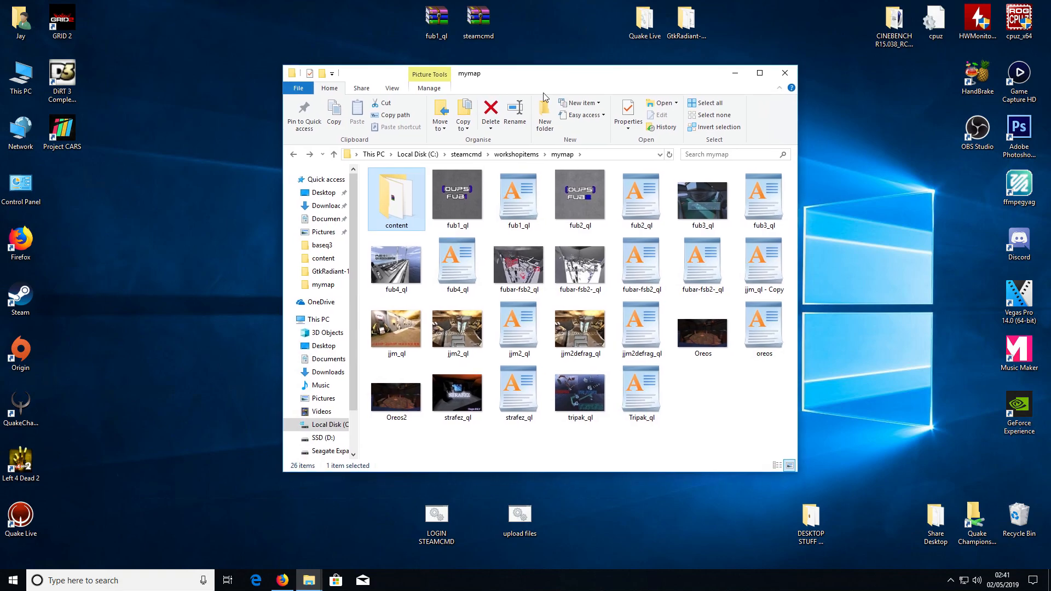
{"action": "mouse_move", "coordinate": [1046, 529]}
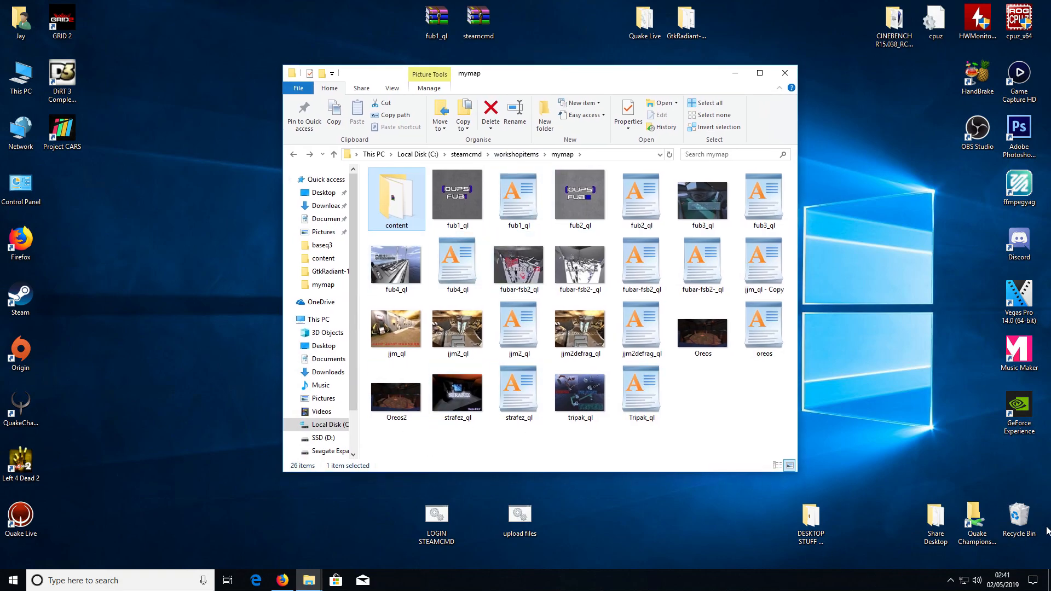
{"action": "right_click", "coordinate": [1017, 520]}
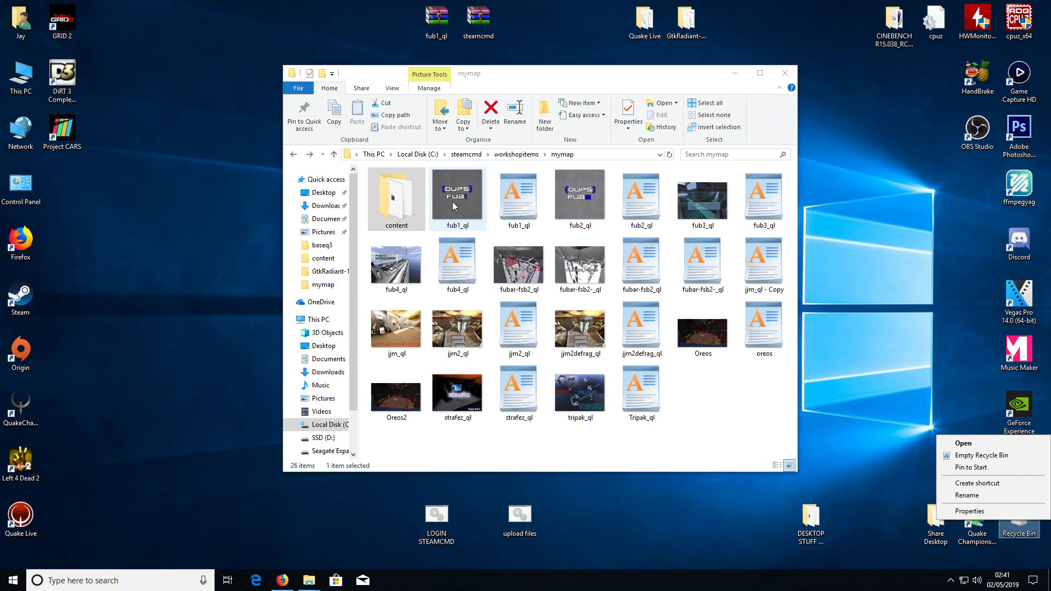
{"action": "left_click", "coordinate": [491, 111]}
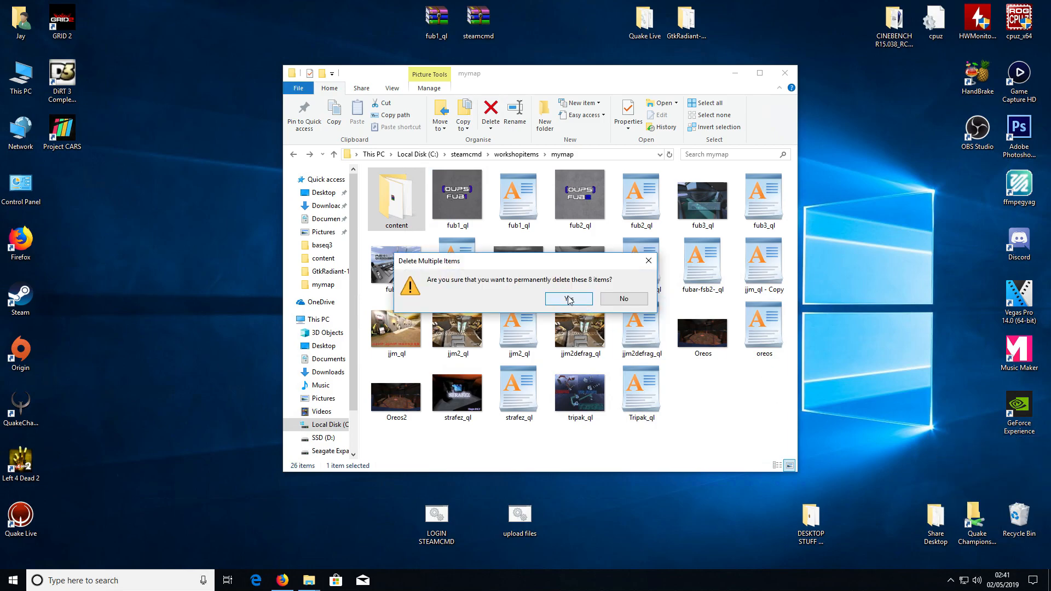
{"action": "left_click", "coordinate": [568, 298]}
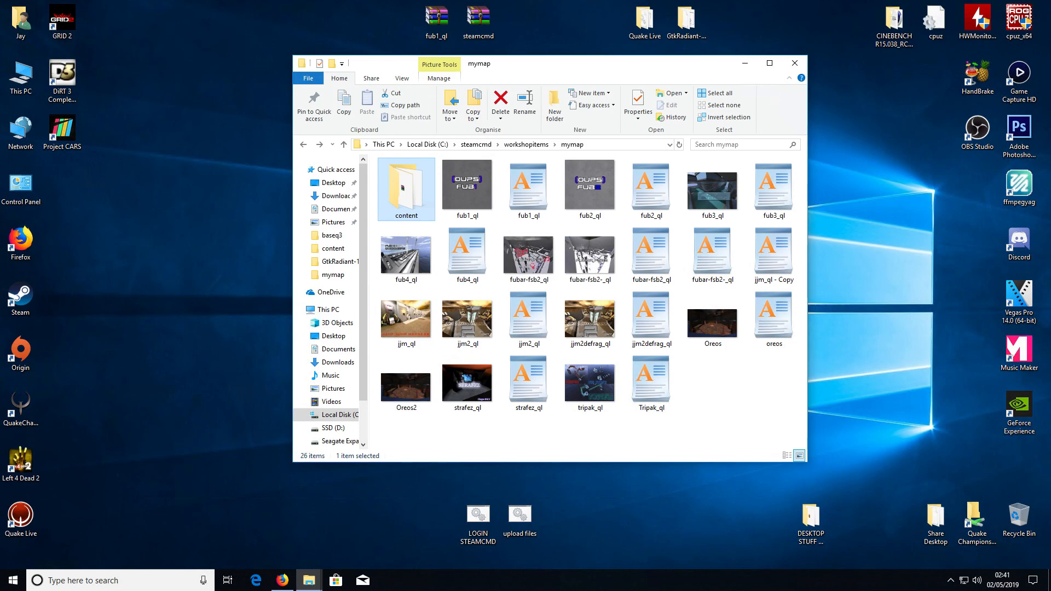
{"action": "mouse_move", "coordinate": [668, 72]}
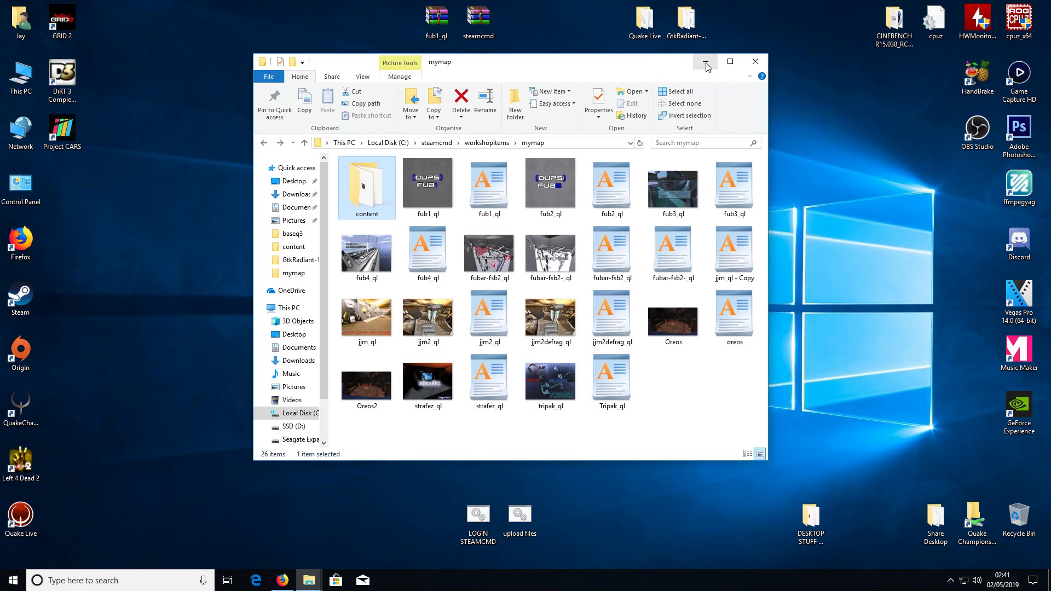
{"action": "mouse_move", "coordinate": [755, 61]}
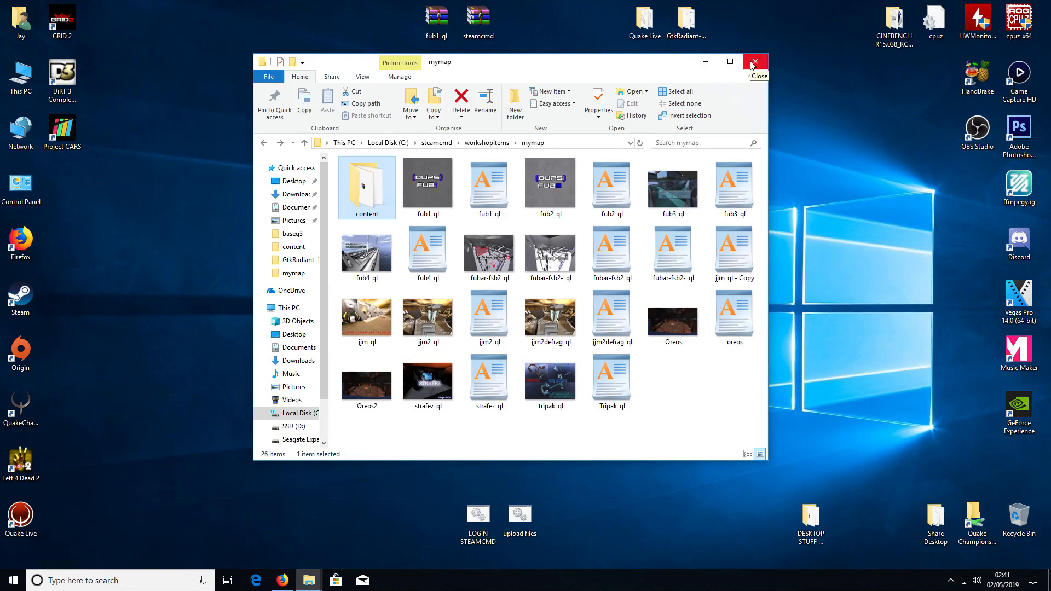
{"action": "mouse_move", "coordinate": [704, 60]}
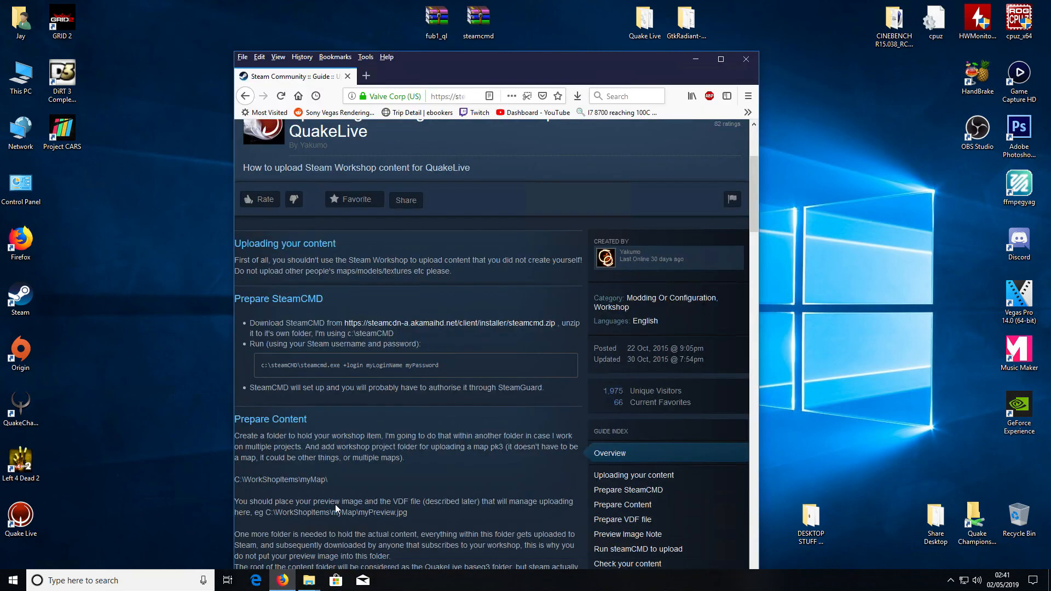
Step: Open the new desktop text document in Notepad with the copied steamcmd.exe login command
{"action": "left_click", "coordinate": [720, 59]}
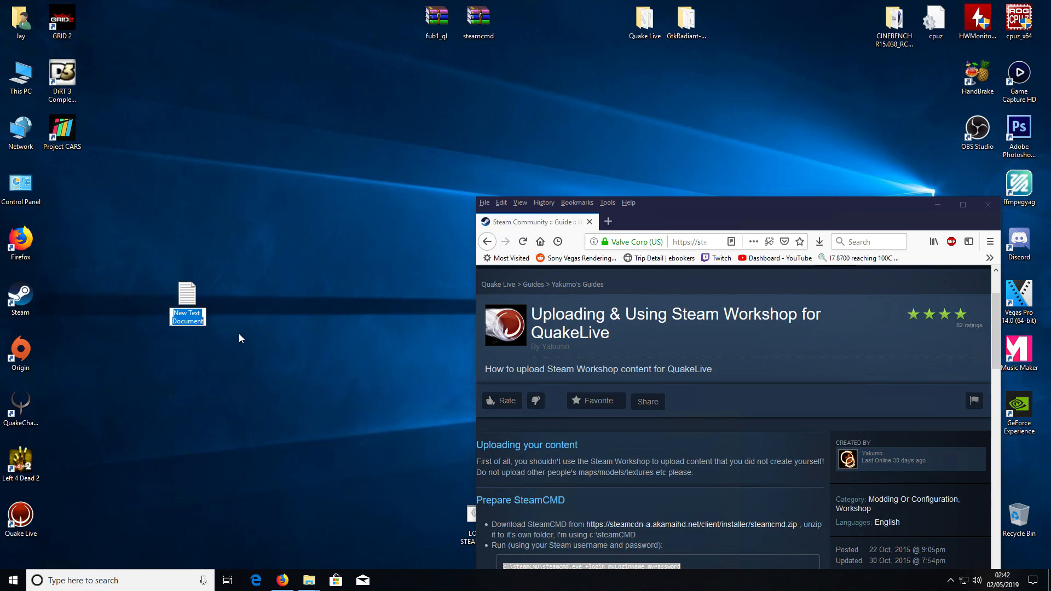
{"action": "double_click", "coordinate": [187, 302]}
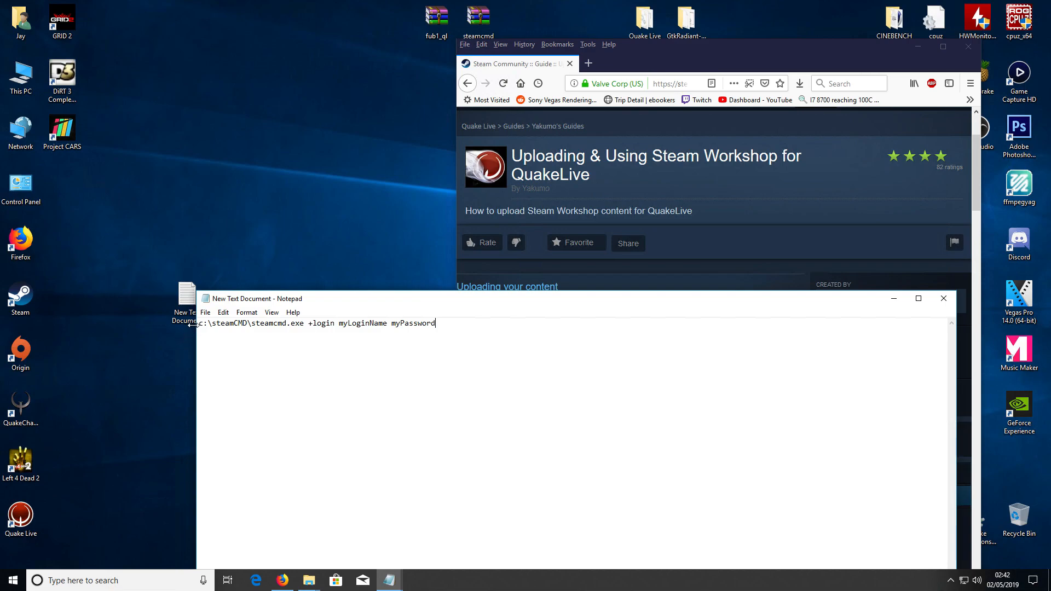
Step: Capitalize the drive letter to F and replace myLoginName with DAVE
{"action": "left_click_drag", "start_coordinate": [199, 323], "coordinate": [282, 323]}
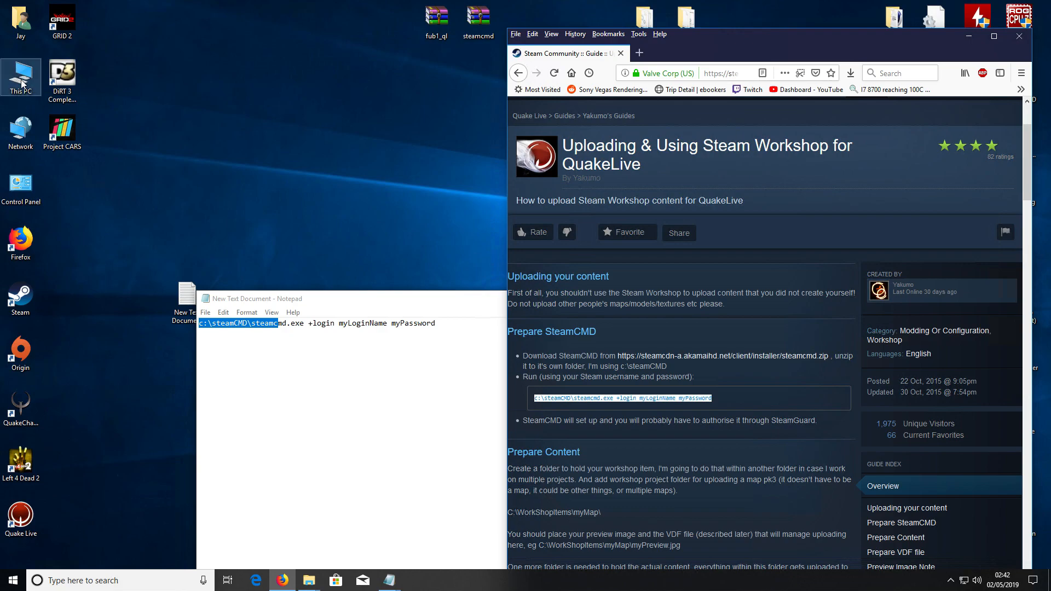
{"action": "left_click_drag", "start_coordinate": [254, 298], "coordinate": [275, 412]}
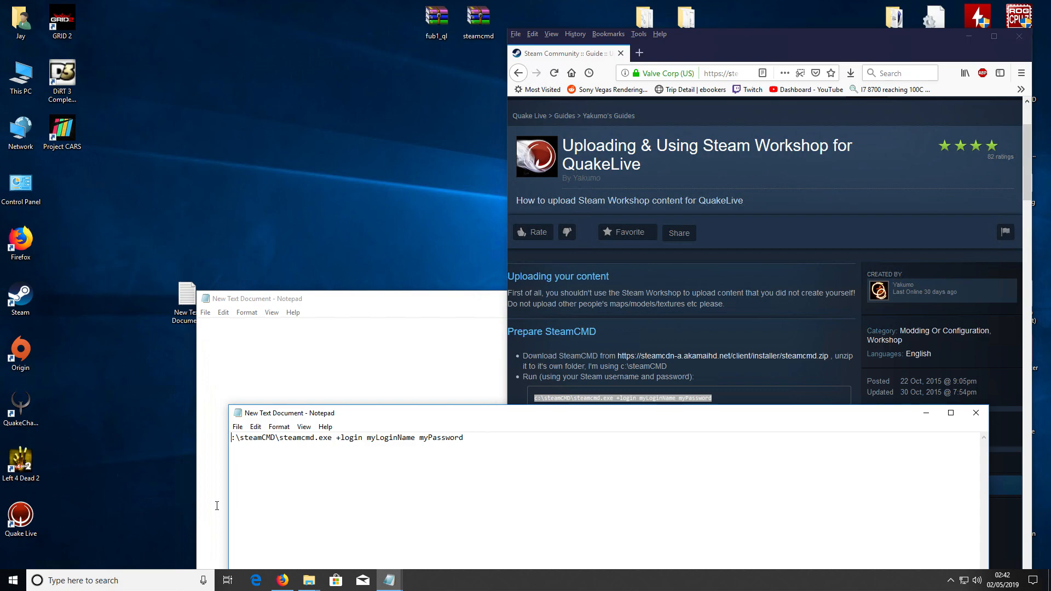
{"action": "type", "text": "F"}
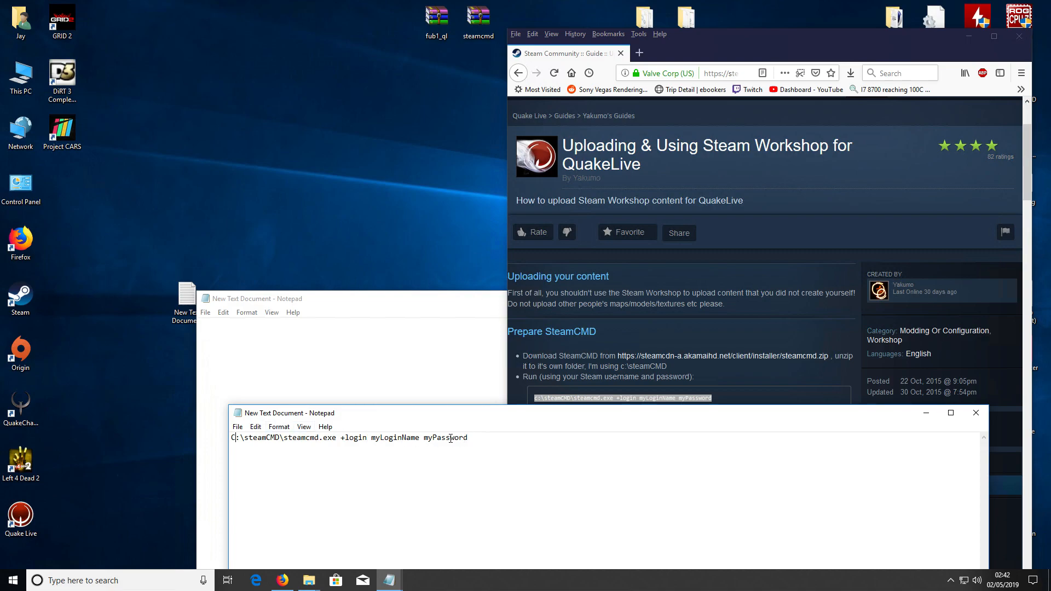
{"action": "double_click", "coordinate": [353, 438]}
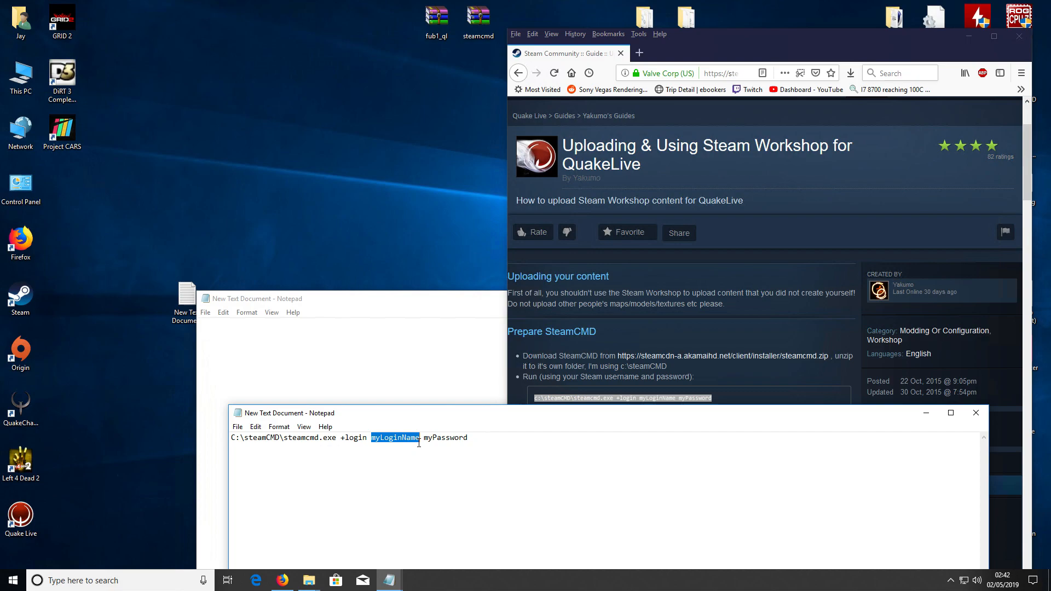
{"action": "key", "text": "Delete"}
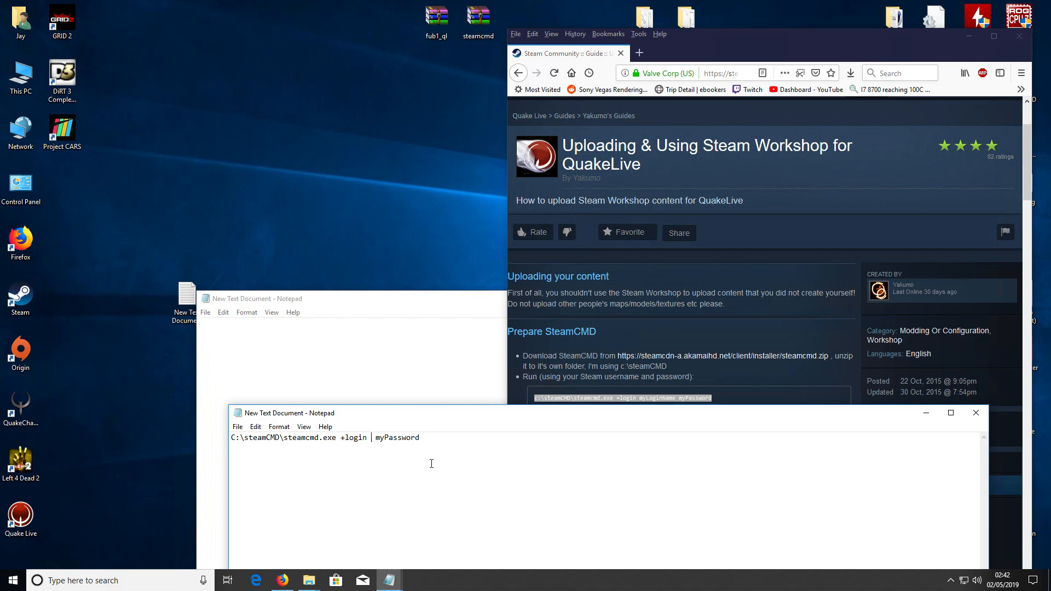
{"action": "type", "text": "DAVE"}
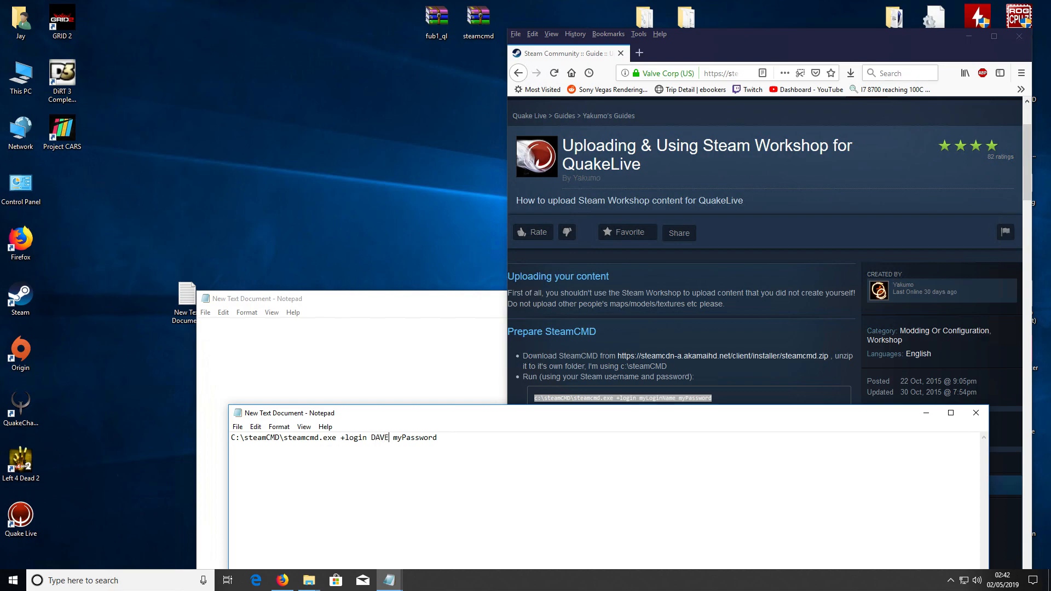
Step: Overwrite the myPassword placeholder with the account password
{"action": "double_click", "coordinate": [414, 436]}
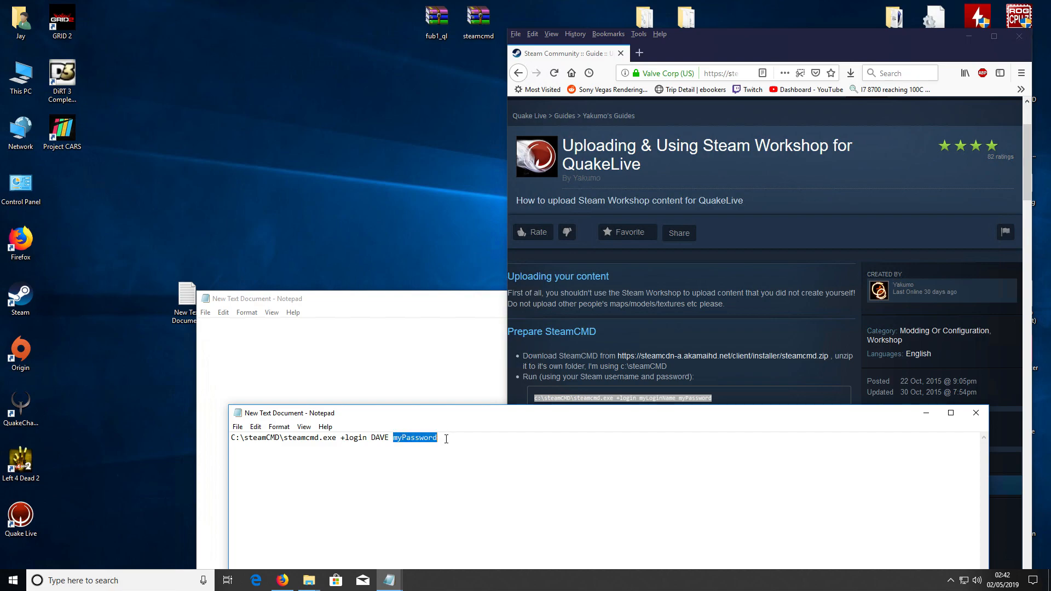
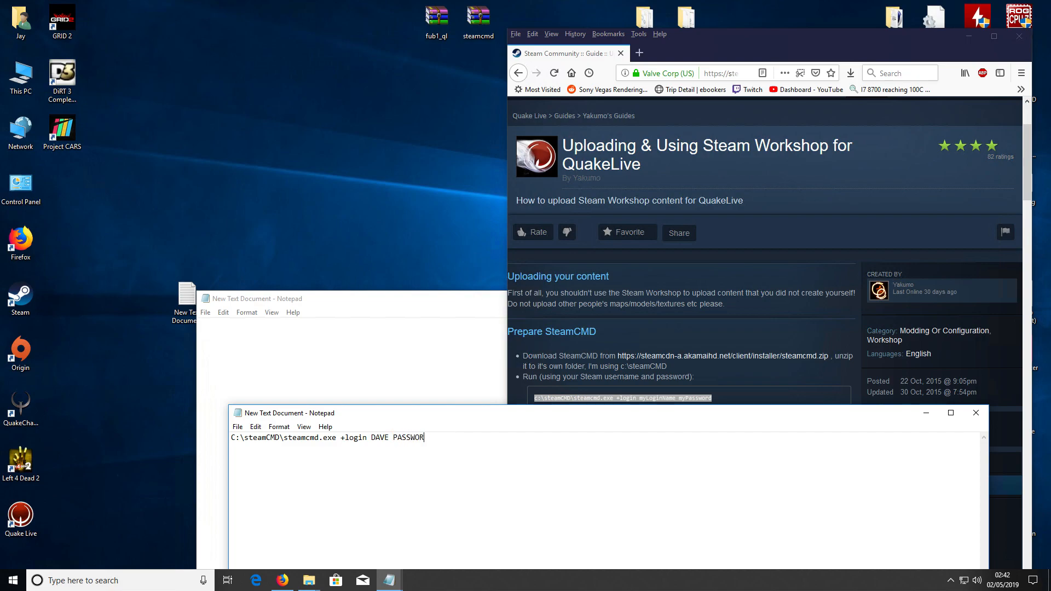
{"action": "key", "text": "Backspace"}
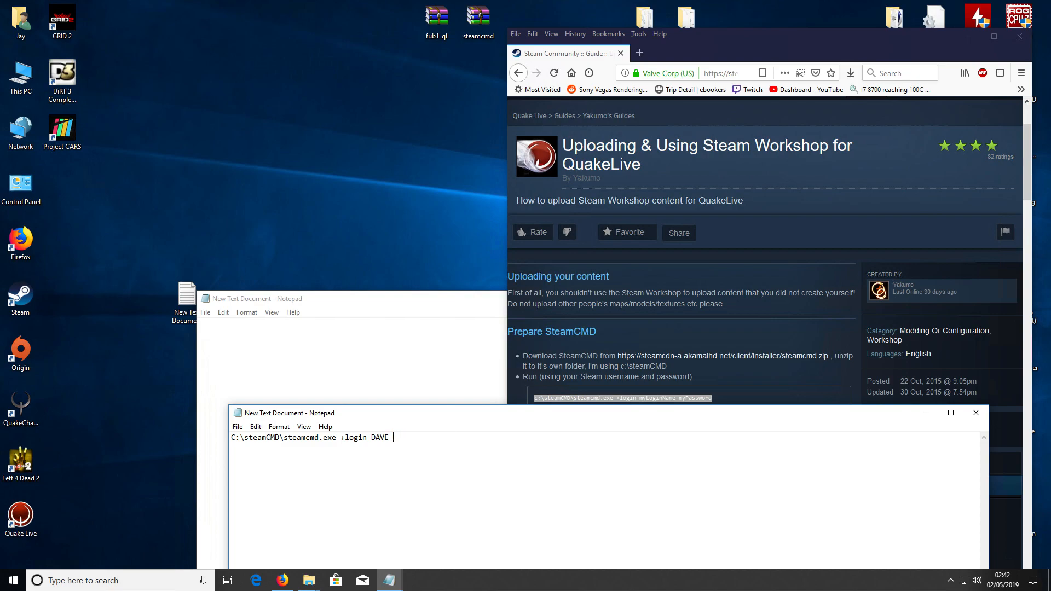
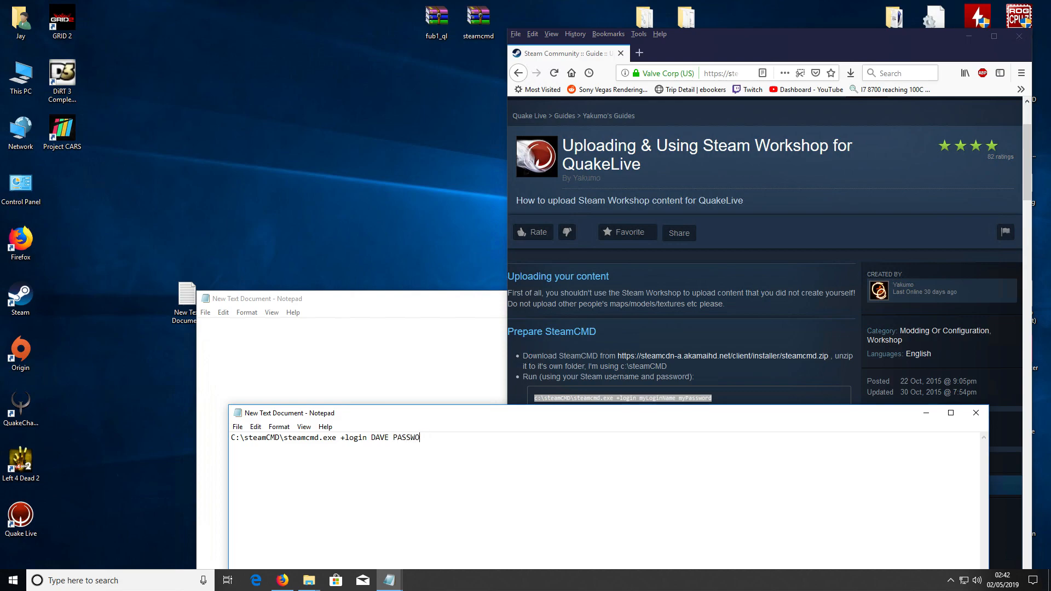
{"action": "key", "text": "Backspace"}
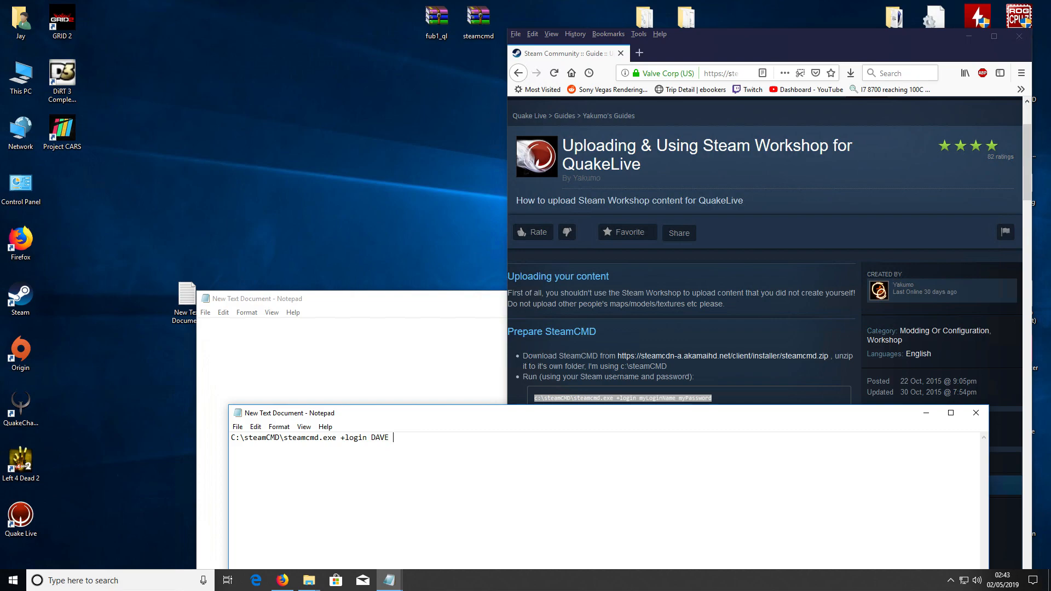
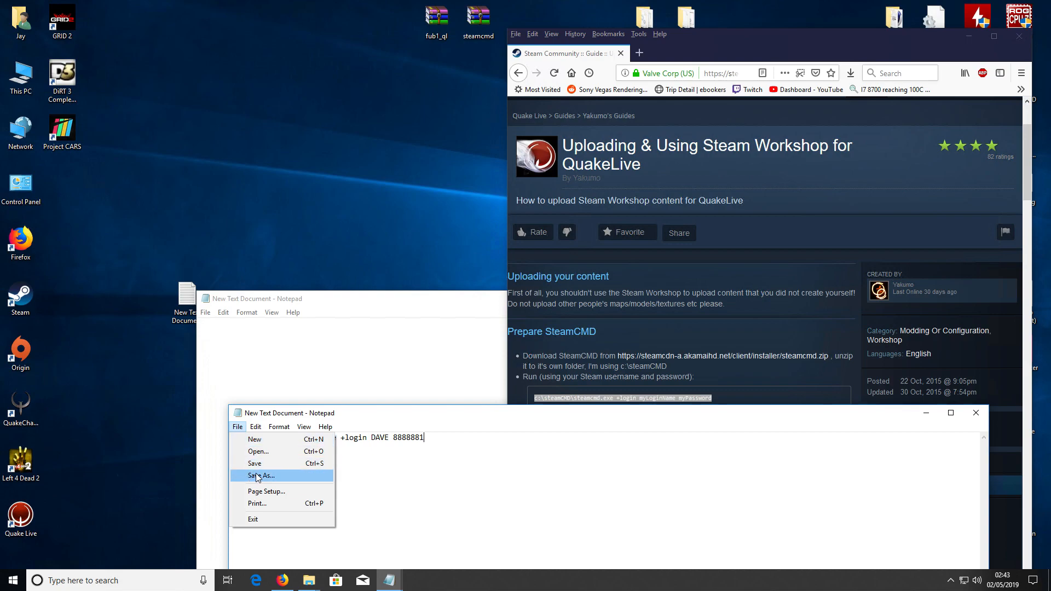
Step: Save the command as LOGIN STEAMCMD.bat, confirming replacement of the existing file
{"action": "left_click", "coordinate": [260, 475]}
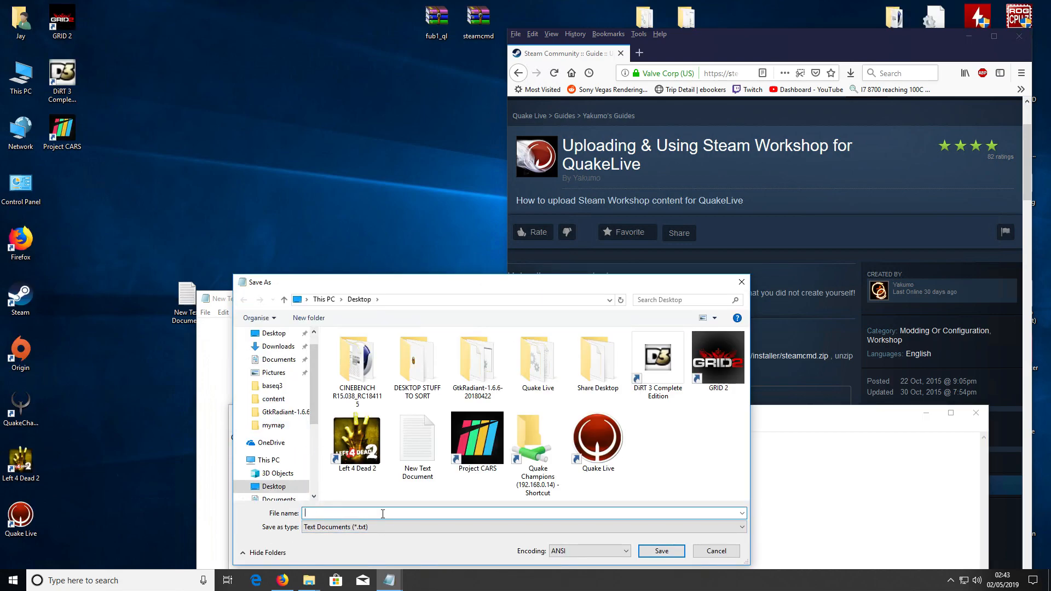
{"action": "type", "text": "login"}
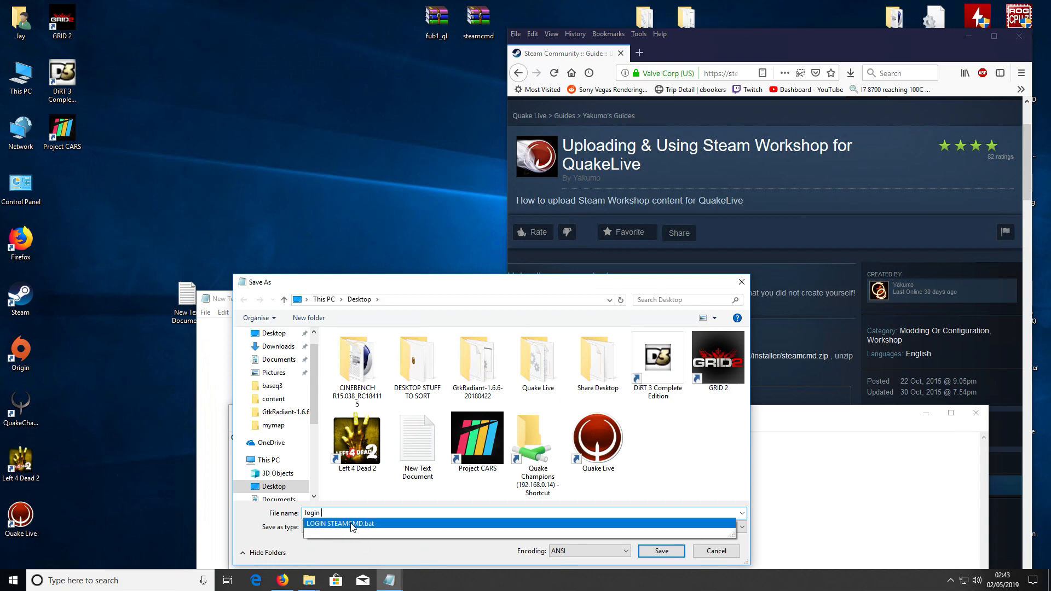
{"action": "left_click", "coordinate": [340, 524]}
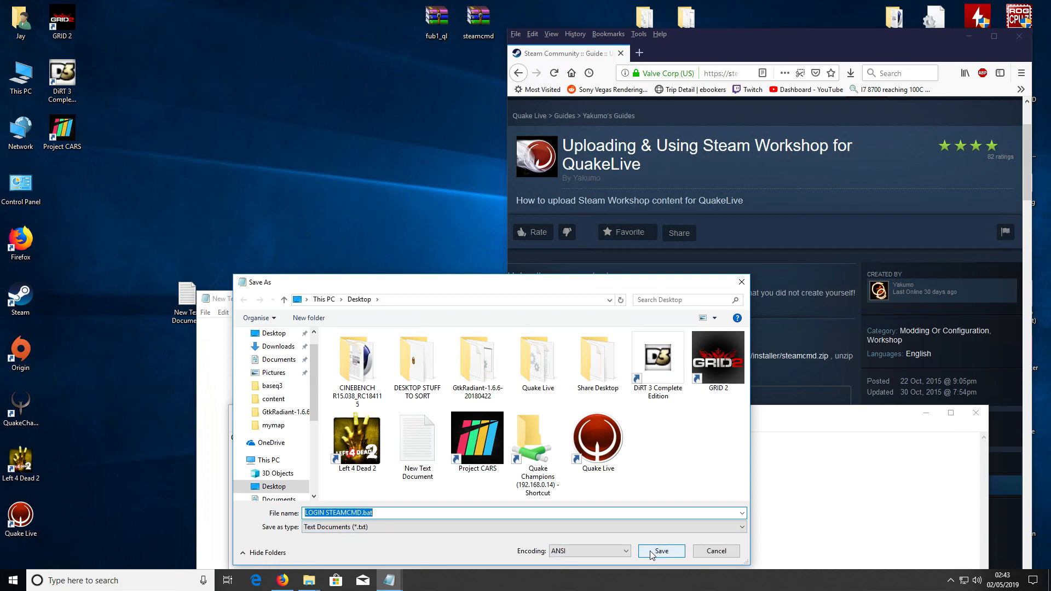
{"action": "left_click", "coordinate": [660, 550]}
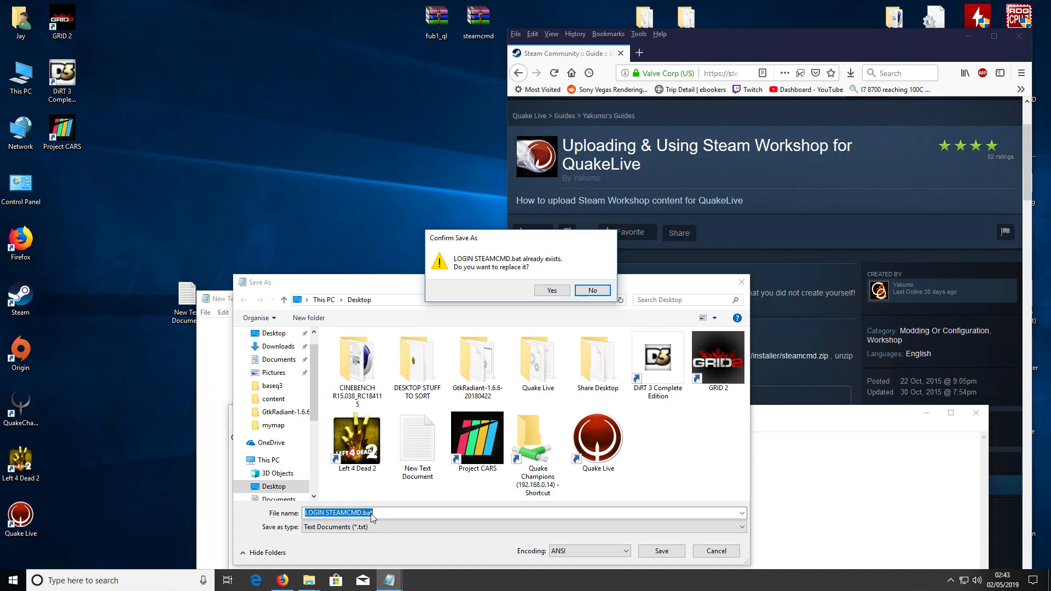
{"action": "left_click", "coordinate": [550, 290]}
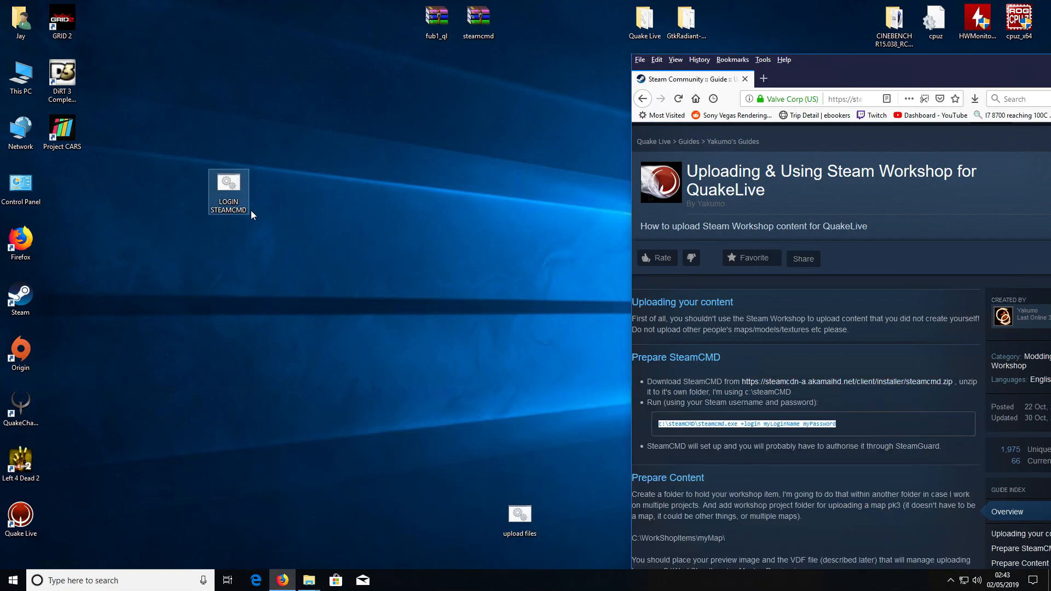
{"action": "mouse_move", "coordinate": [231, 192]}
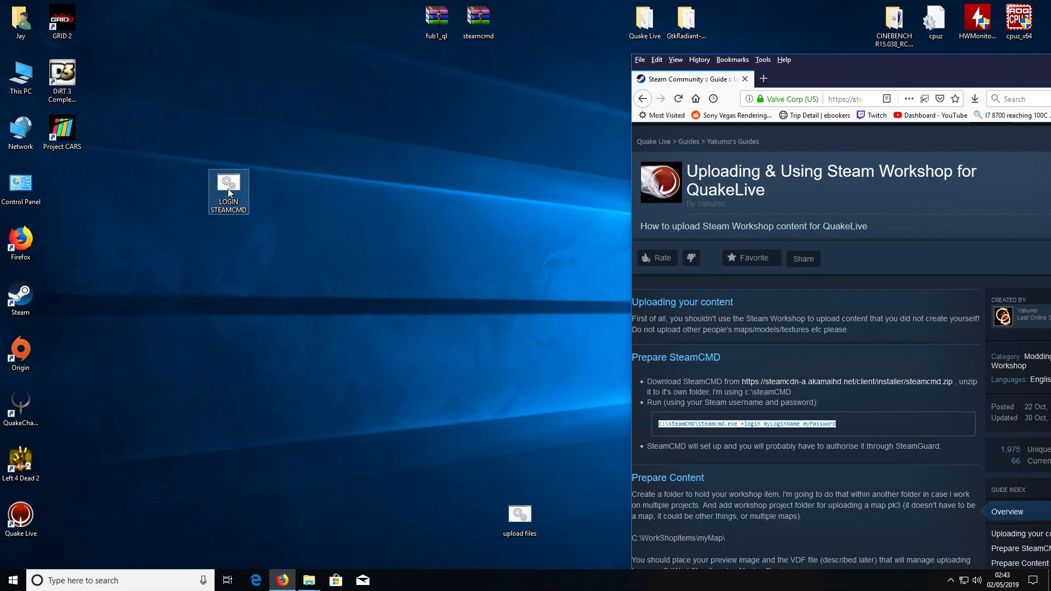
Step: Run LOGIN STEAMCMD from the desktop; SteamCMD reports an invalid password
{"action": "double_click", "coordinate": [228, 192]}
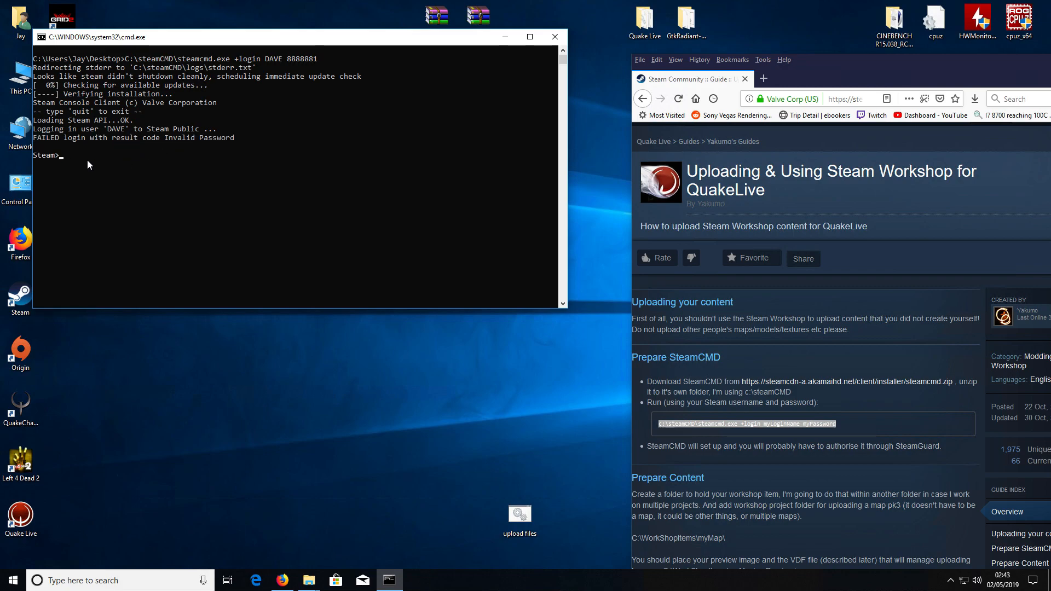
{"action": "mouse_move", "coordinate": [553, 37]}
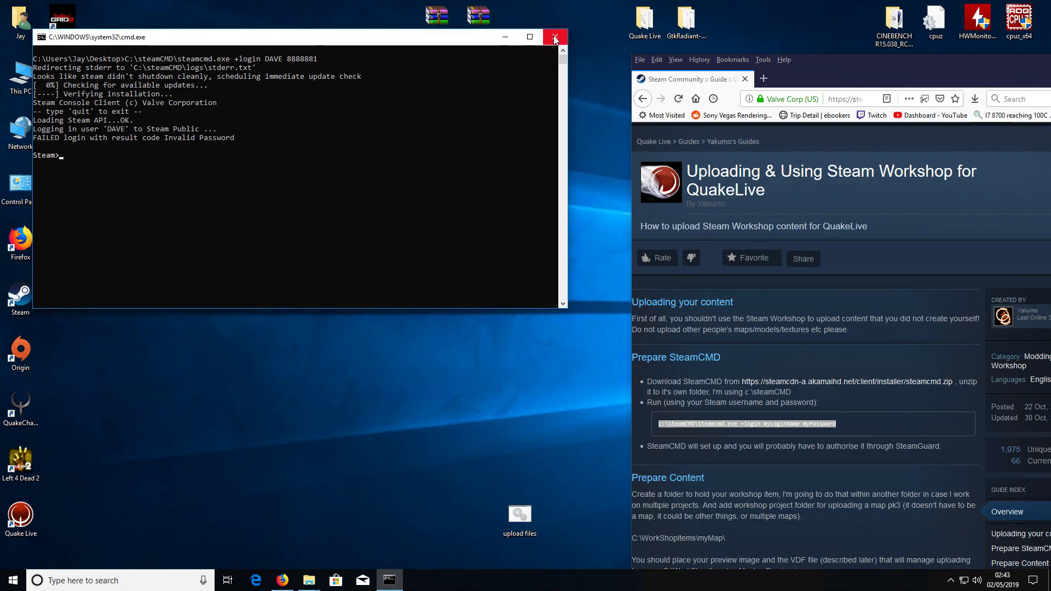
{"action": "mouse_move", "coordinate": [555, 37]}
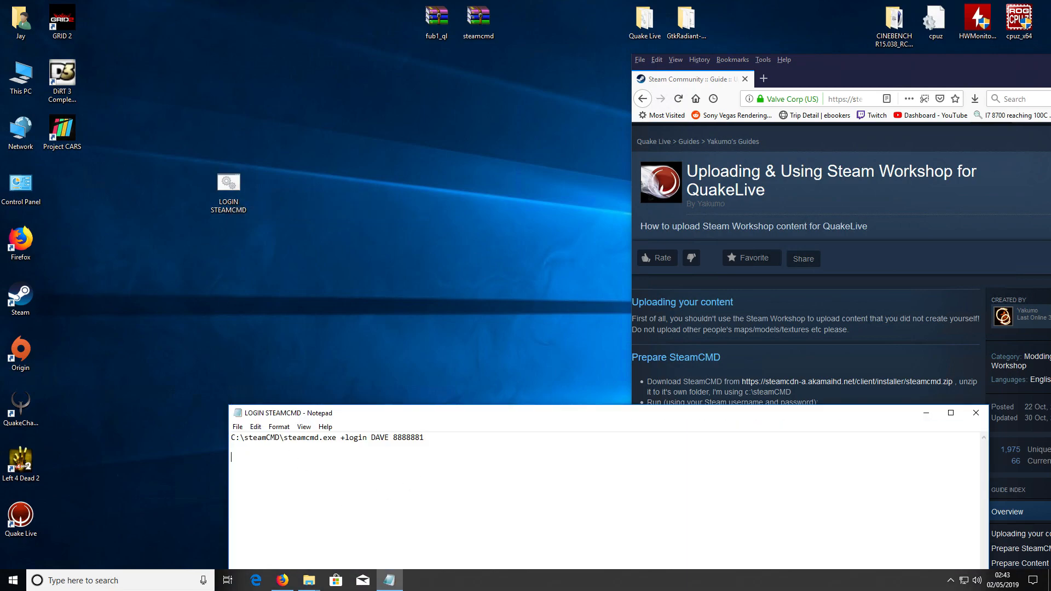
Step: Add a pause line to the login batch file, close it, and rearrange both desktop icons
{"action": "type", "text": "pause"}
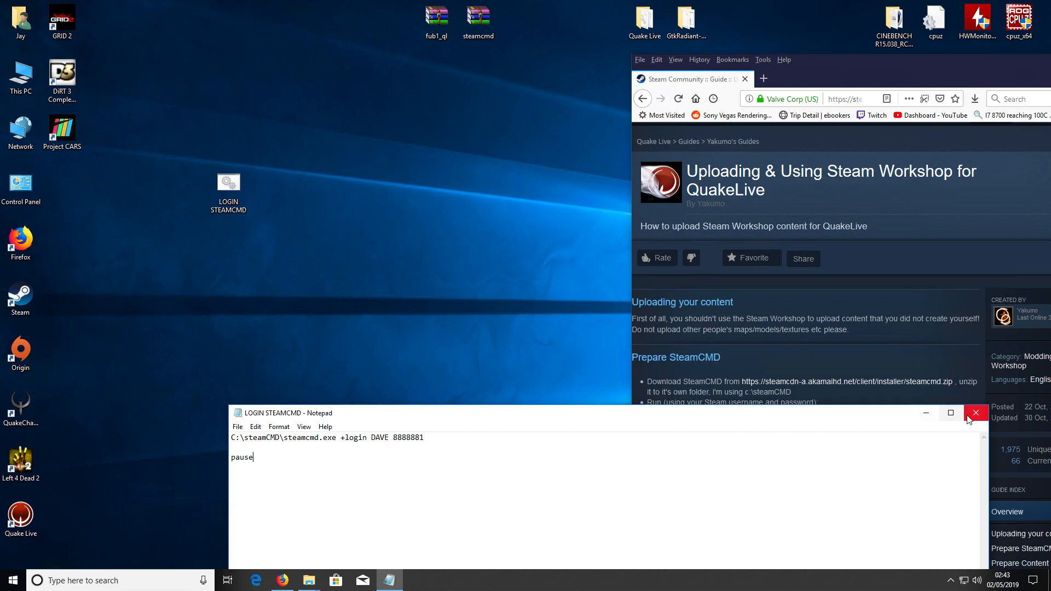
{"action": "left_click", "coordinate": [976, 413]}
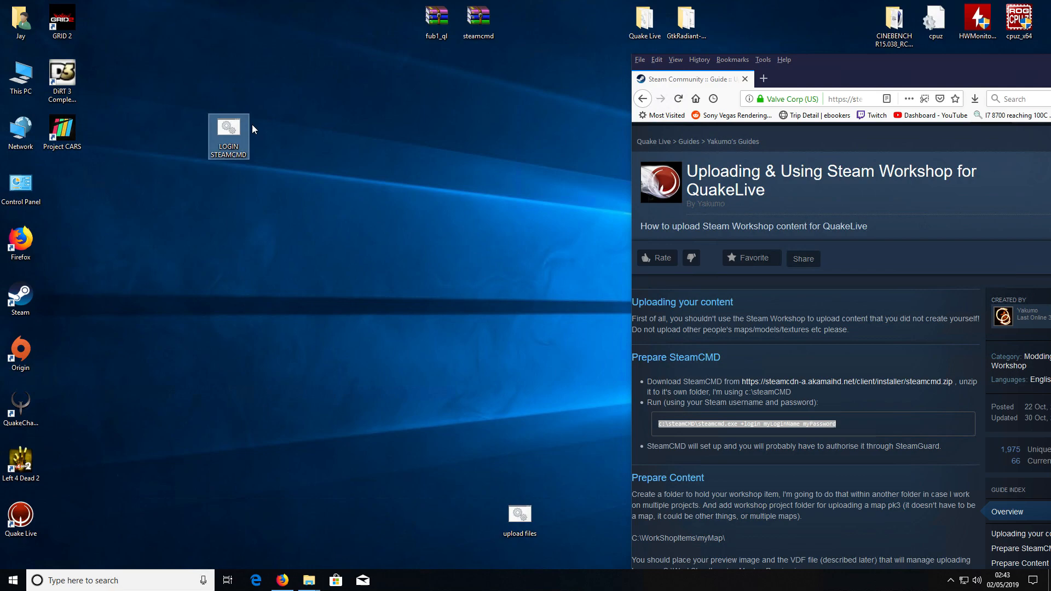
{"action": "mouse_move", "coordinate": [235, 137]}
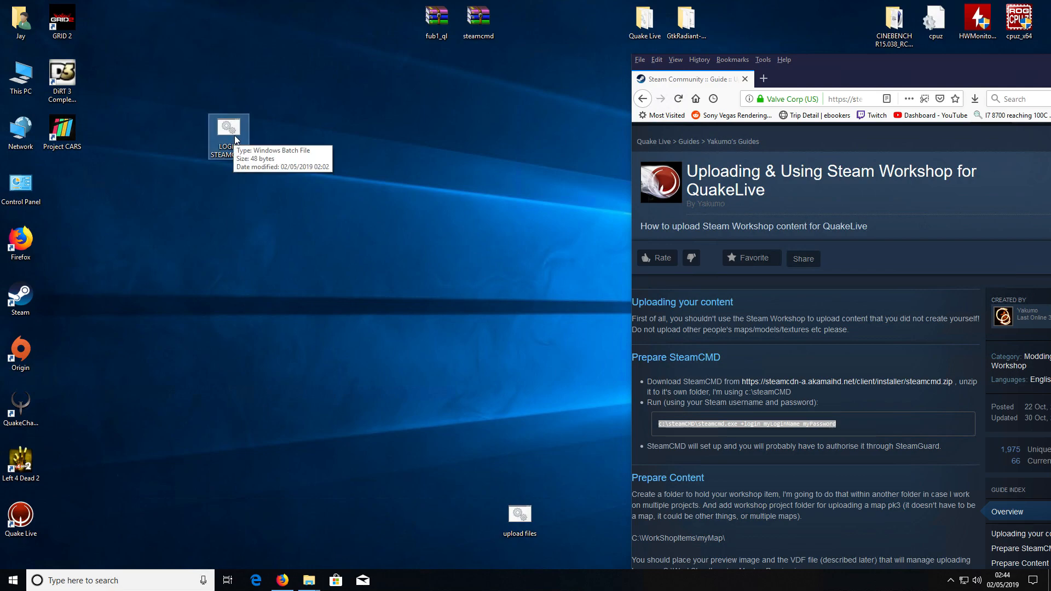
{"action": "left_click_drag", "start_coordinate": [228, 134], "coordinate": [315, 143]}
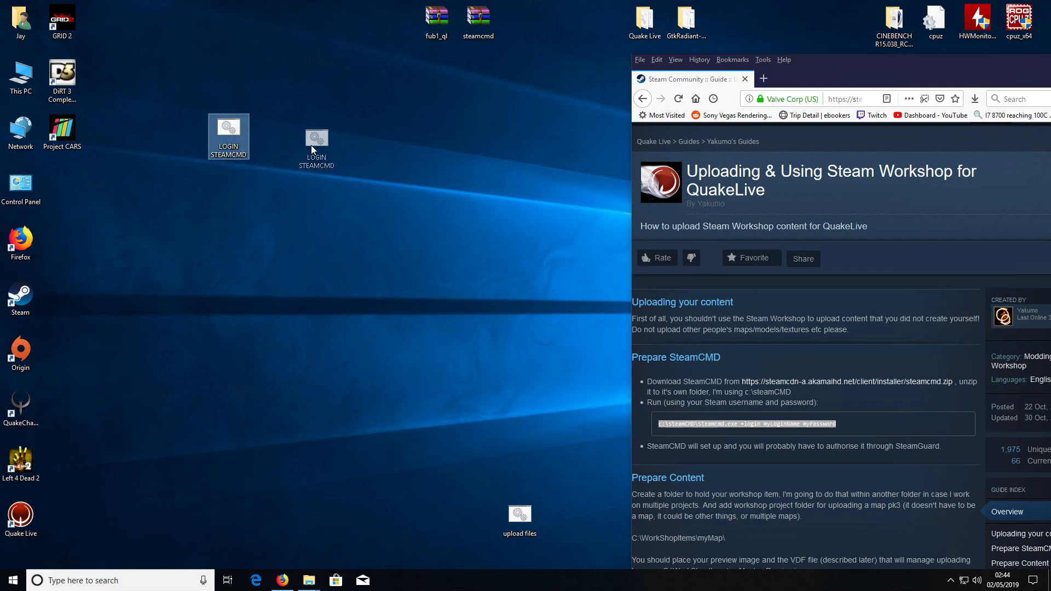
{"action": "left_click_drag", "start_coordinate": [315, 137], "coordinate": [221, 24]}
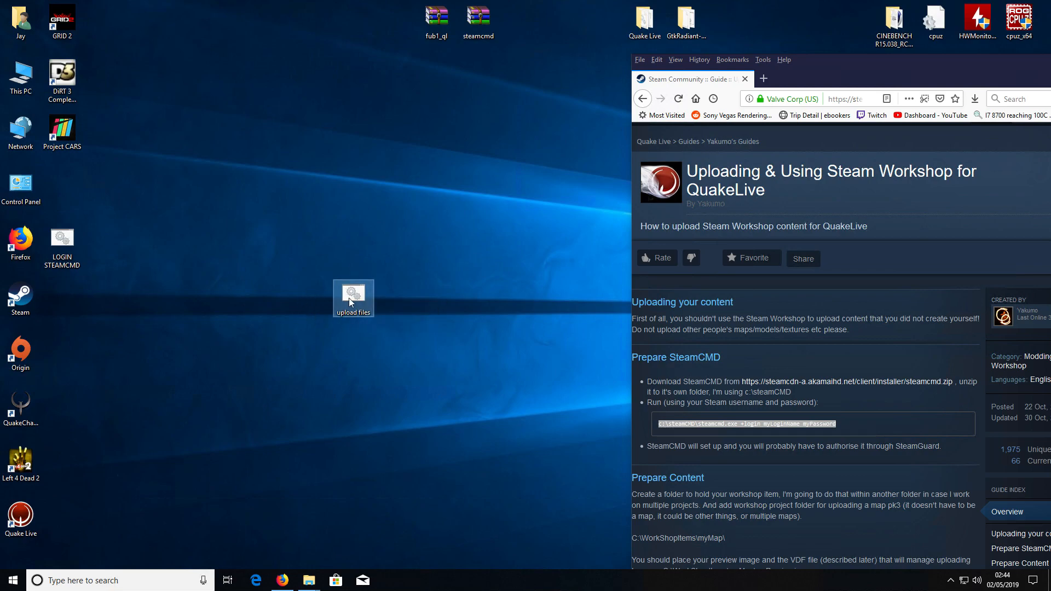
Step: Return to the Steam Workshop upload guide and scroll down to the Prepare VDF file section
{"action": "left_click", "coordinate": [1031, 7]}
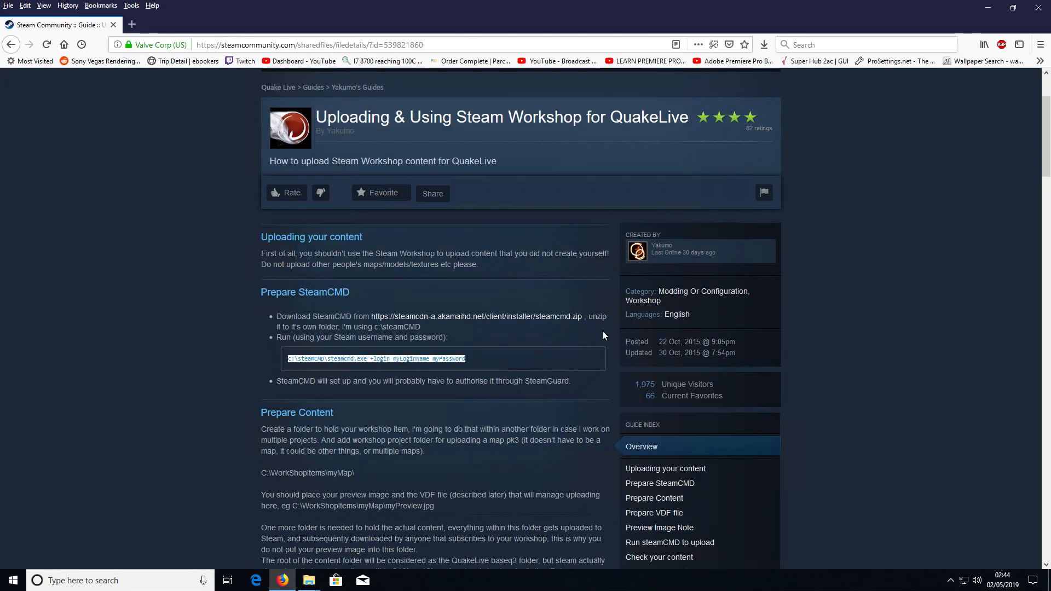
{"action": "scroll", "scroll_direction": "down", "scroll_amount": 3}
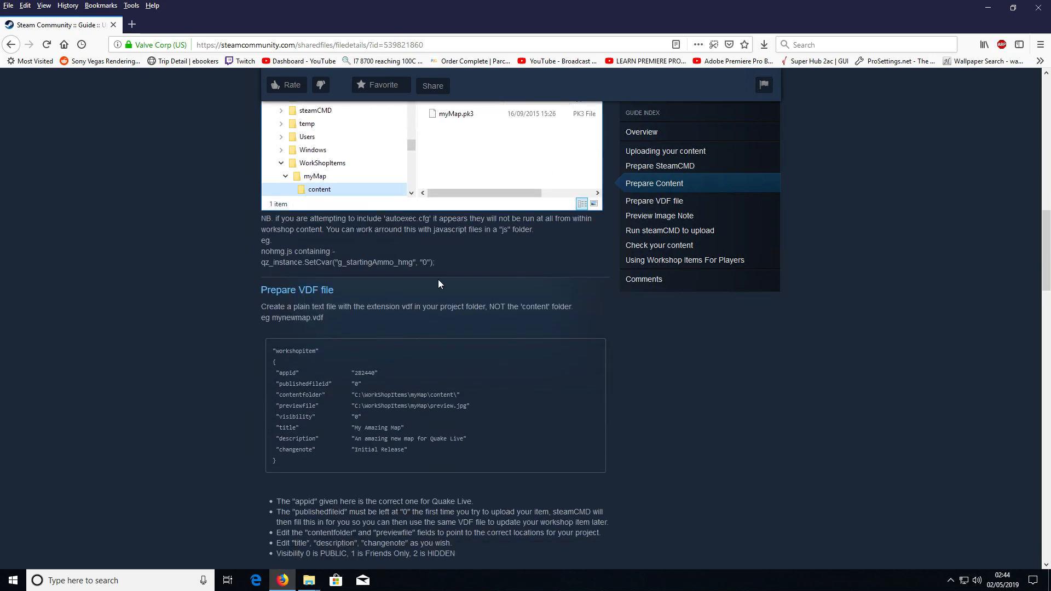
{"action": "scroll", "scroll_direction": "down", "scroll_amount": 3}
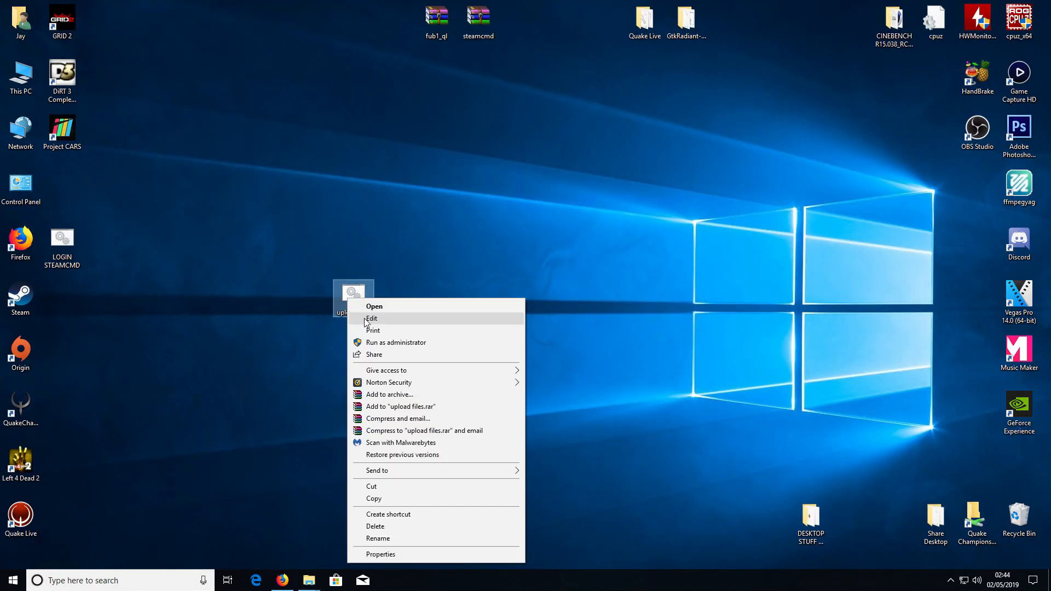
{"action": "left_click", "coordinate": [370, 319]}
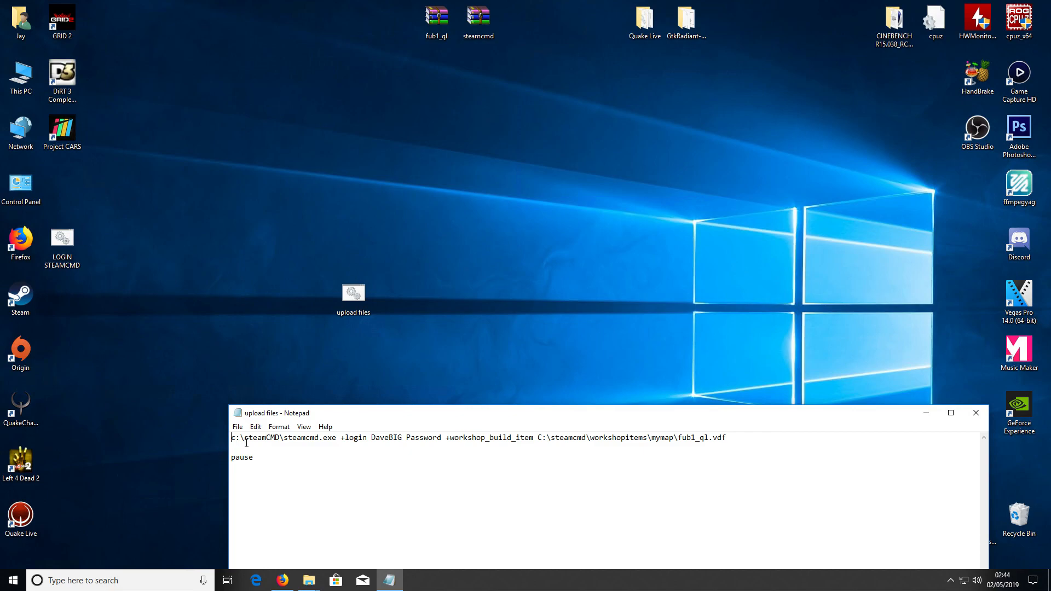
{"action": "left_click_drag", "start_coordinate": [230, 438], "coordinate": [320, 438]}
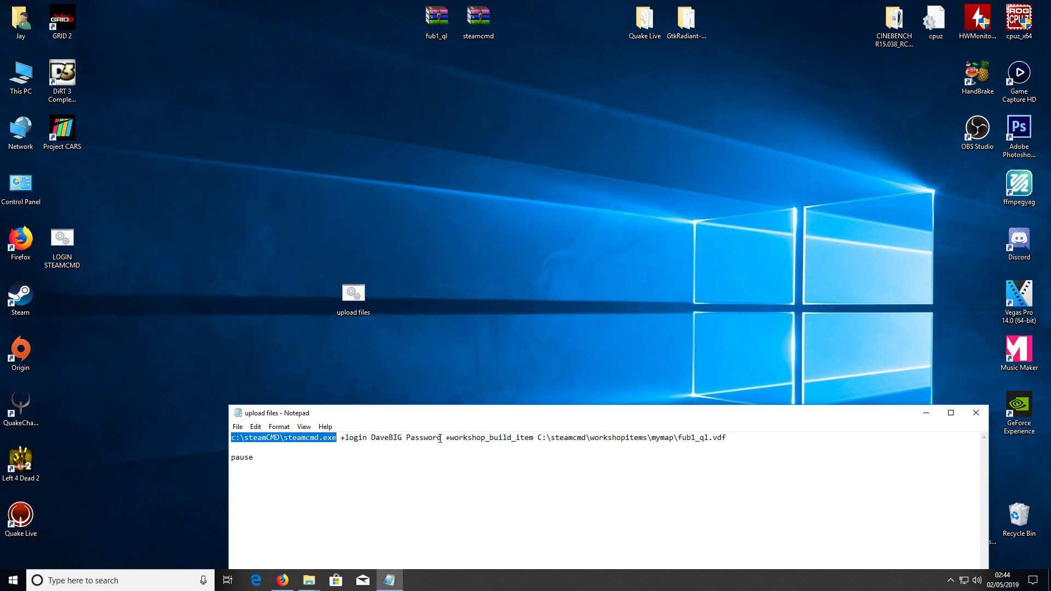
{"action": "double_click", "coordinate": [424, 438]}
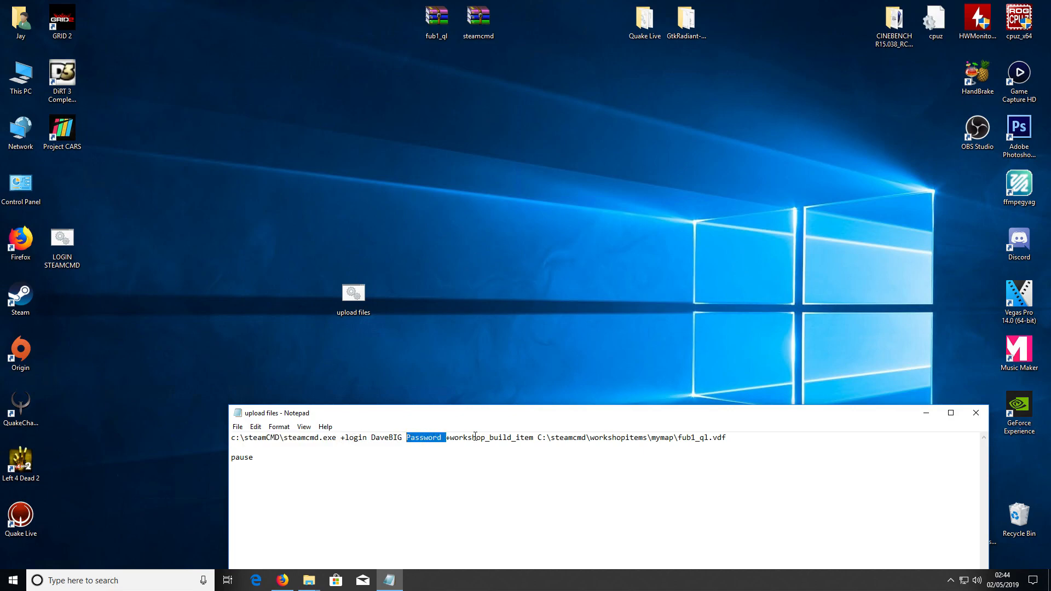
{"action": "key", "text": "Delete"}
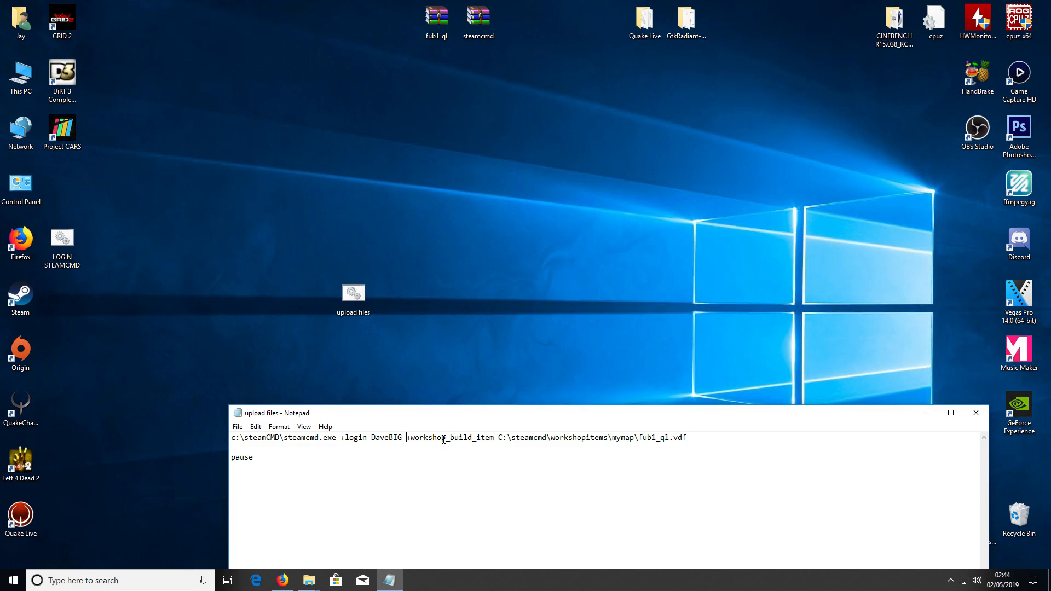
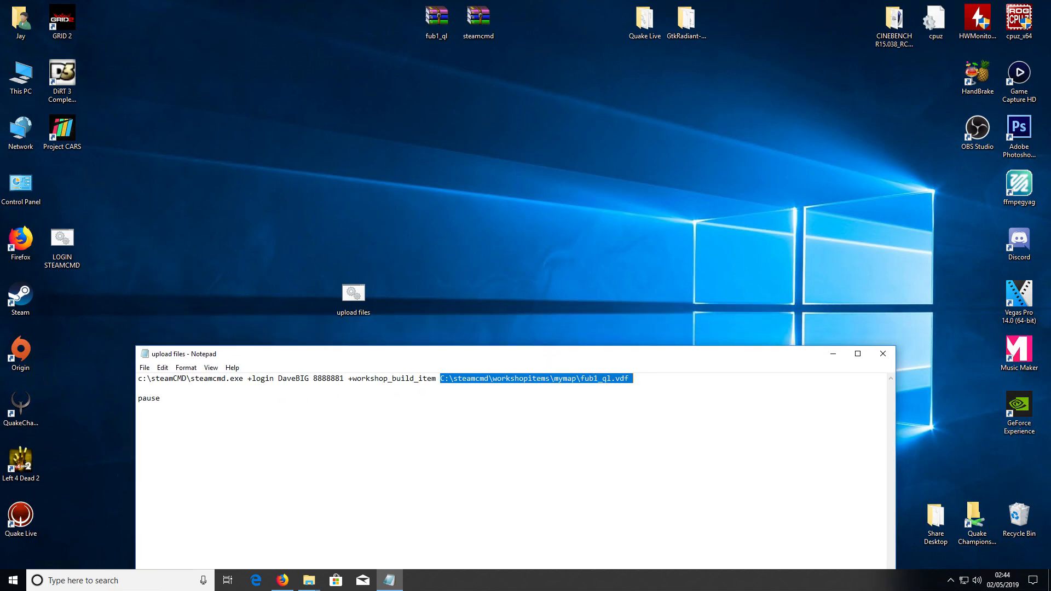
{"action": "left_click", "coordinate": [21, 74]}
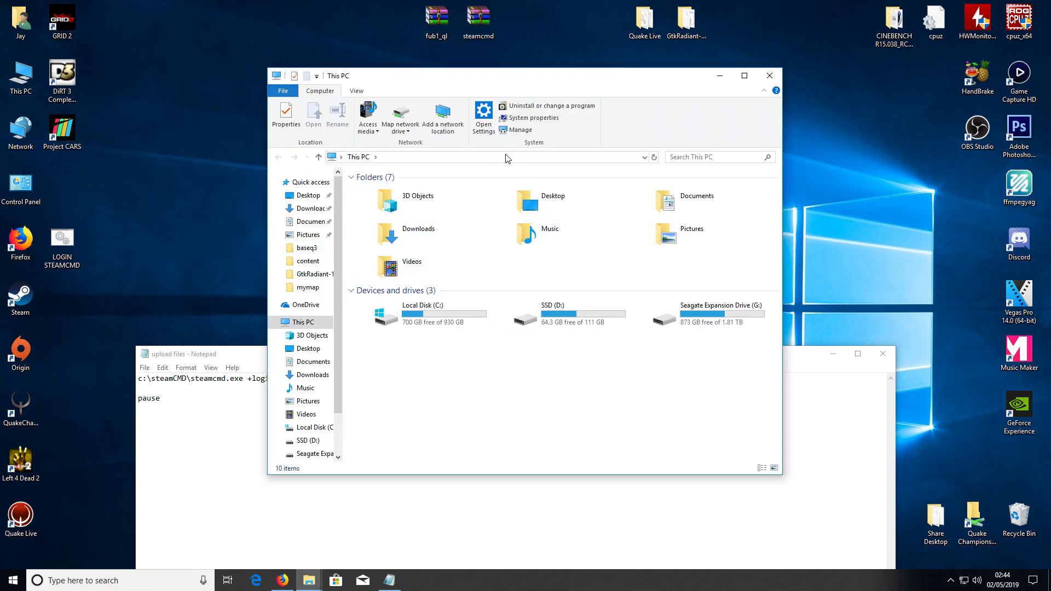
Step: Browse to C:\steamcmd\workshopitems\mymap and show its full path in the address bar
{"action": "double_click", "coordinate": [423, 311]}
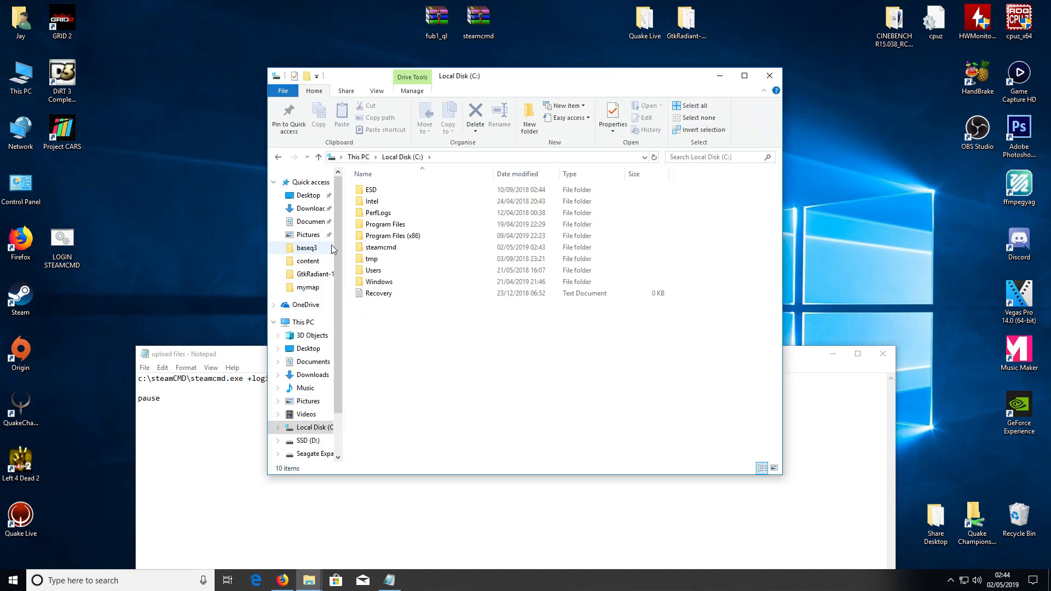
{"action": "double_click", "coordinate": [380, 247]}
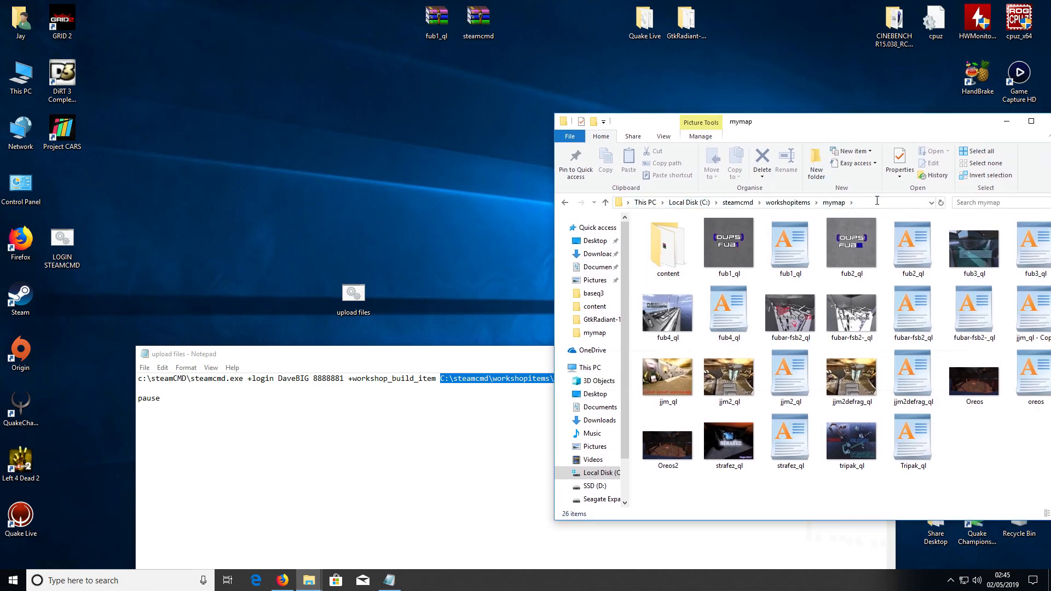
{"action": "left_click", "coordinate": [770, 202]}
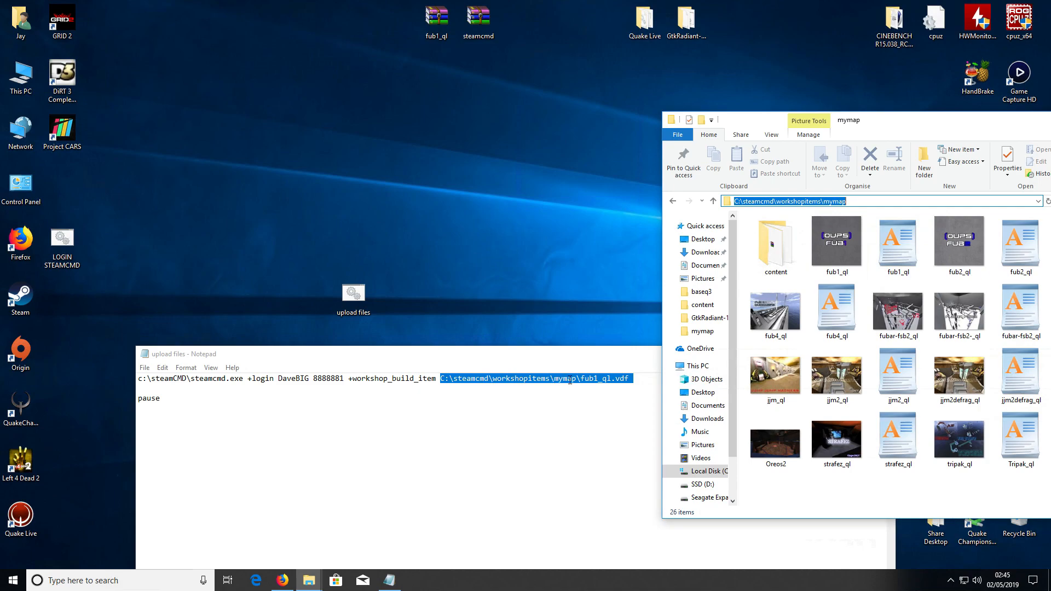
{"action": "mouse_move", "coordinate": [582, 370]}
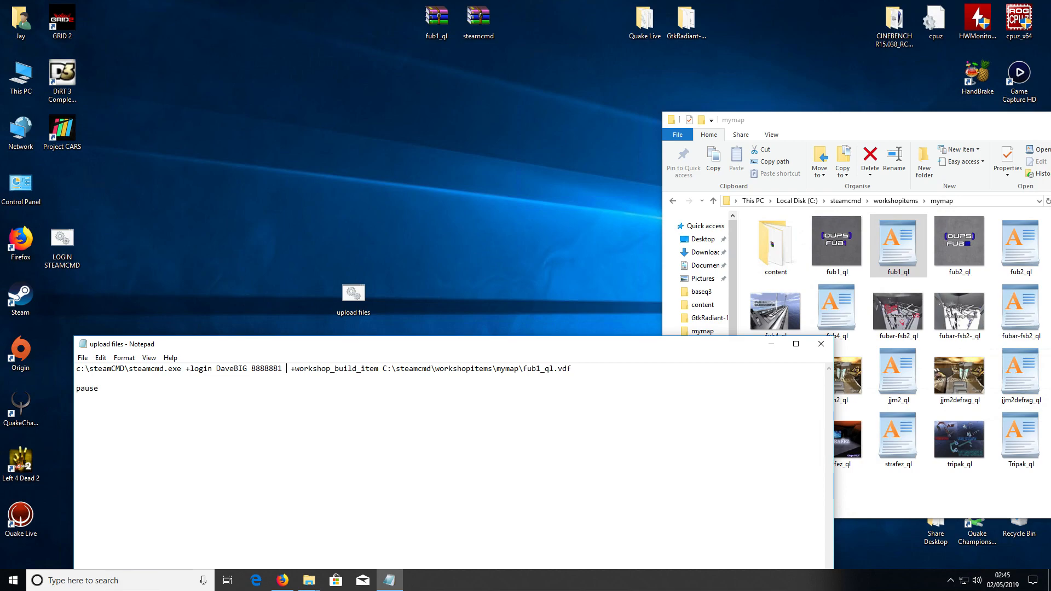
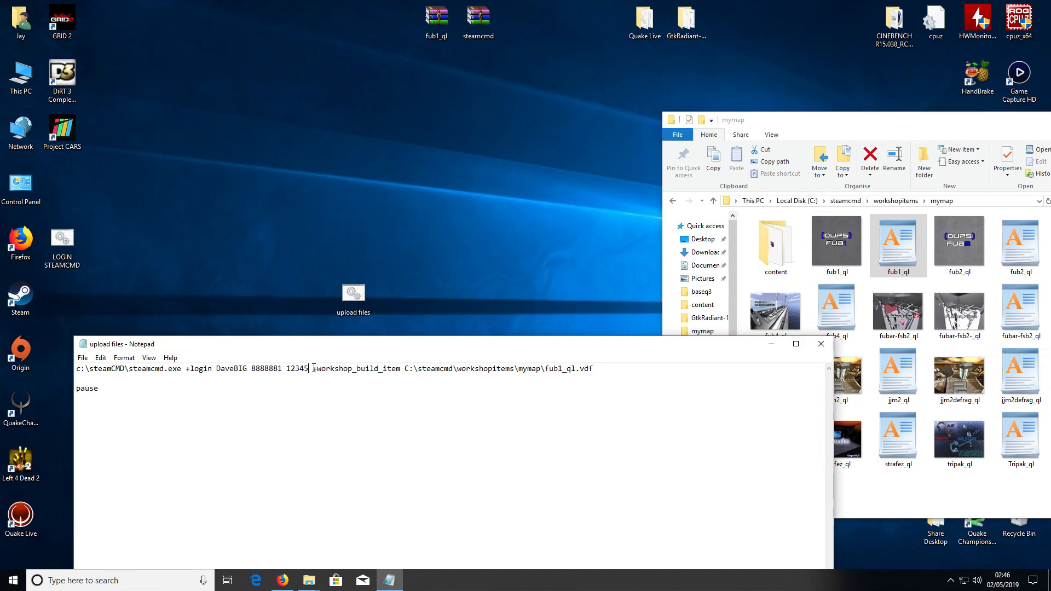
{"action": "double_click", "coordinate": [296, 368]}
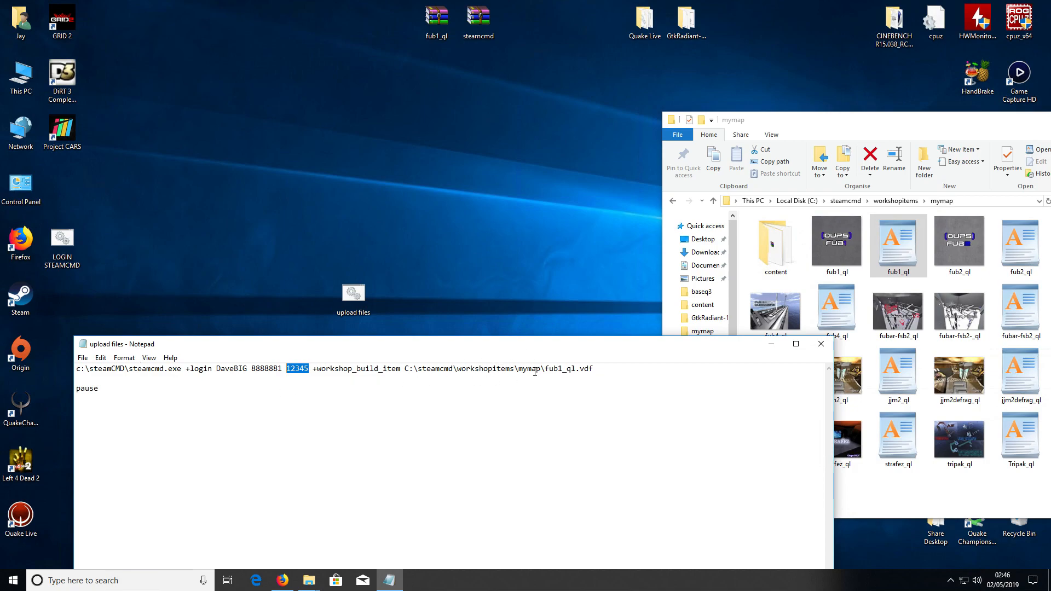
{"action": "left_click", "coordinate": [97, 385]}
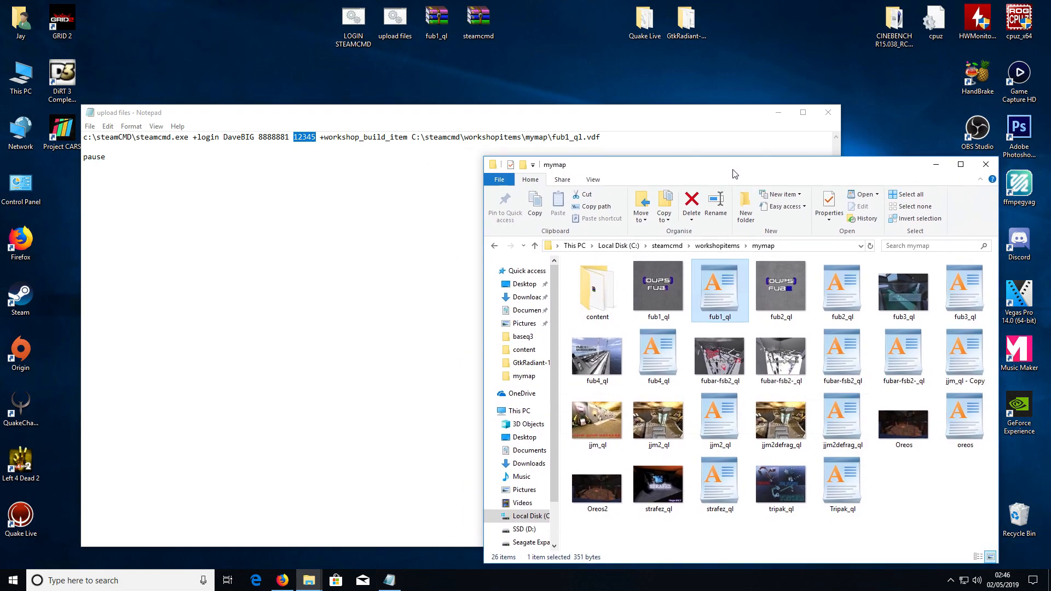
{"action": "left_click_drag", "start_coordinate": [733, 164], "coordinate": [771, 162]}
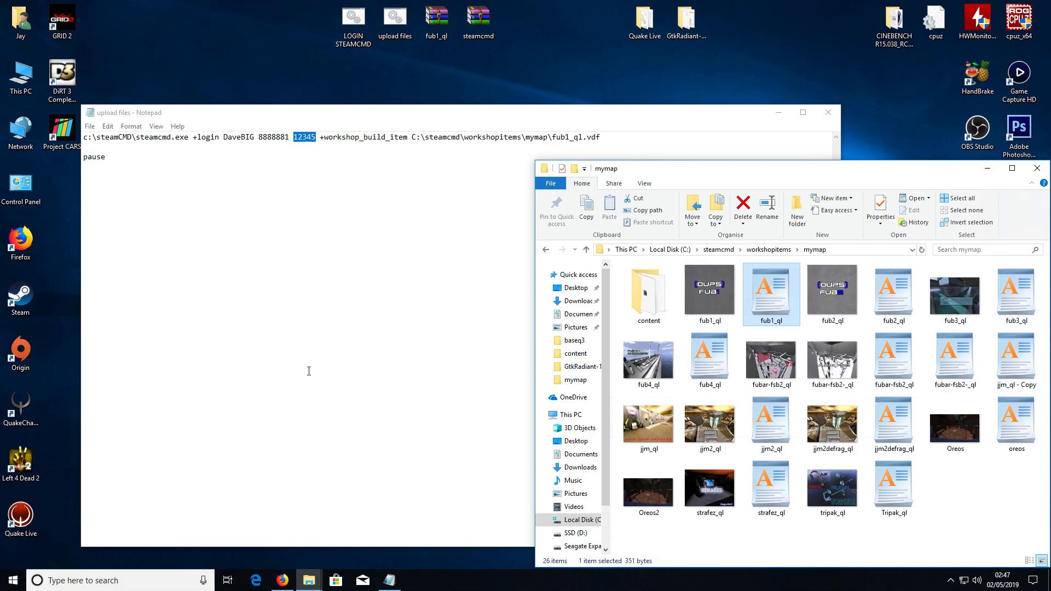
{"action": "mouse_move", "coordinate": [418, 119]}
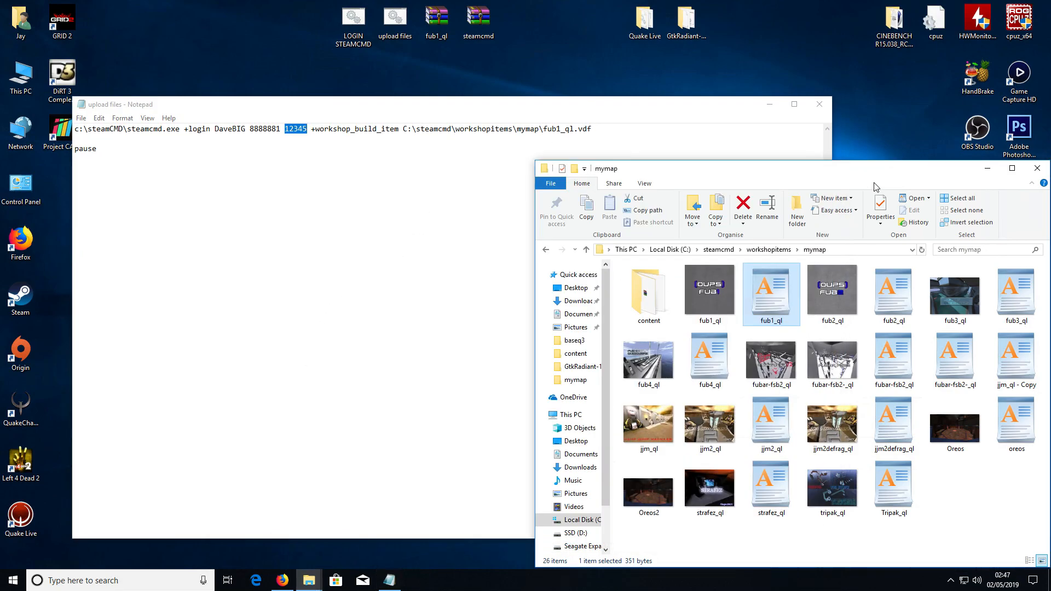
{"action": "mouse_move", "coordinate": [517, 108]}
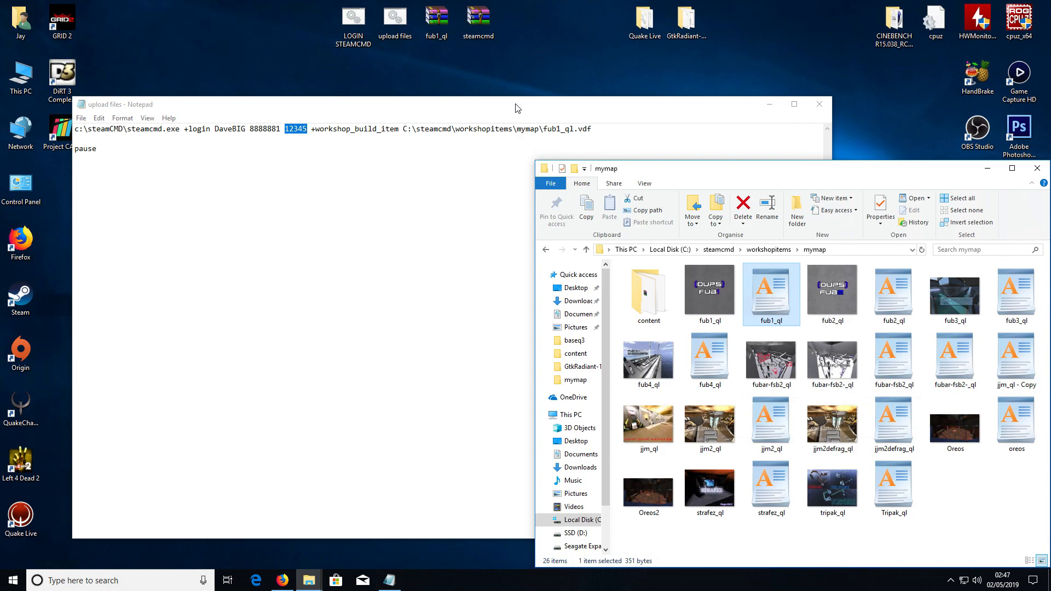
{"action": "mouse_move", "coordinate": [893, 188]}
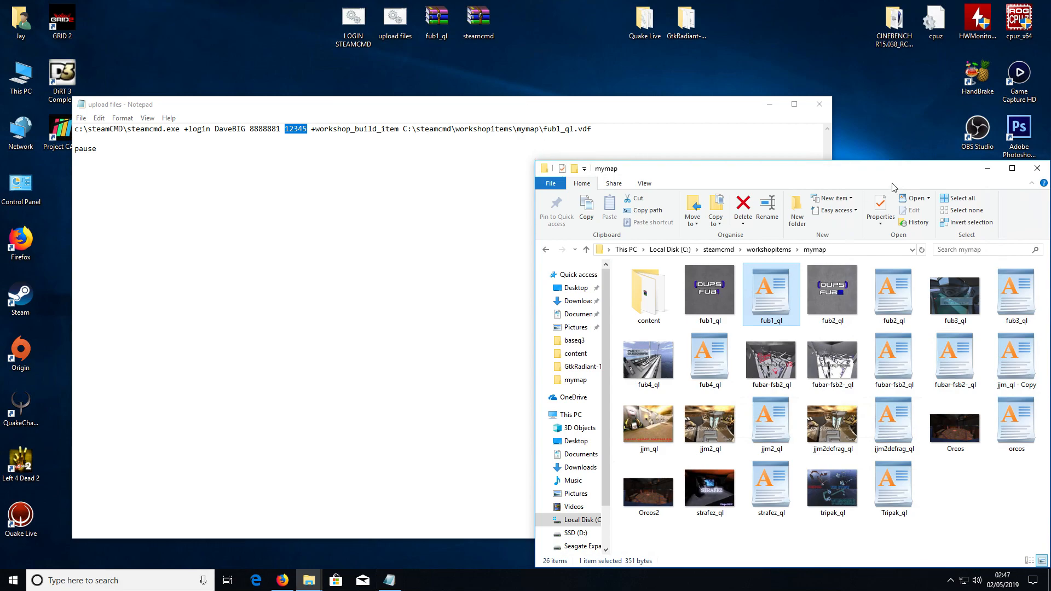